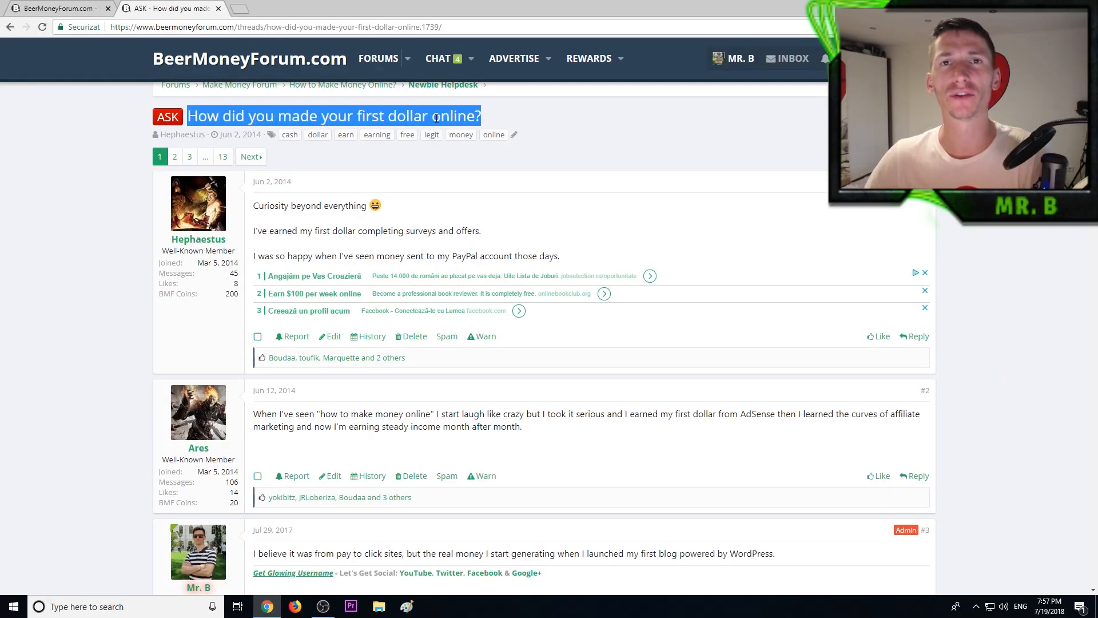
mouse_move(470, 153)
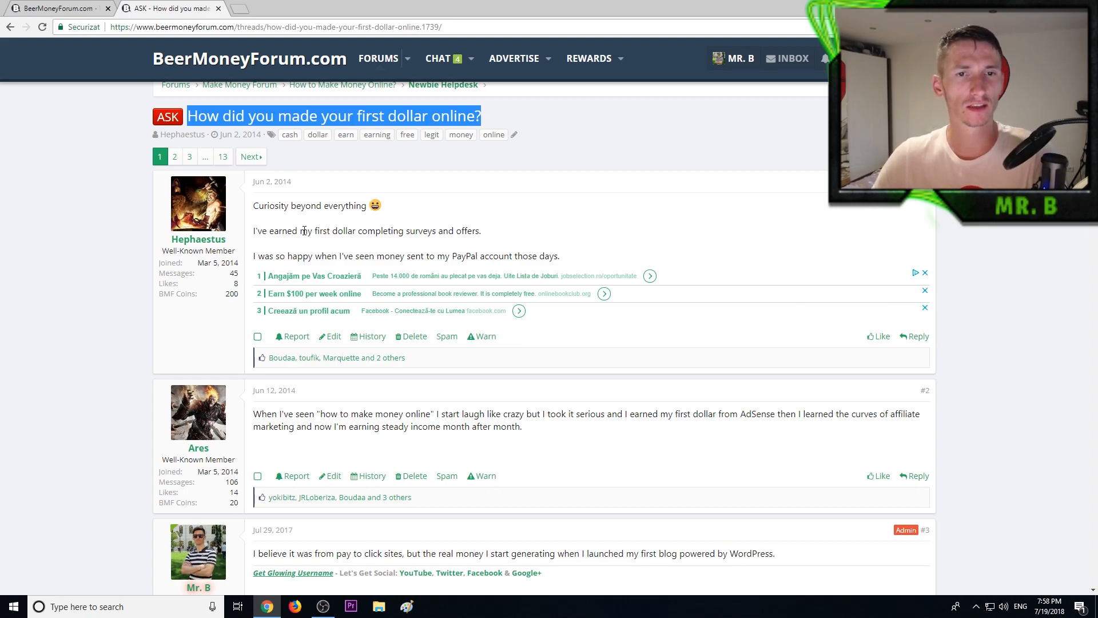
mouse_move(488, 228)
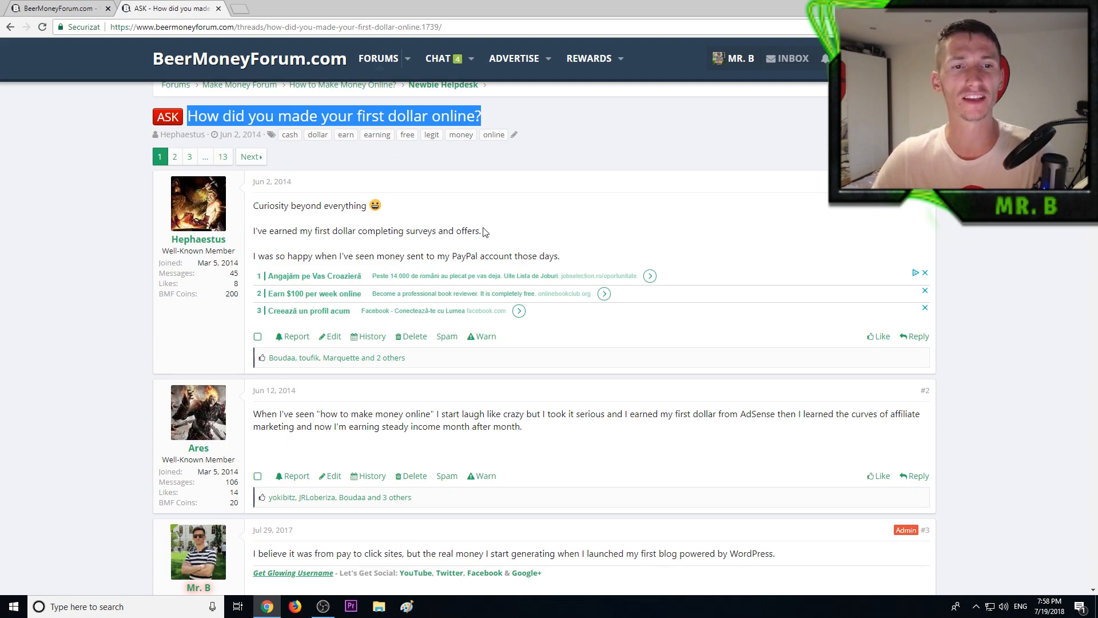
mouse_move(408, 250)
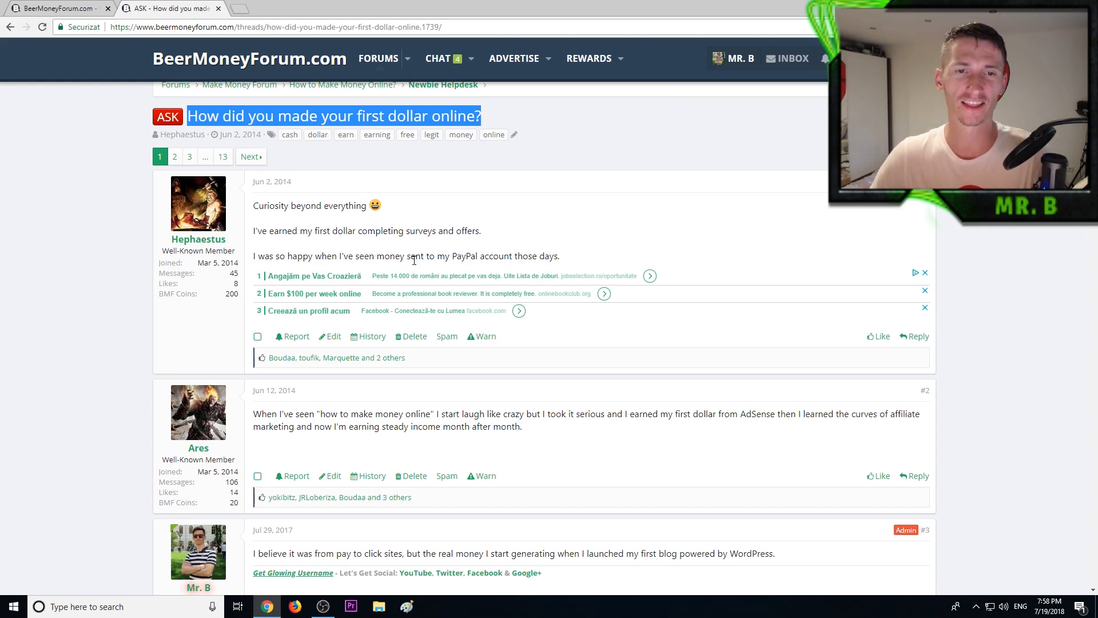
Scroll through the thread's early replies, clearing the highlight in post #7.
scroll(down, 3)
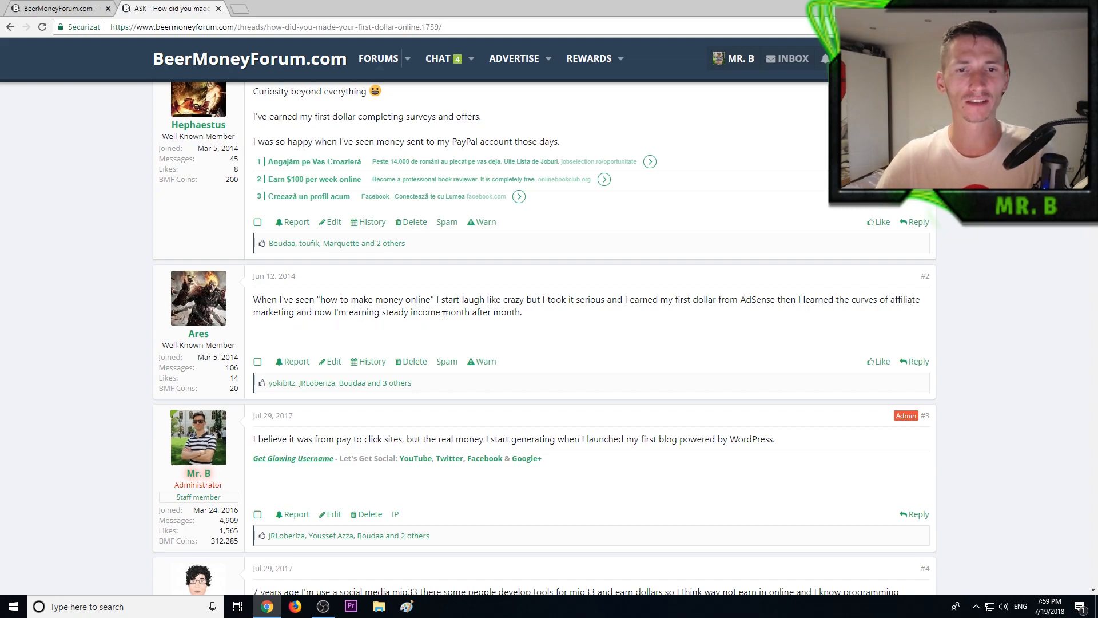
mouse_move(530, 316)
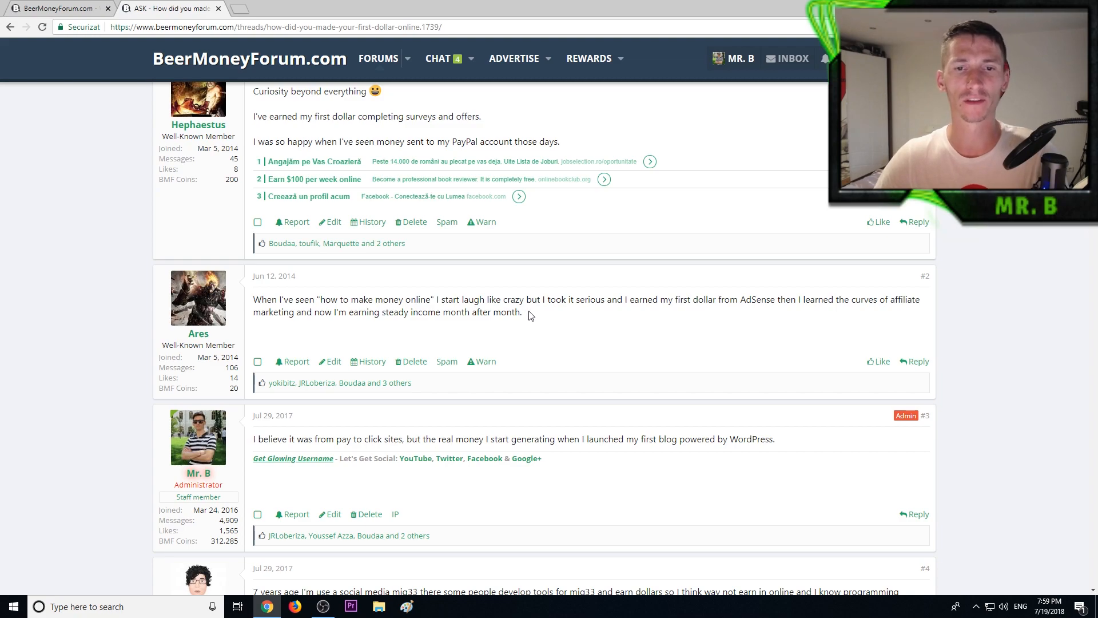
scroll(down, 3)
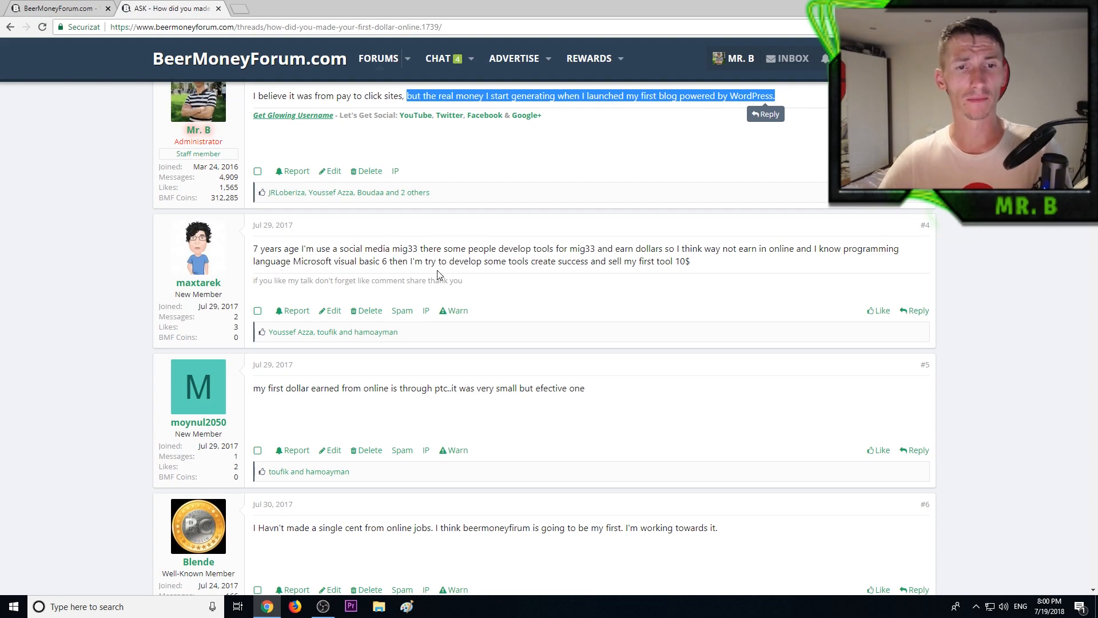
scroll(down, 3)
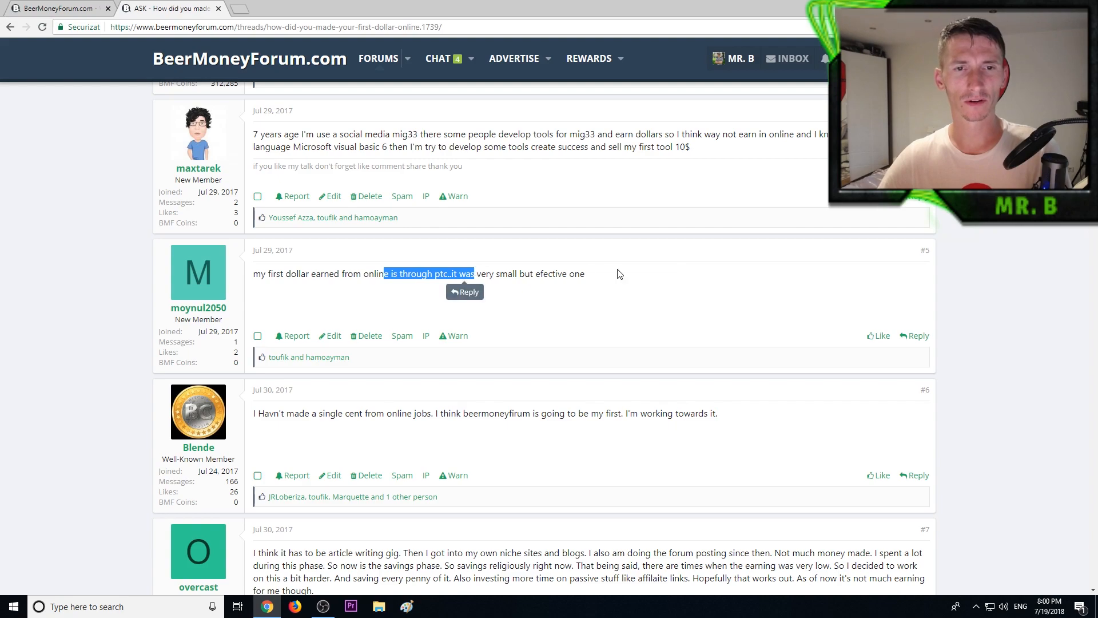
scroll(down, 3)
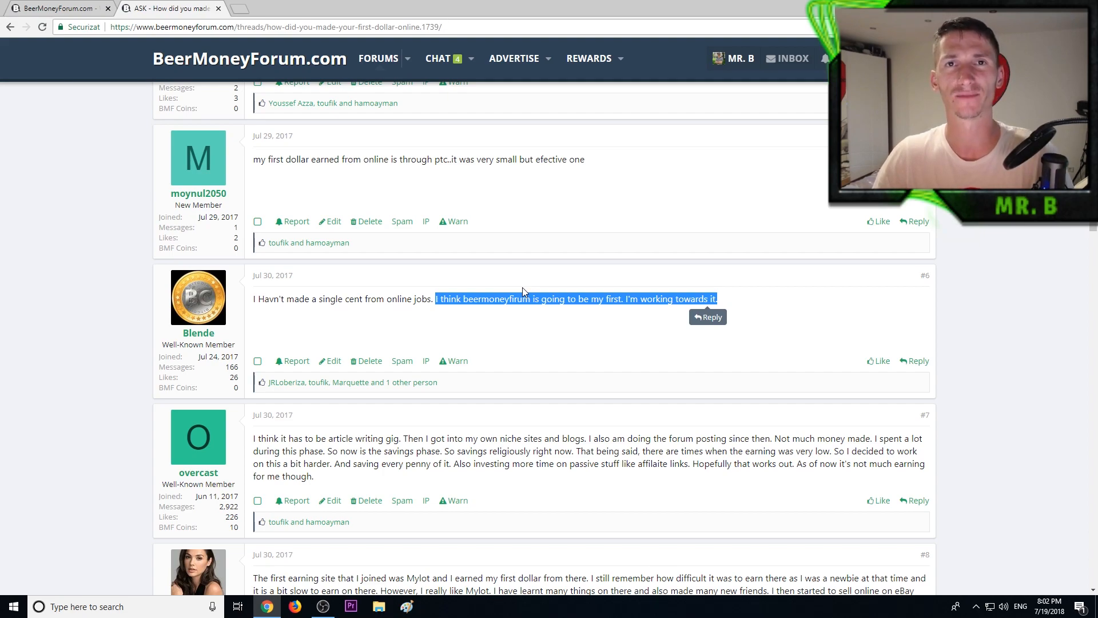
scroll(down, 3)
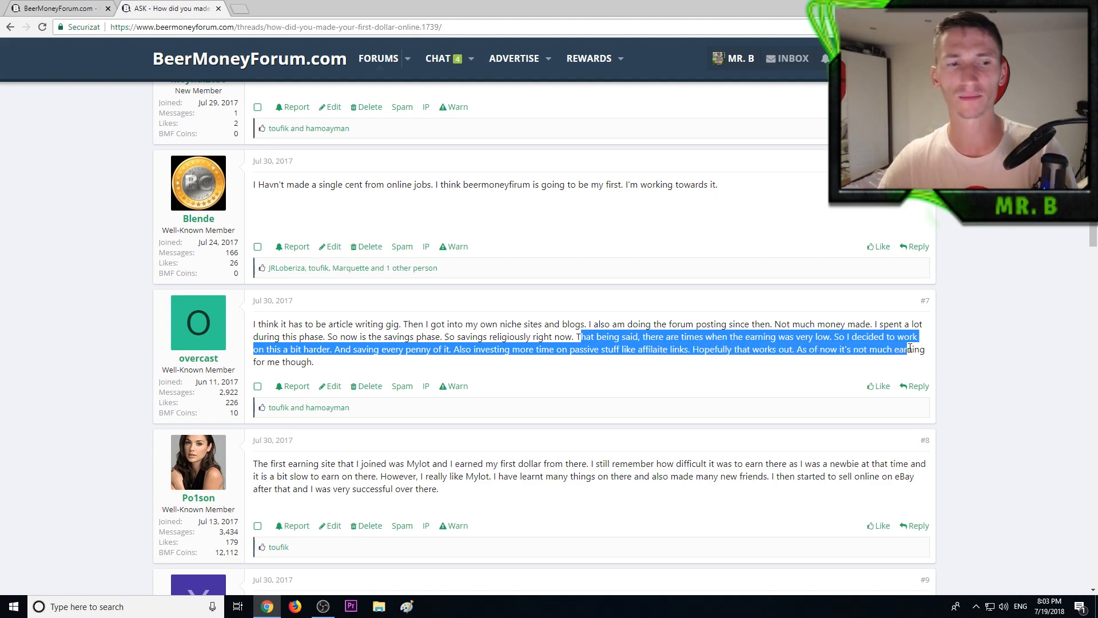
click(324, 364)
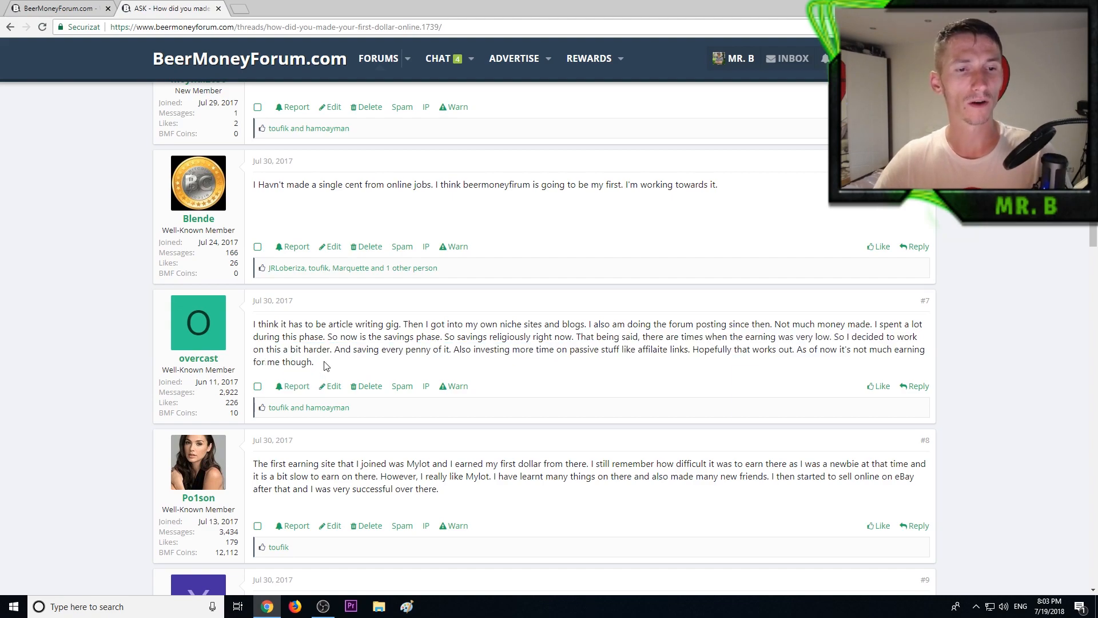
scroll(down, 3)
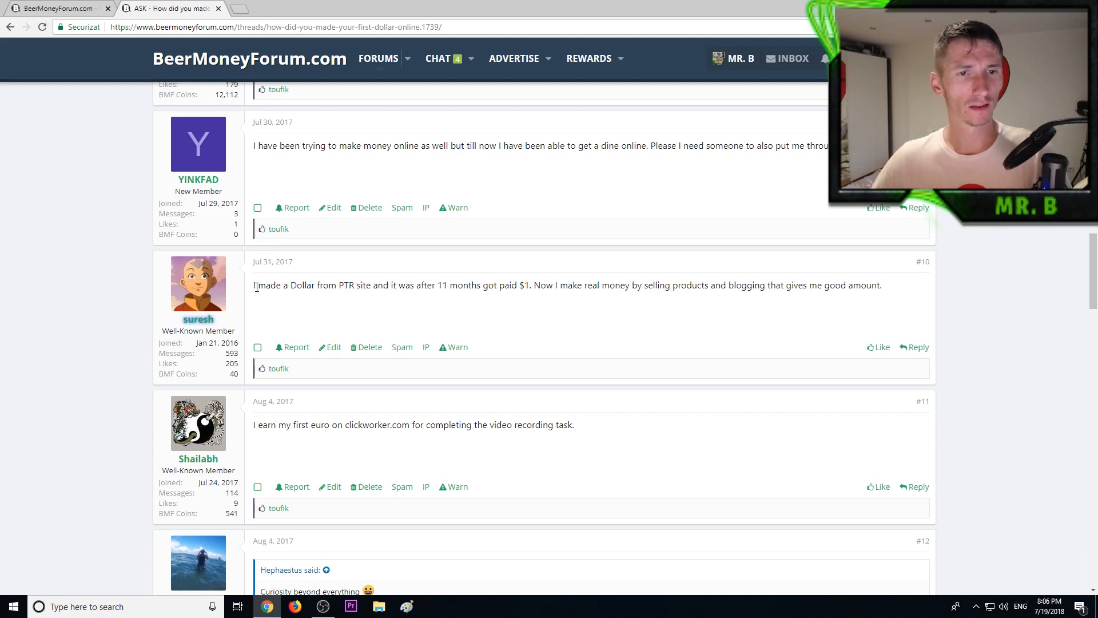
Highlight passages in posts #10, #13 and #14, including the Prolific passage.
double_click(266, 285)
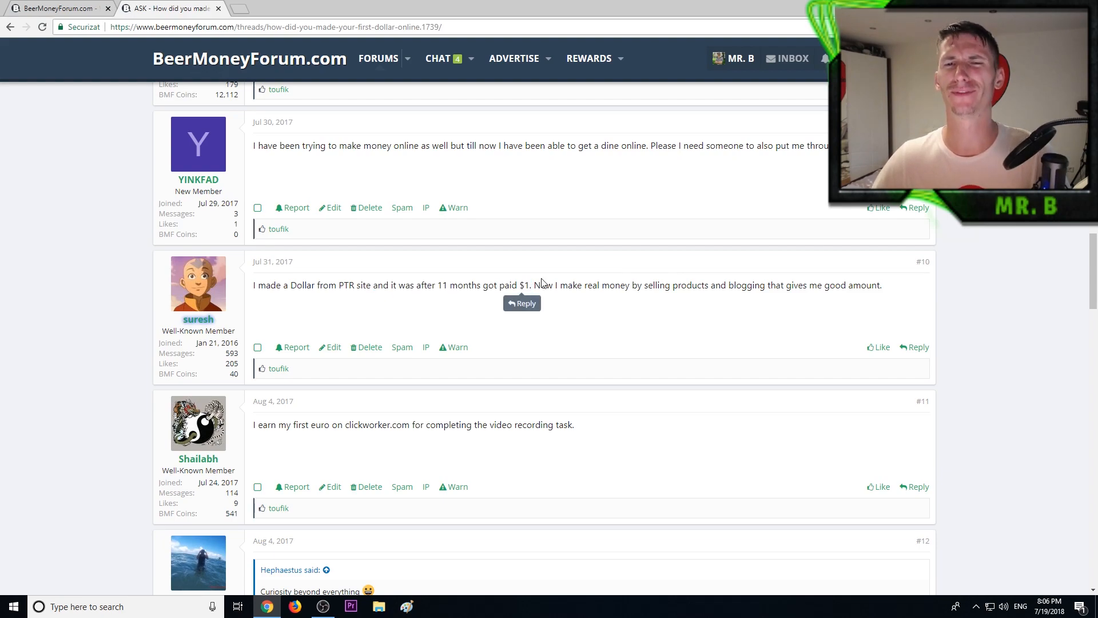
mouse_move(540, 283)
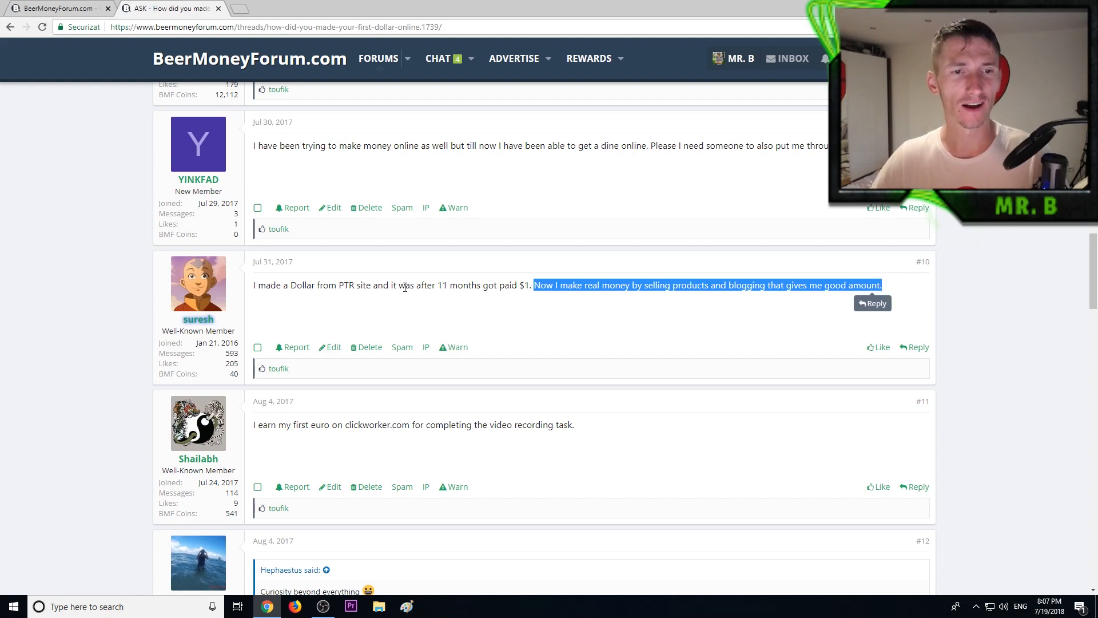
scroll(down, 3)
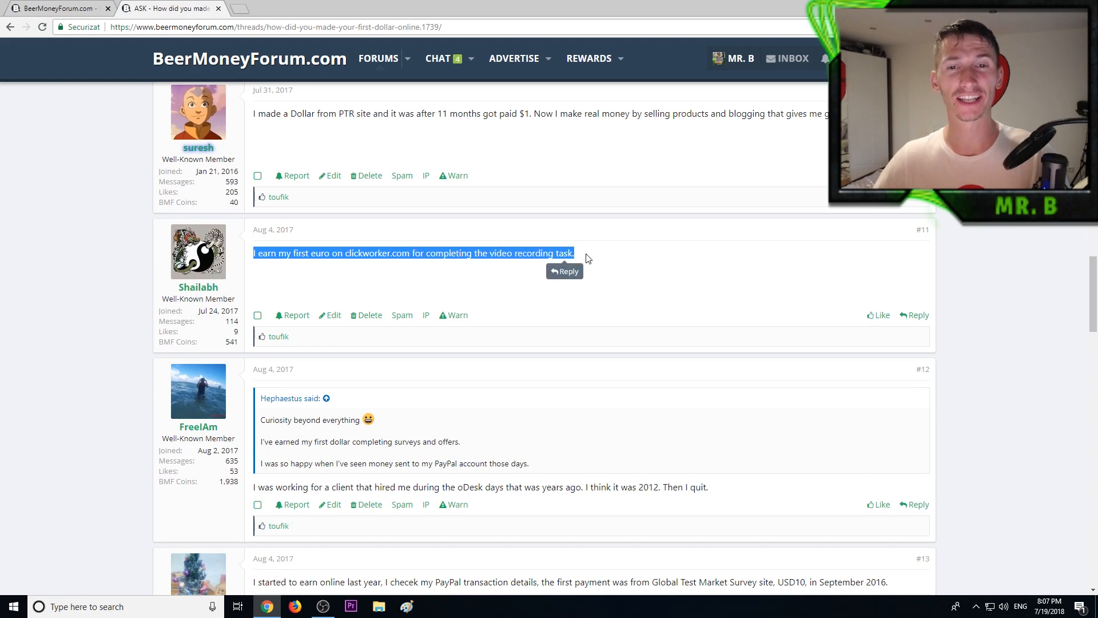
scroll(down, 3)
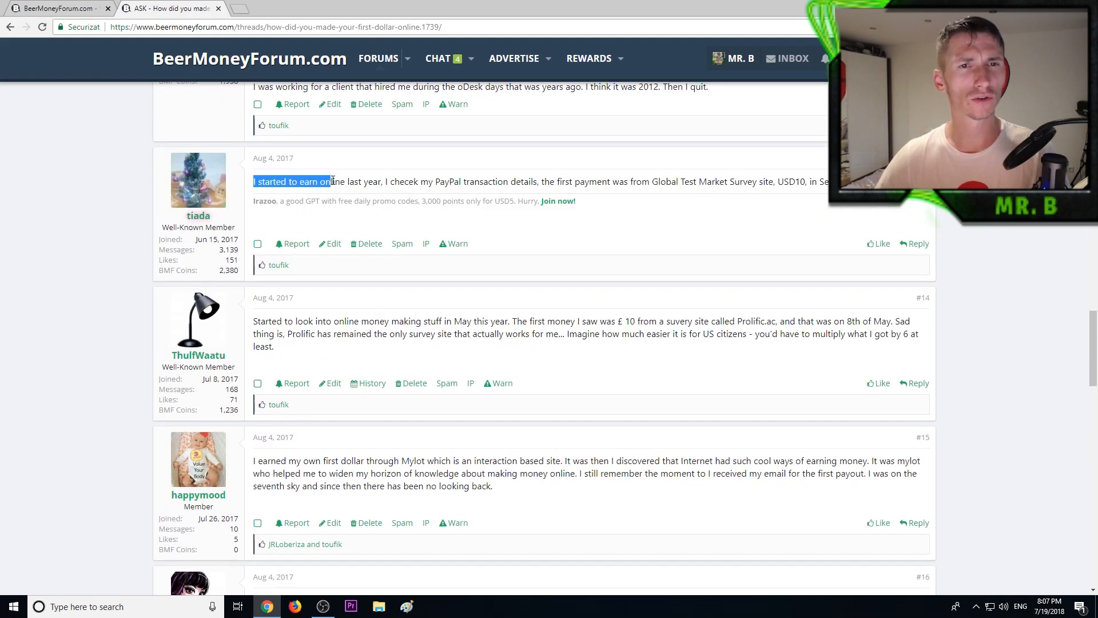
drag(330, 181, 396, 181)
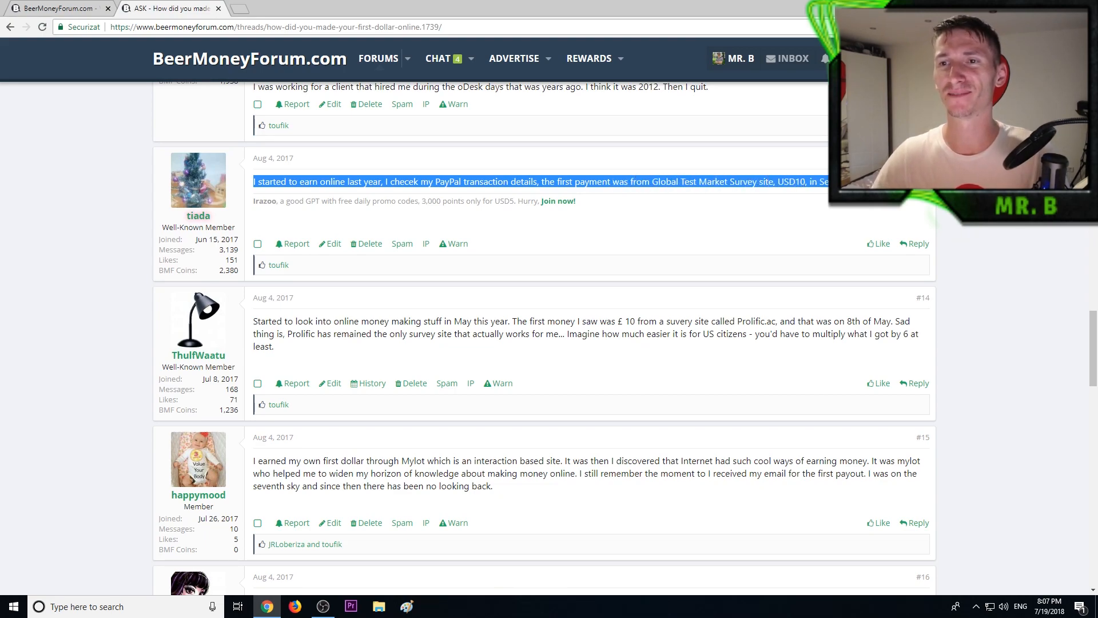
mouse_move(589, 225)
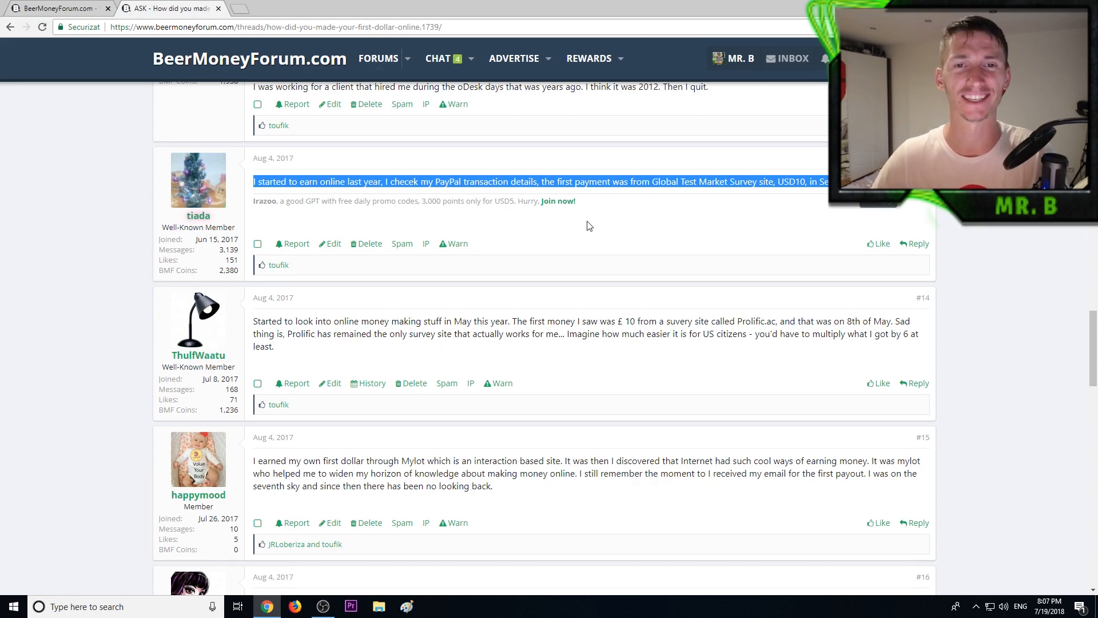
mouse_move(526, 240)
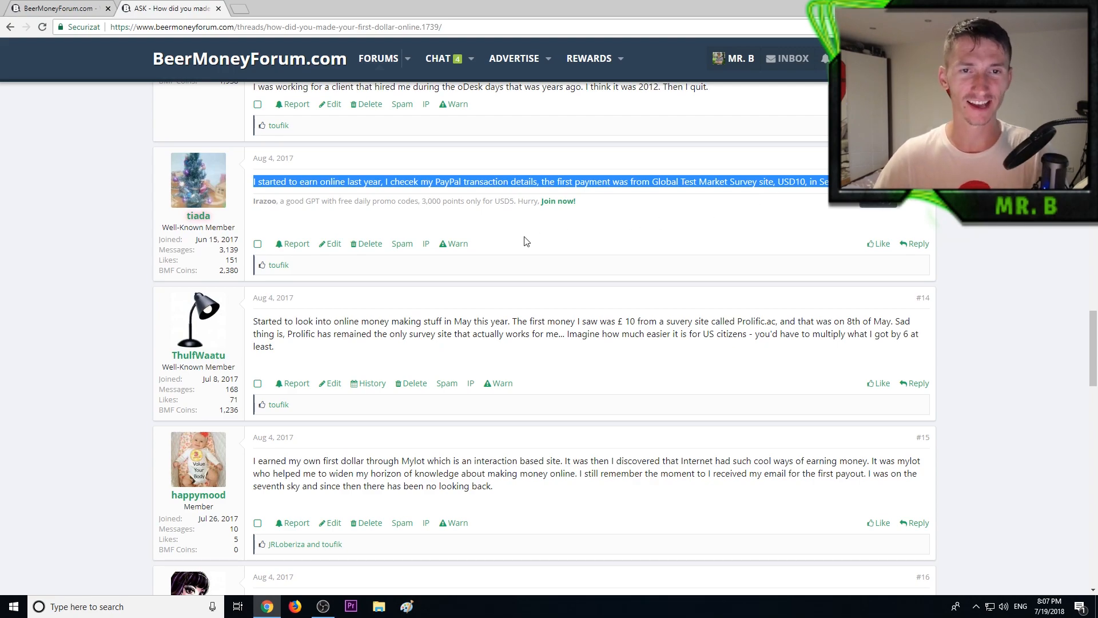
scroll(down, 3)
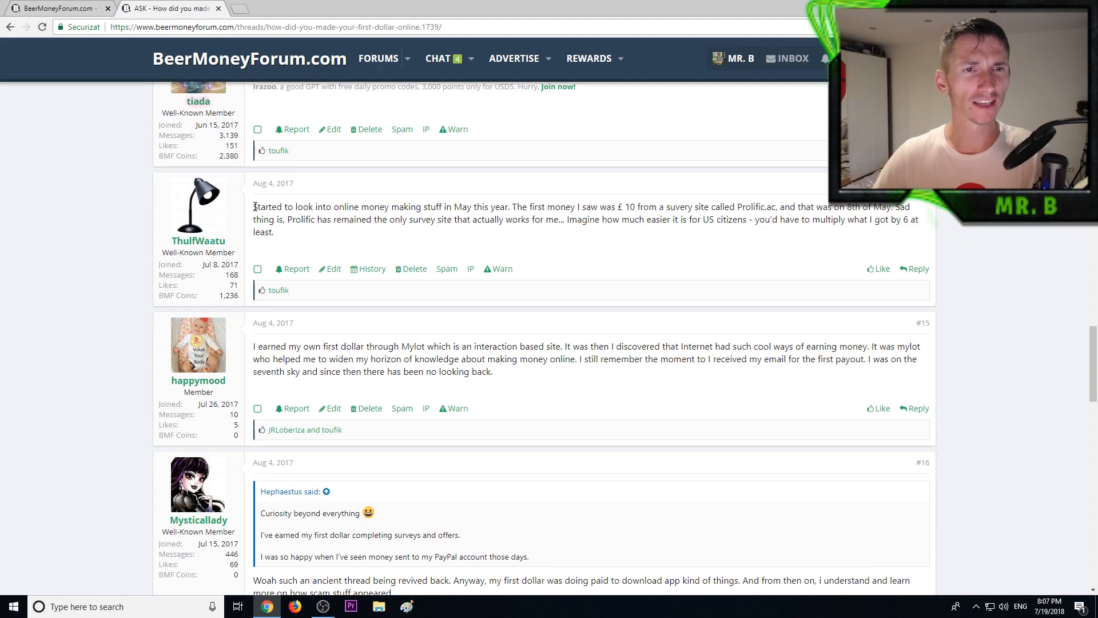
drag(253, 206, 376, 206)
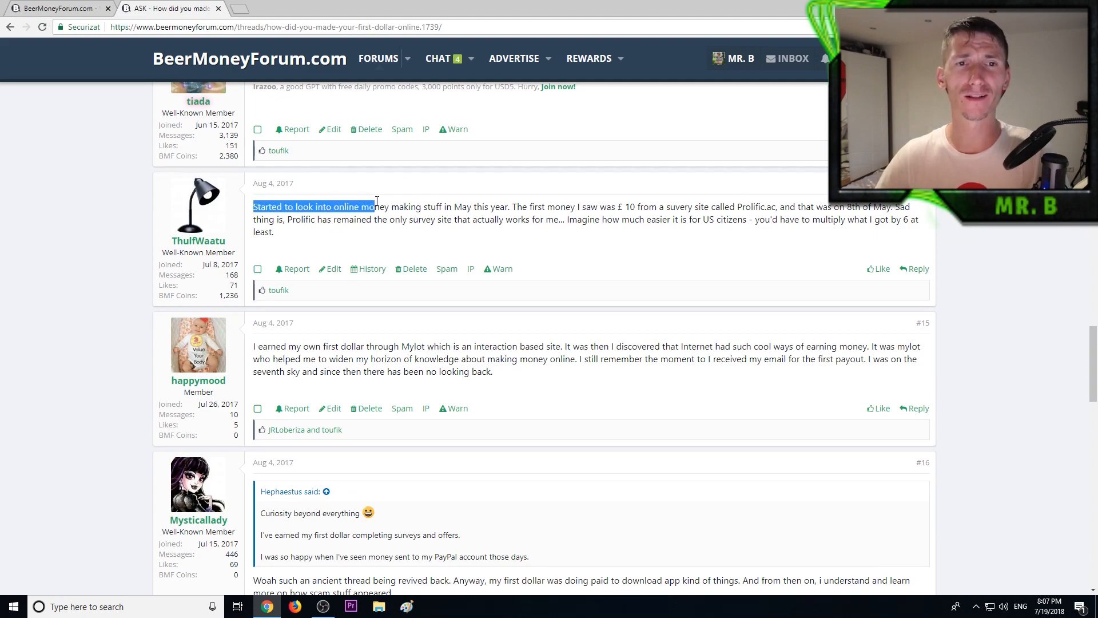
drag(378, 206, 476, 206)
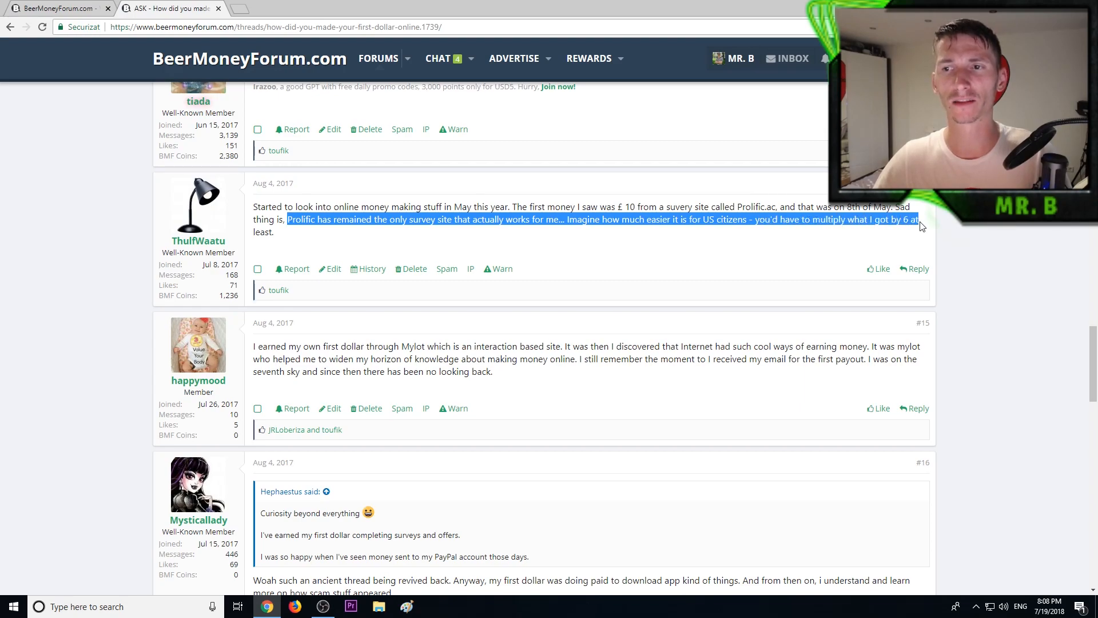
click(342, 219)
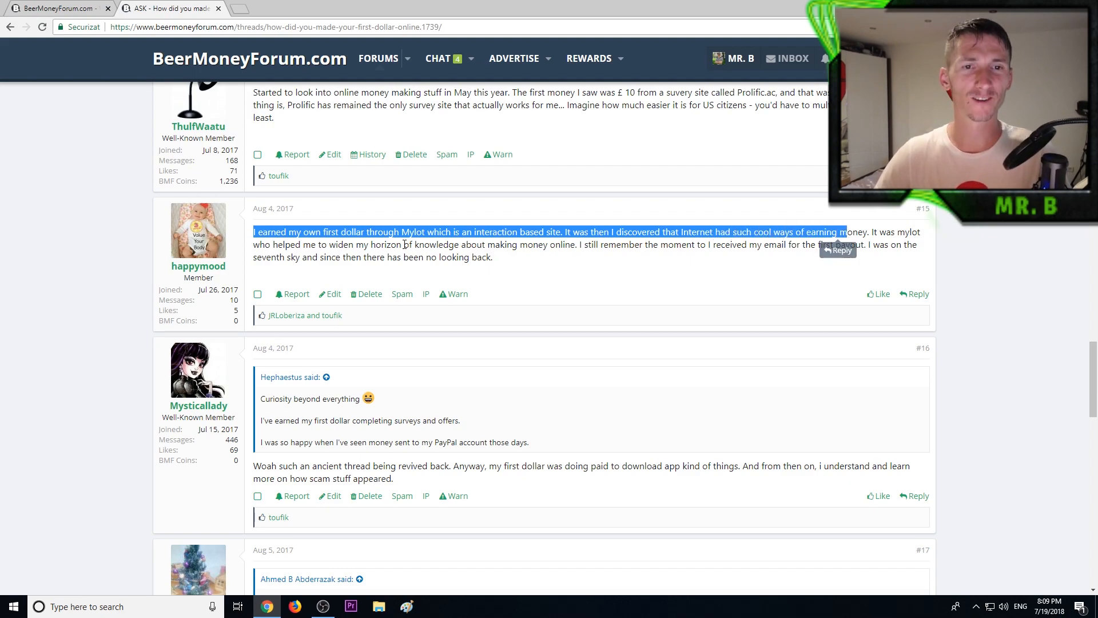
Highlight the 2captcha sentence in post #18, then go to thread page 2.
scroll(down, 3)
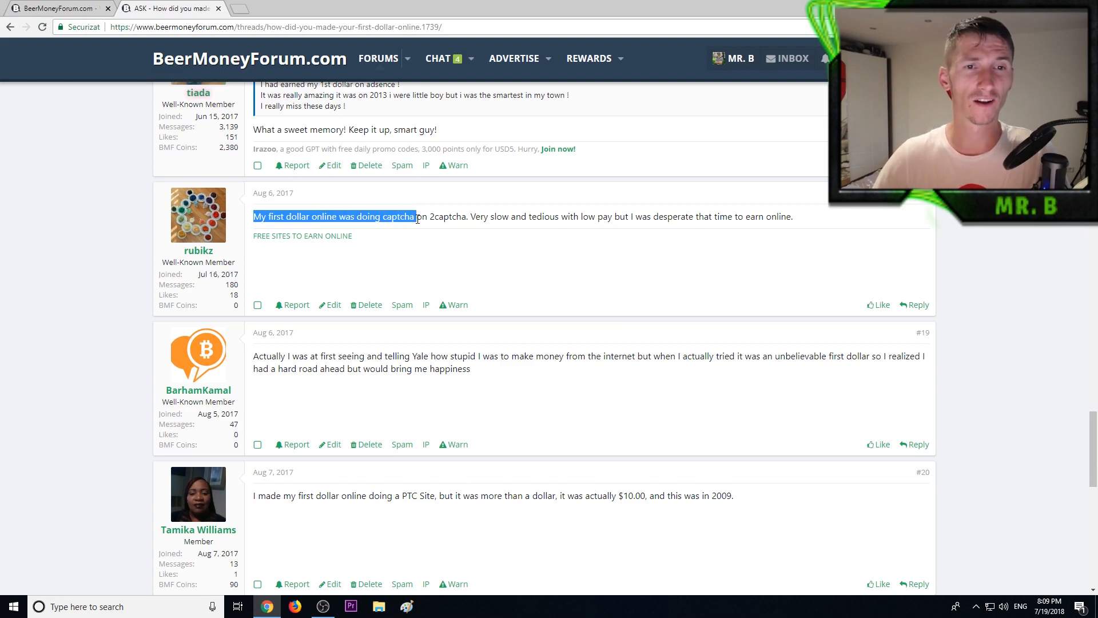
drag(416, 217, 468, 217)
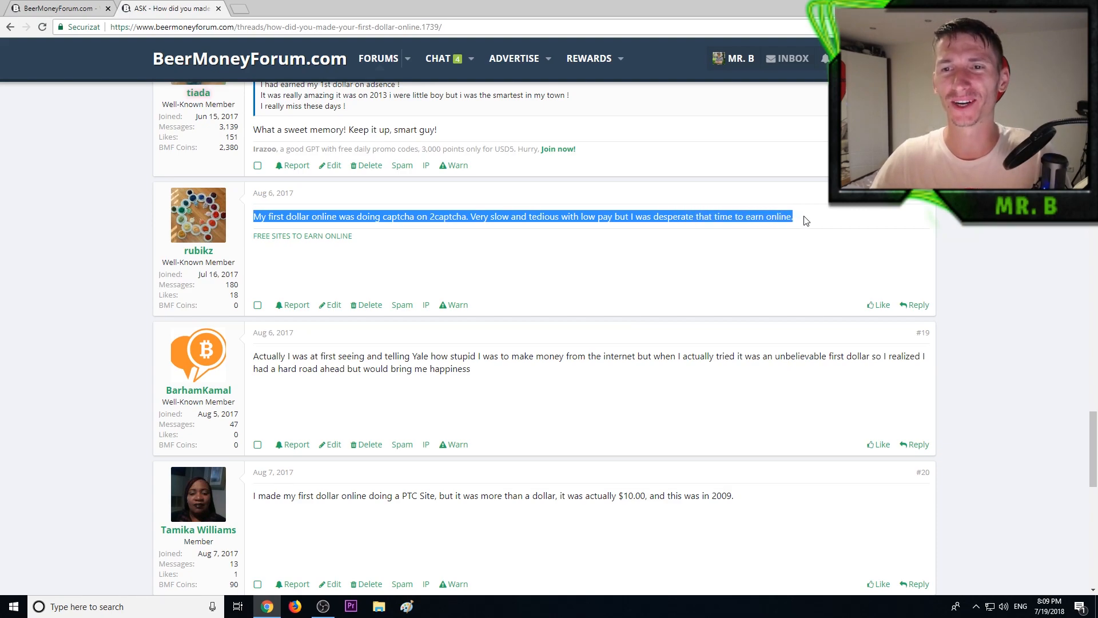
scroll(down, 3)
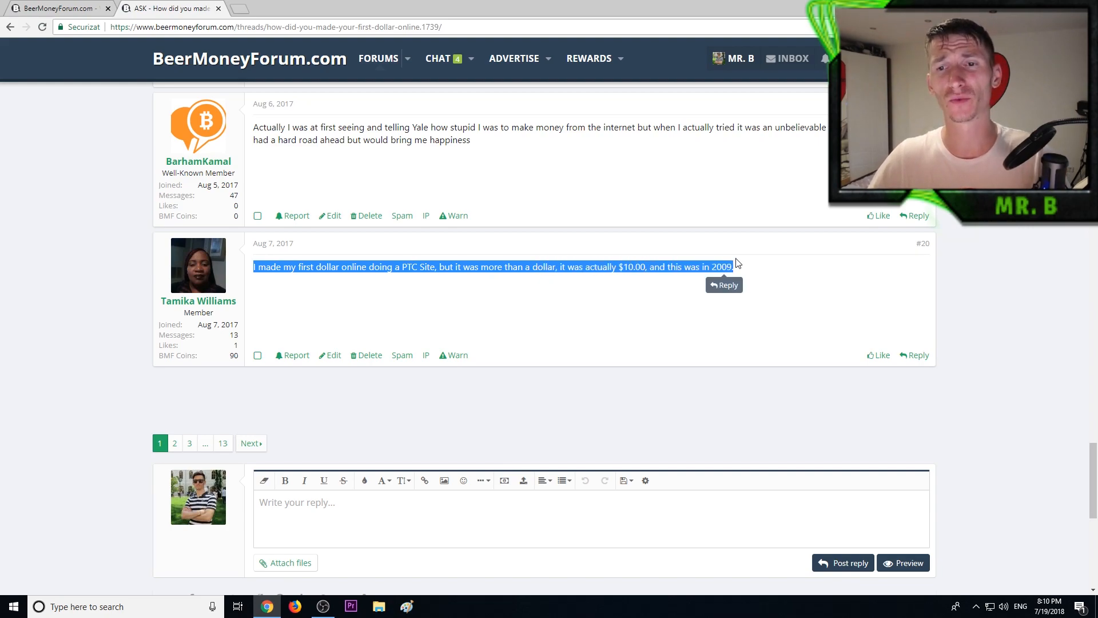
mouse_move(502, 286)
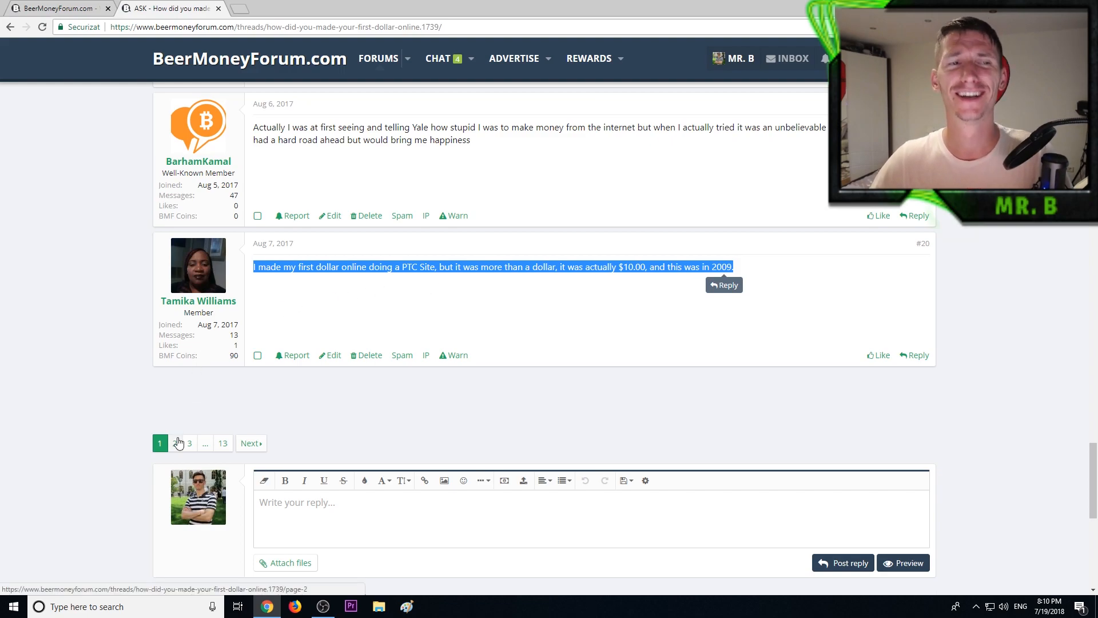
click(175, 443)
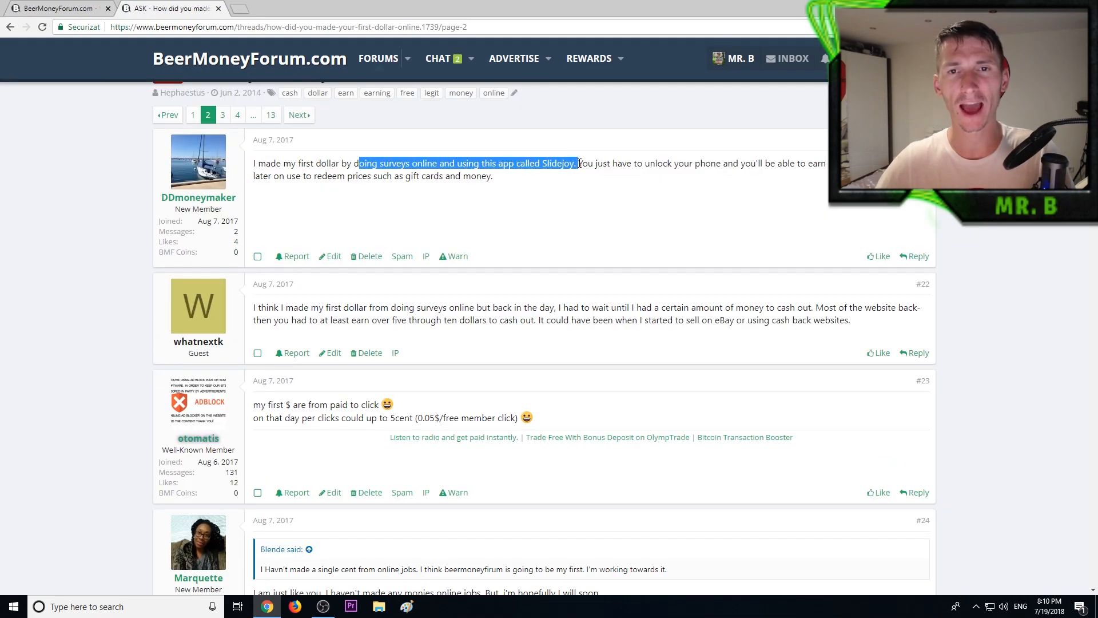
Clear the post #21 highlights and highlight the reply about making money on microworkers.
click(589, 163)
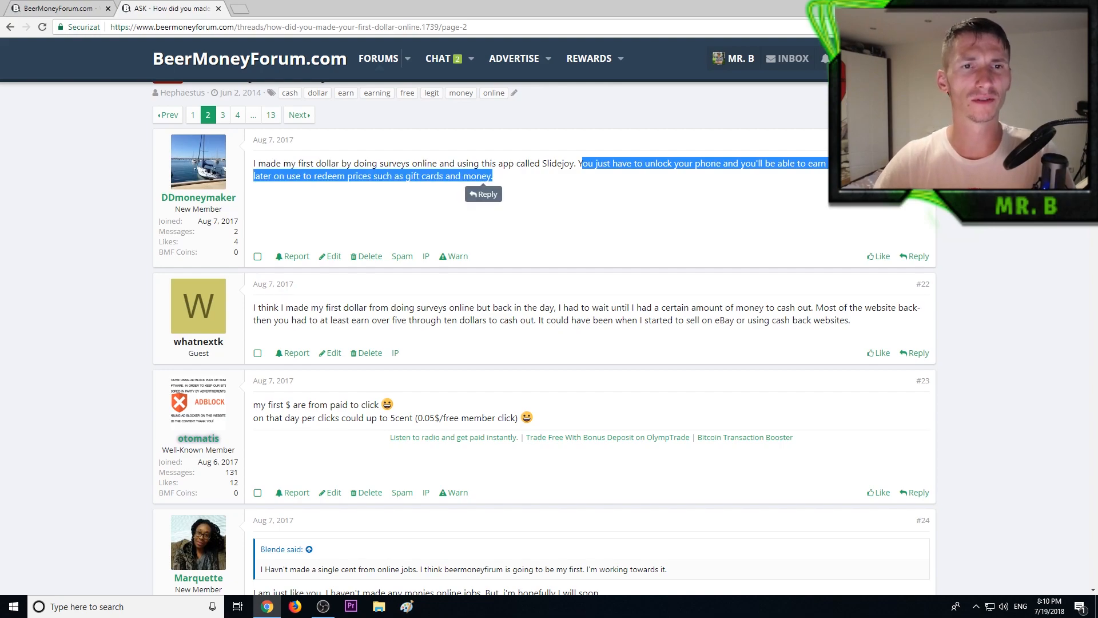
click(437, 192)
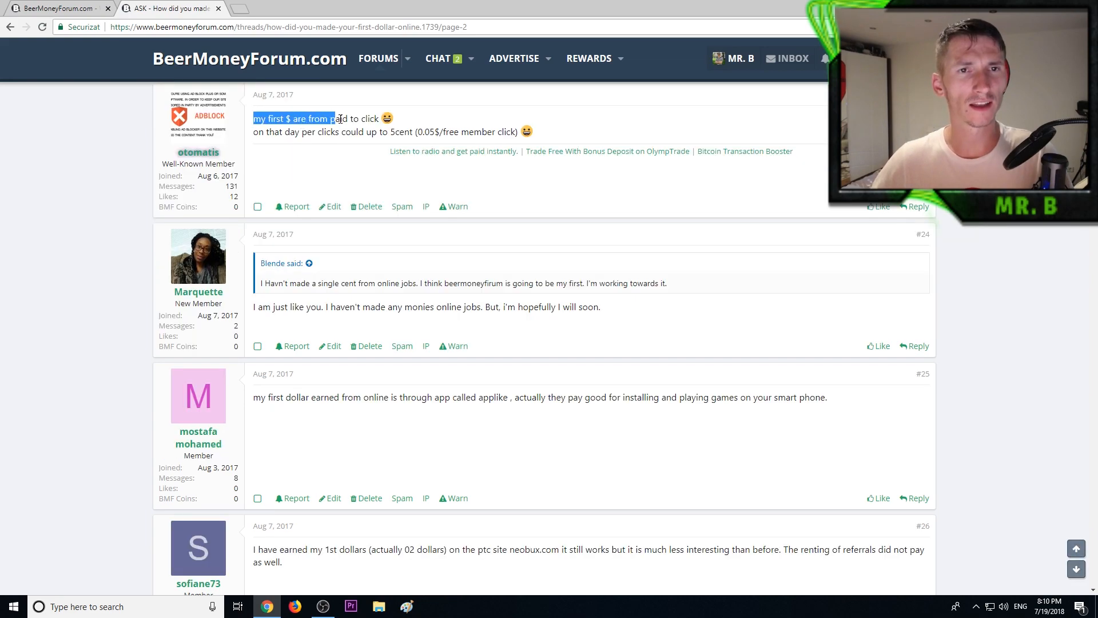
scroll(down, 3)
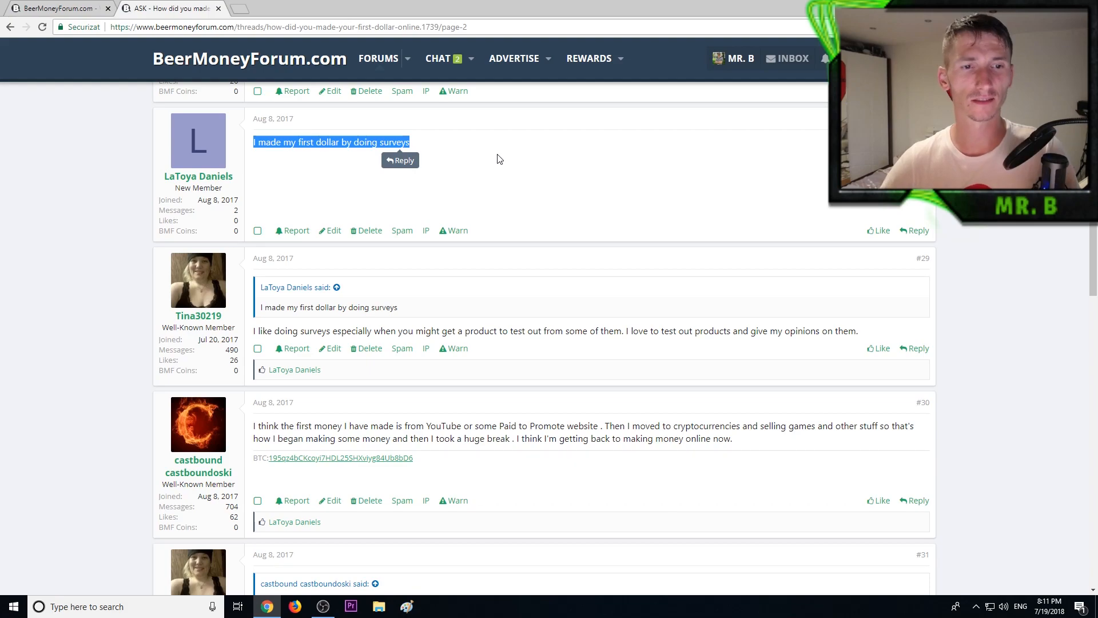
scroll(down, 3)
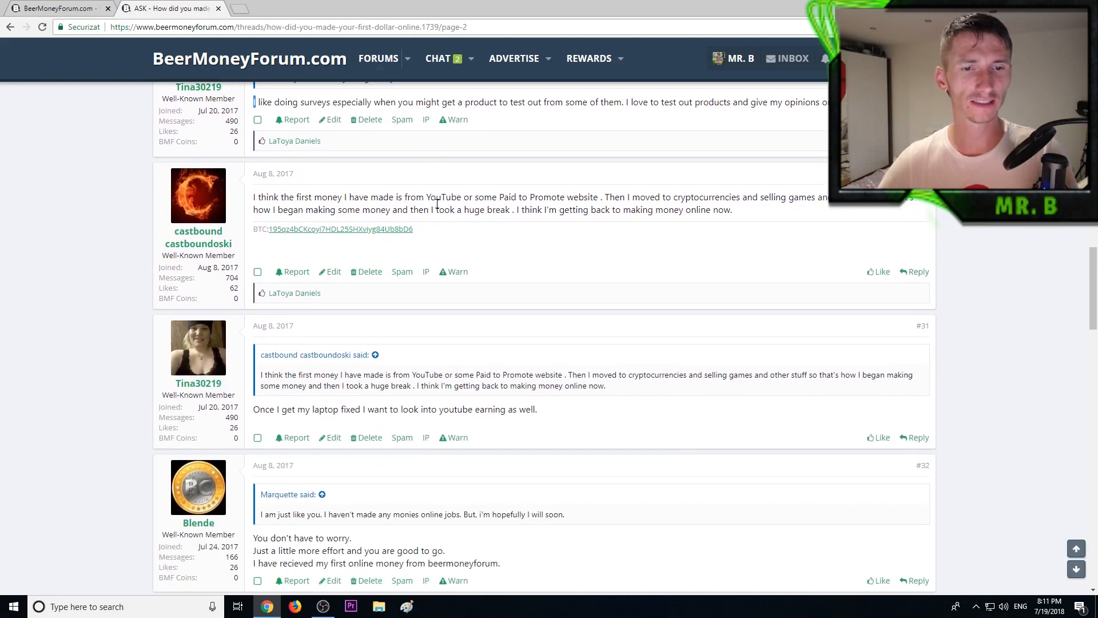
scroll(down, 3)
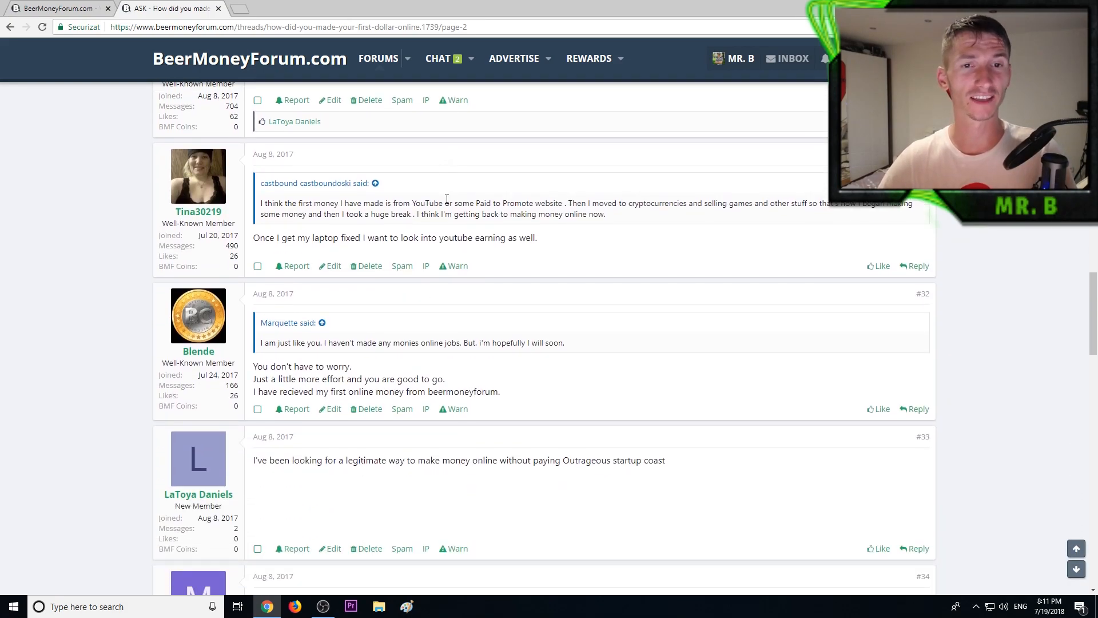
scroll(down, 3)
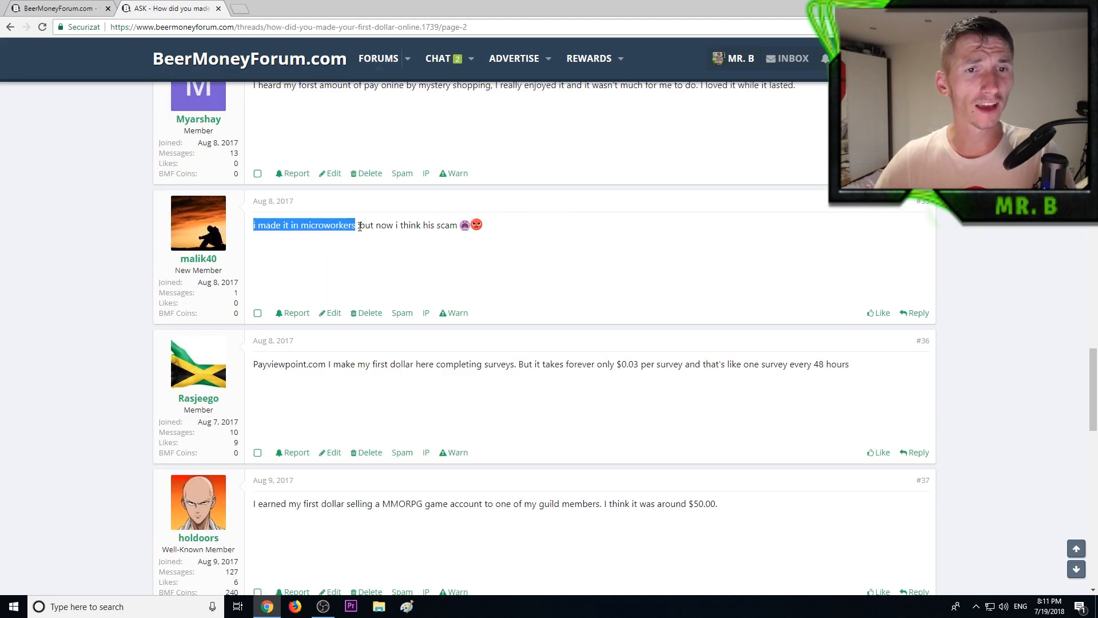
drag(356, 225, 434, 225)
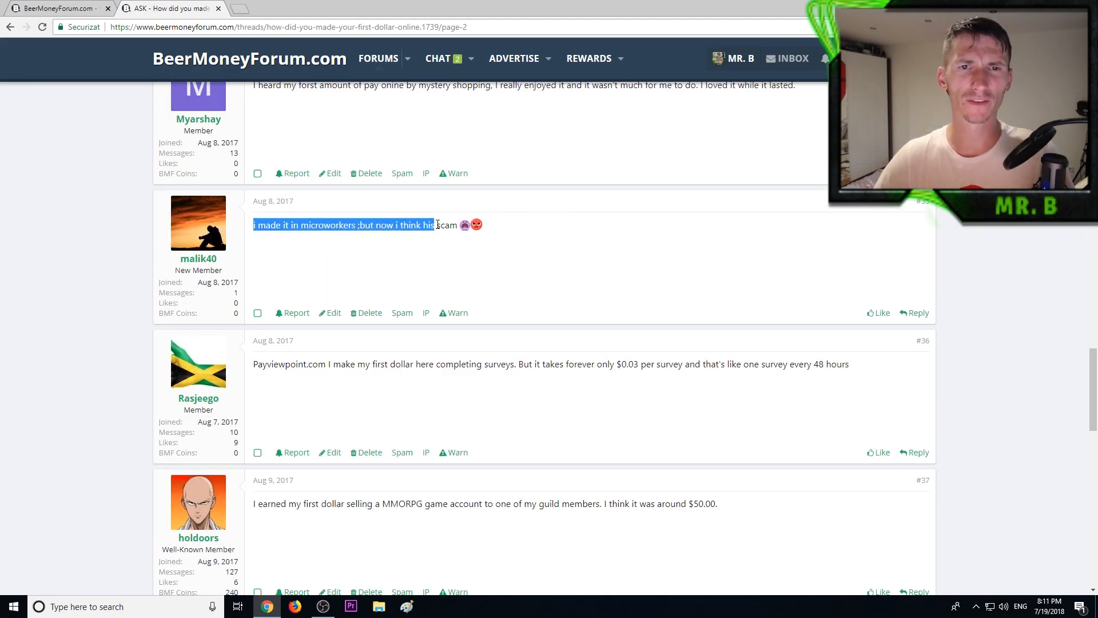
click(568, 224)
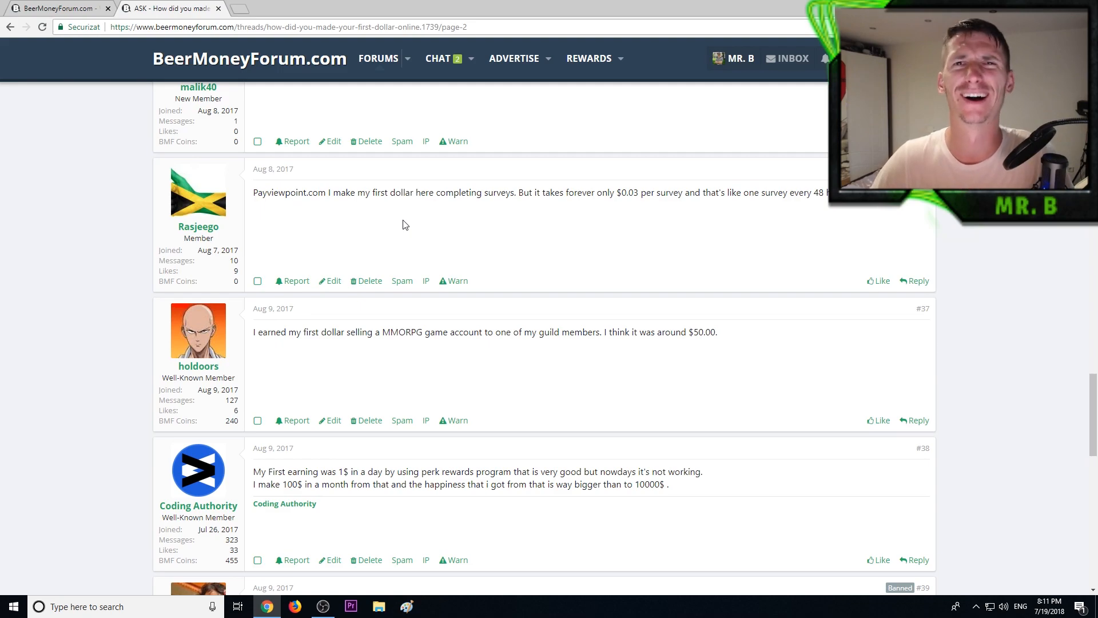
Highlight post #37 about earning a first dollar by selling an MMORPG account.
scroll(down, 3)
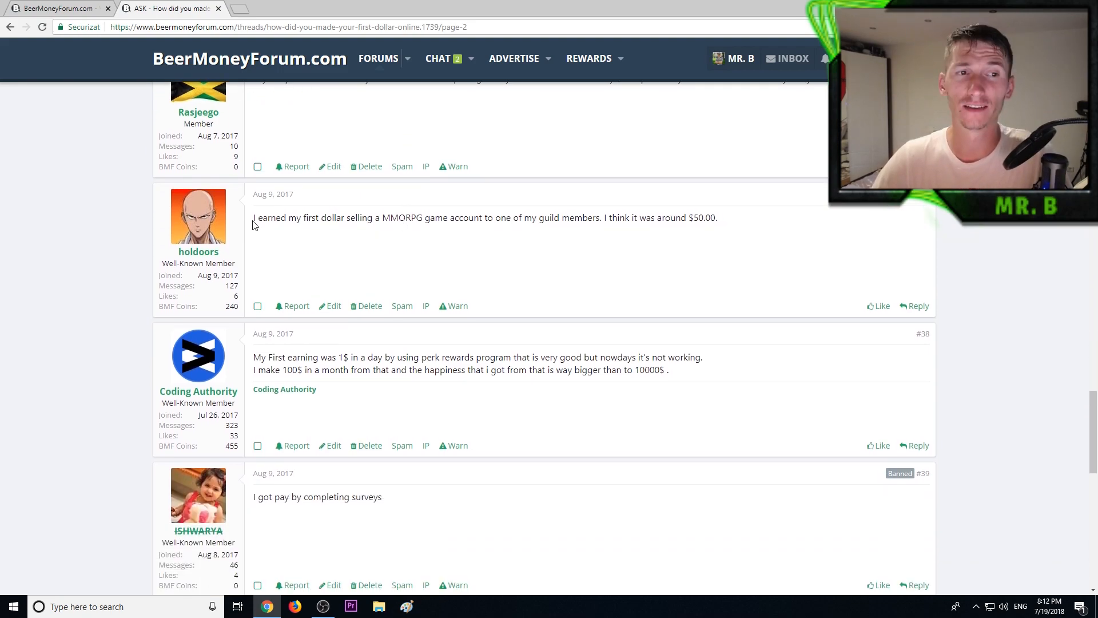
drag(253, 218, 389, 217)
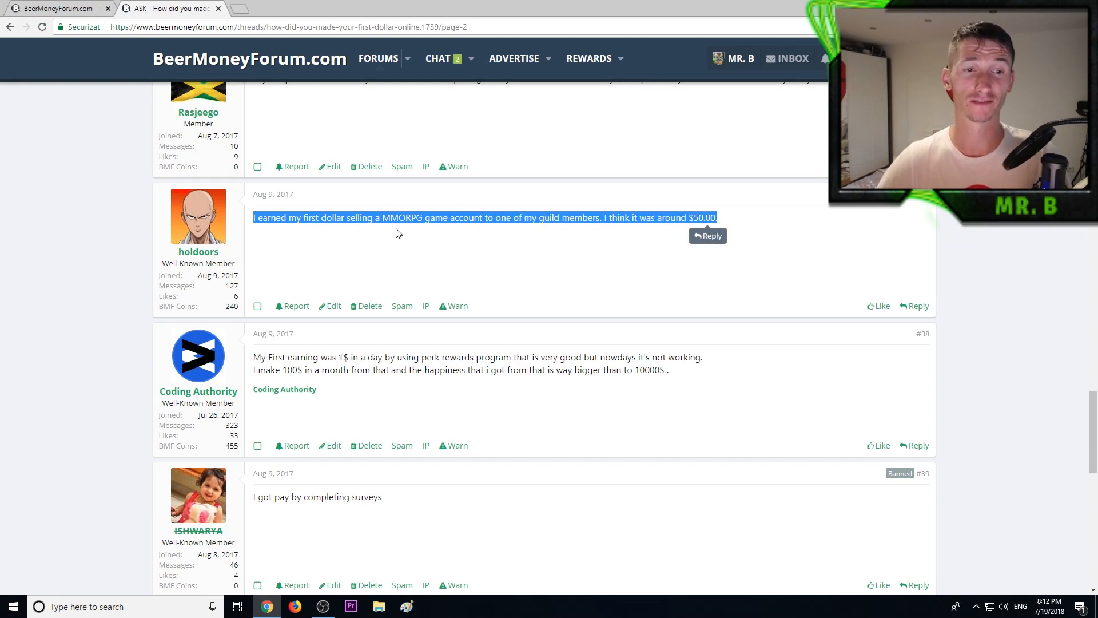
Highlight the perk rewards reply's first line, then jump to thread page 4.
scroll(down, 3)
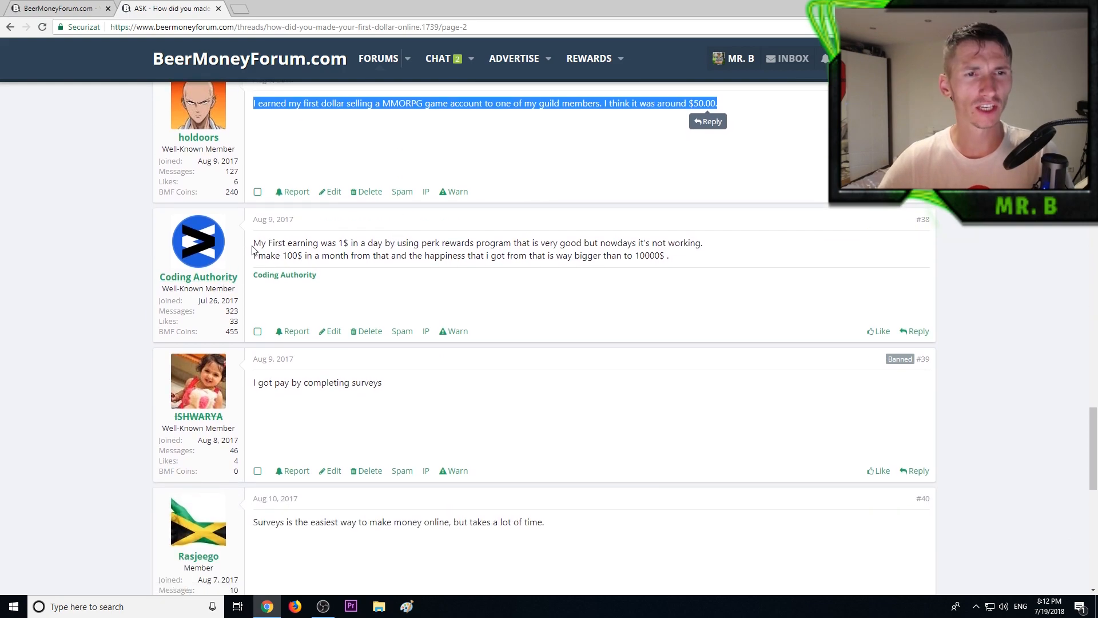
drag(253, 243, 343, 242)
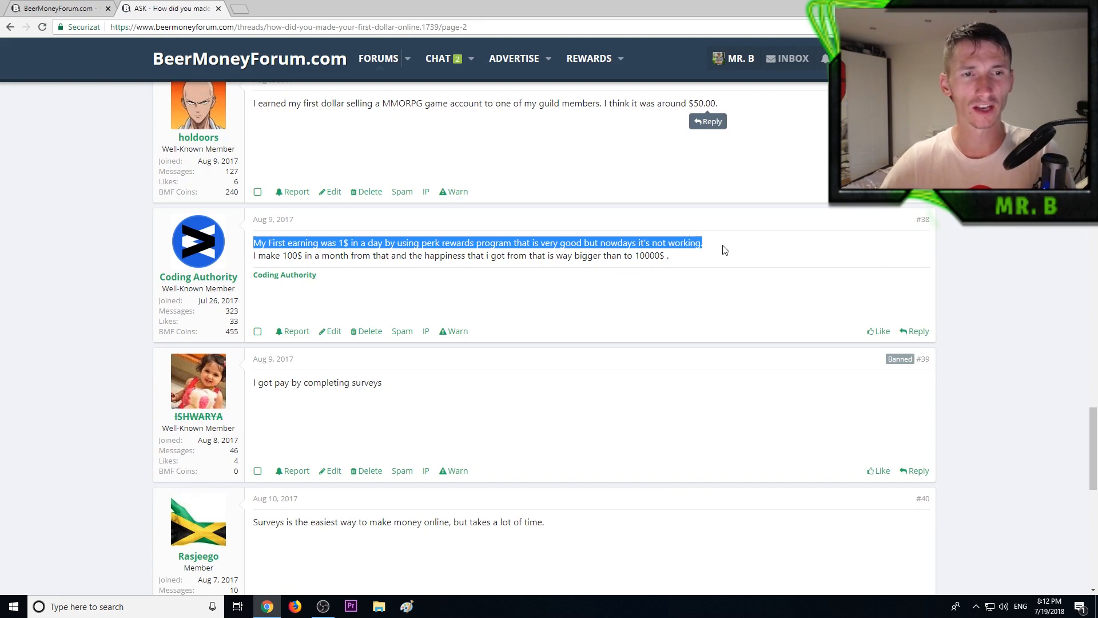
scroll(down, 3)
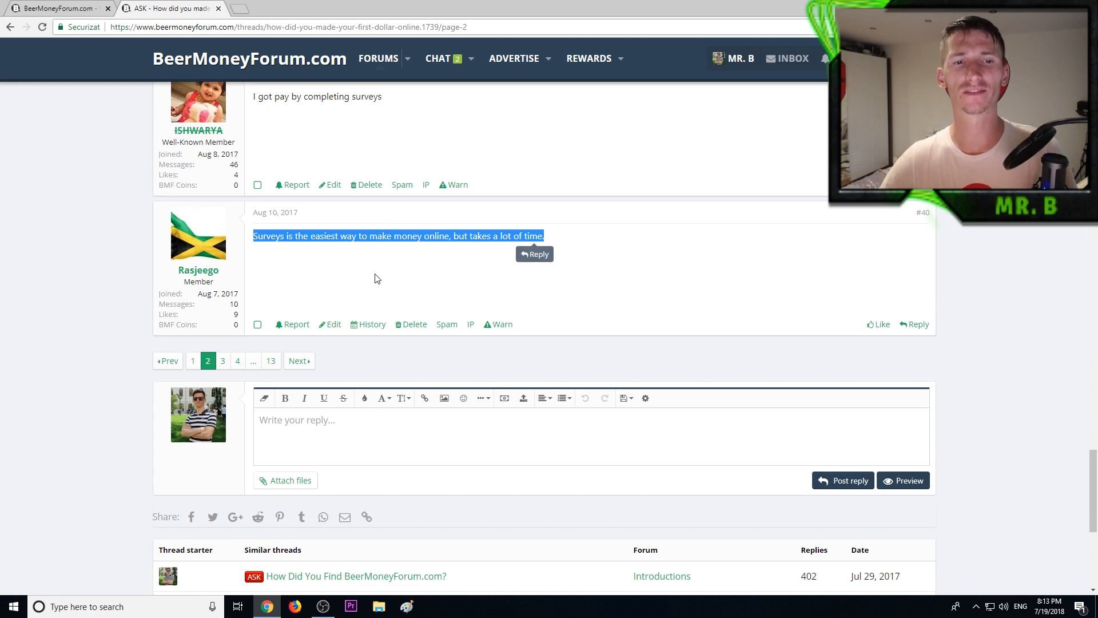
click(238, 361)
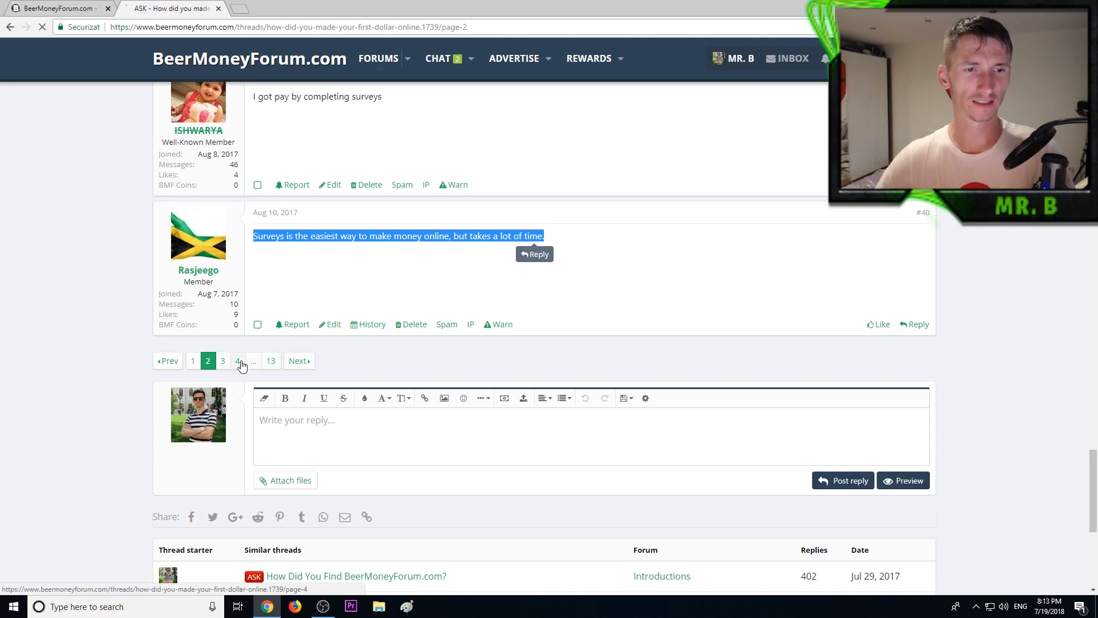
Highlight the AppTrailers reply sentence and its part about PayPal cashouts.
click(238, 360)
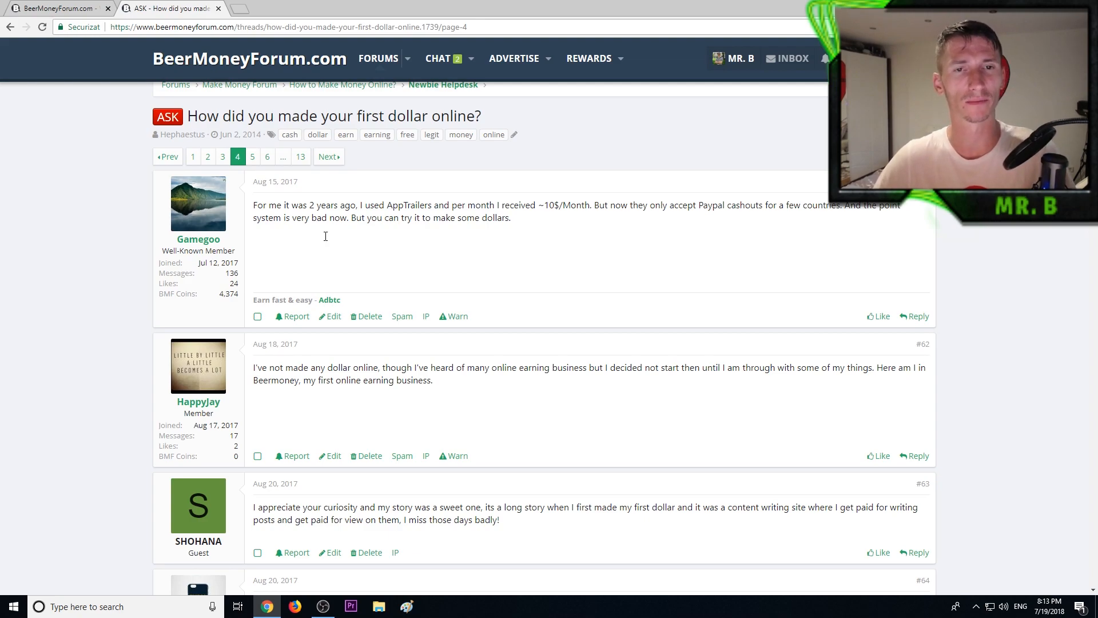
double_click(264, 205)
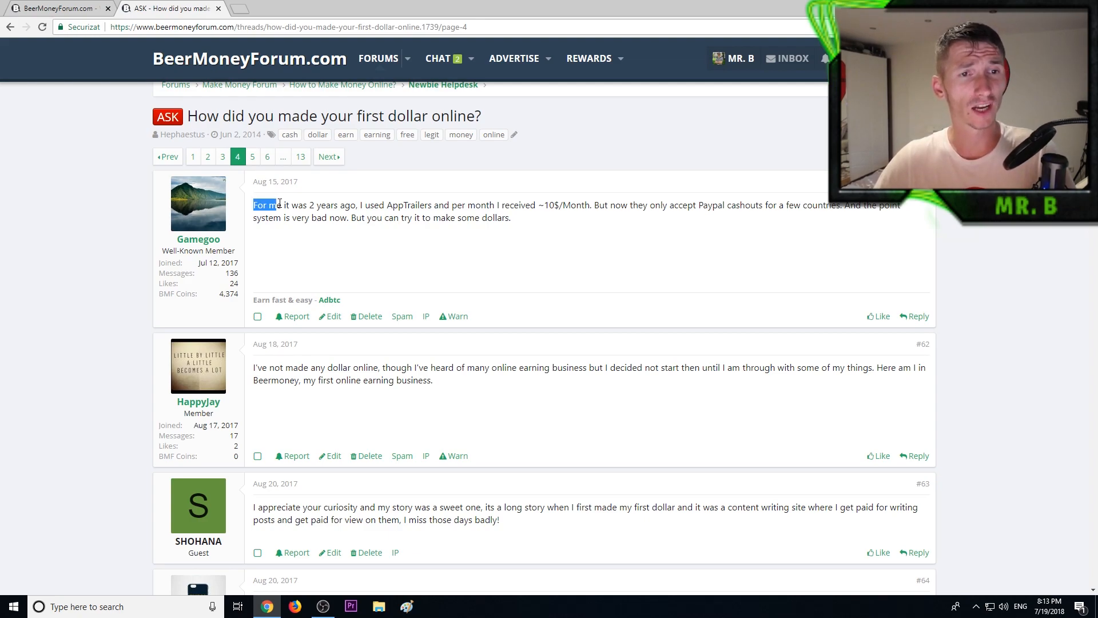
drag(253, 205, 386, 205)
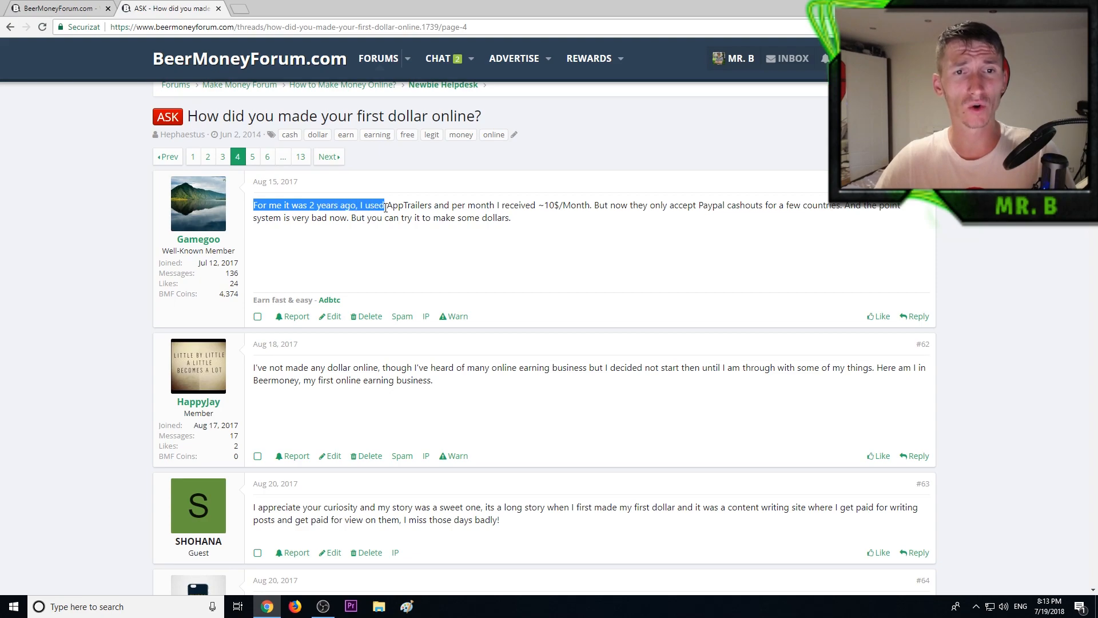
drag(385, 205, 466, 205)
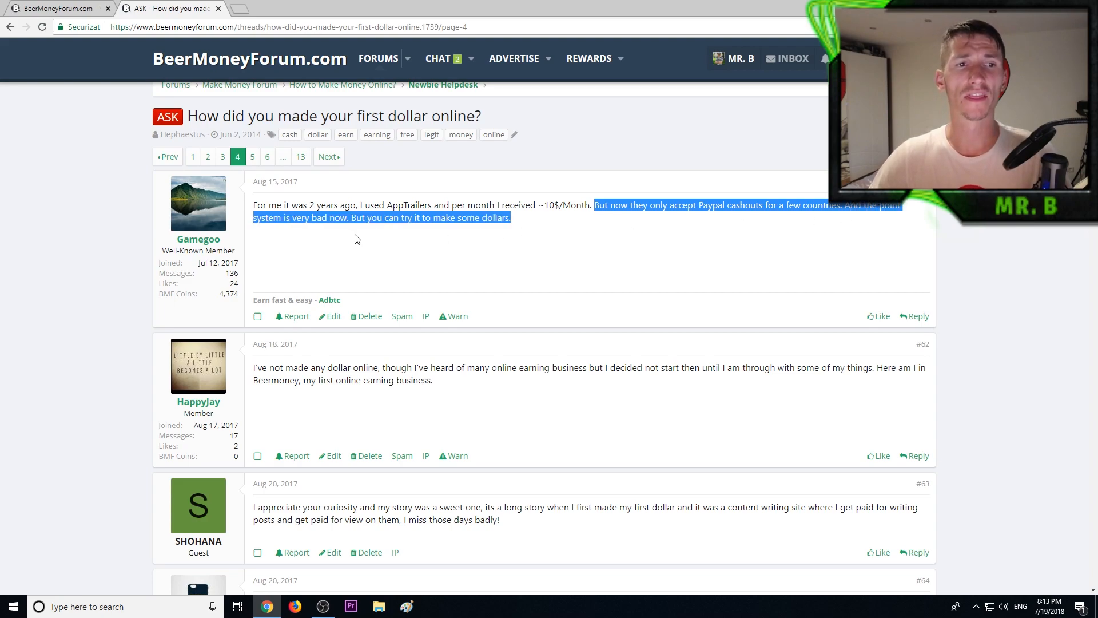
click(354, 218)
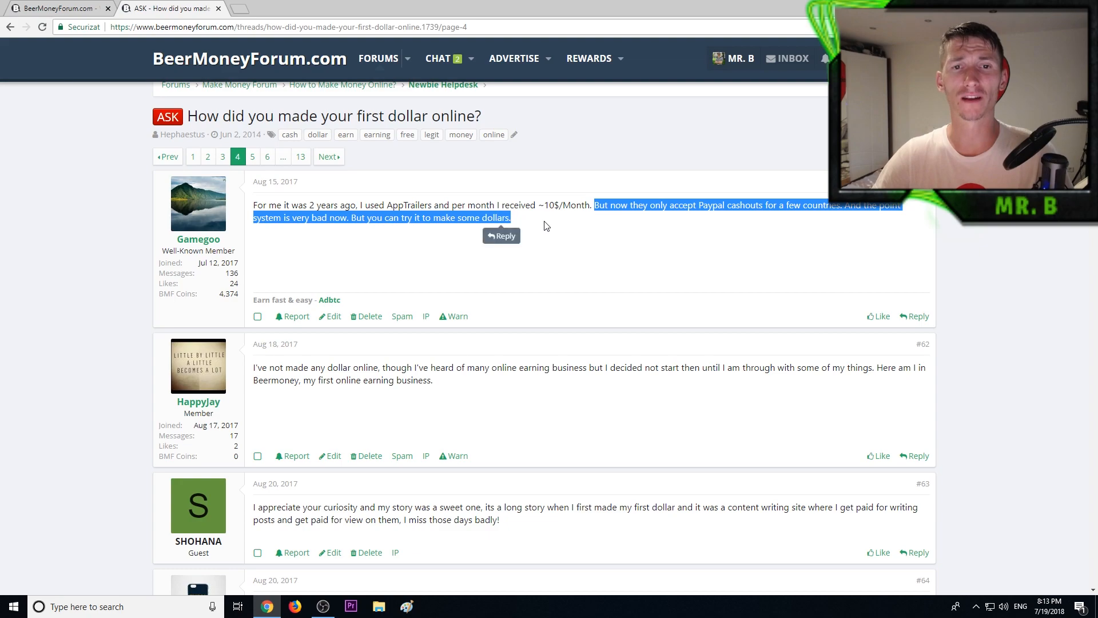
Highlight the article-writing reply and the PTC bot sentence about means becoming obsolete.
scroll(down, 3)
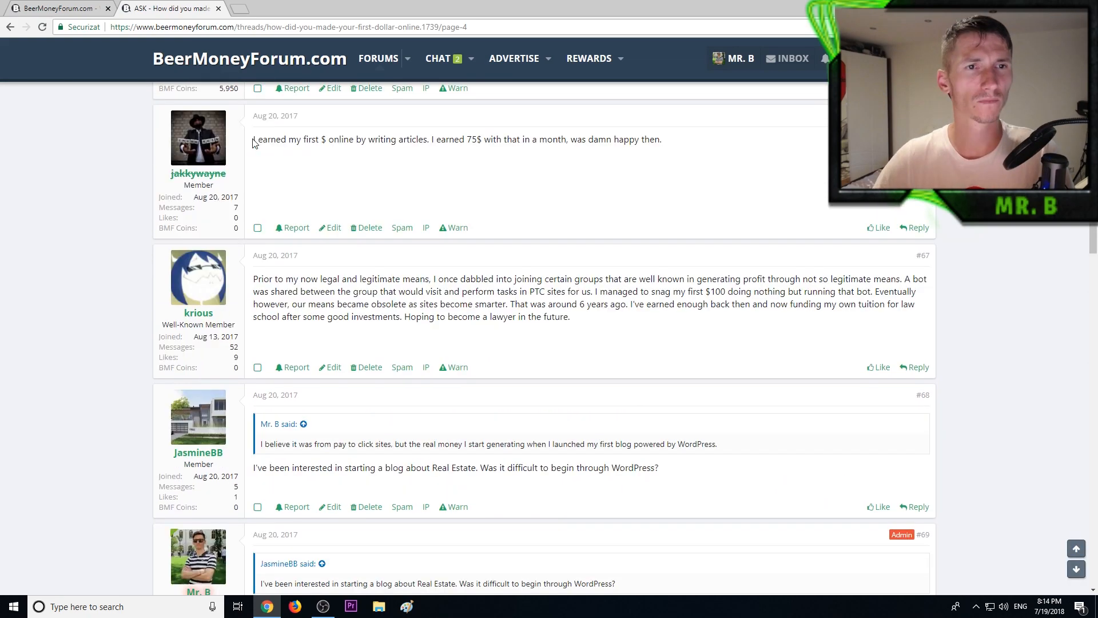
drag(254, 140, 435, 140)
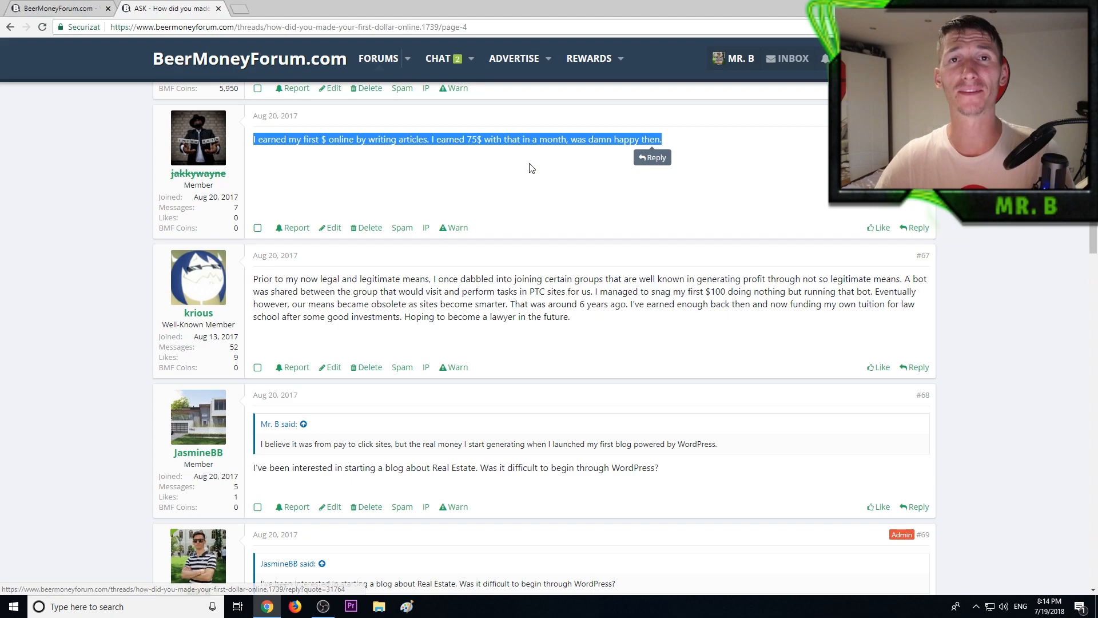
scroll(down, 3)
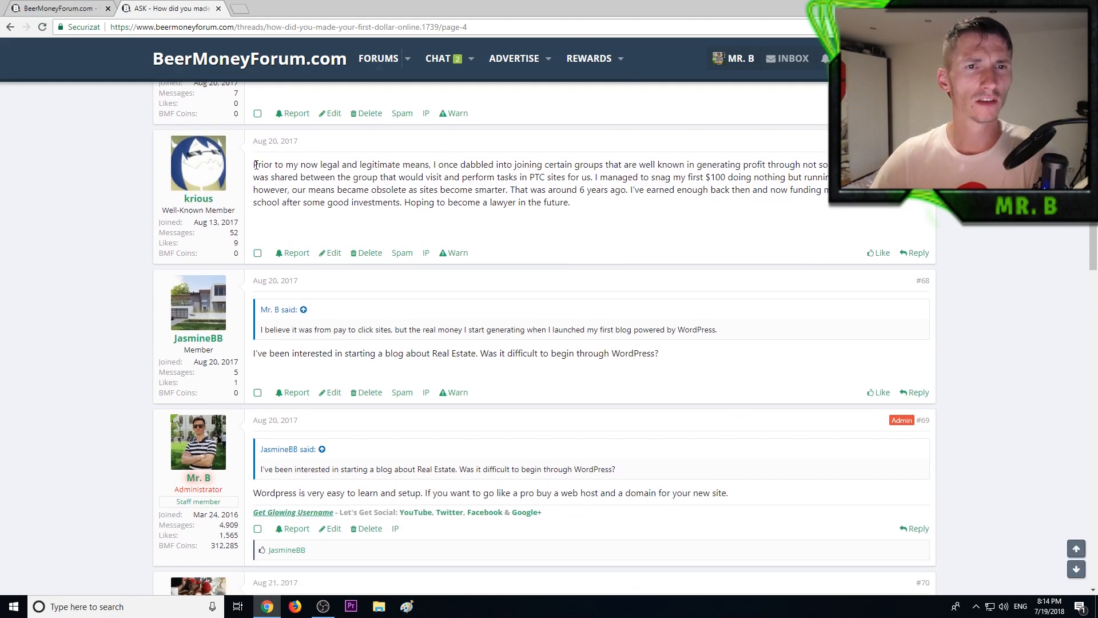
drag(253, 164, 317, 164)
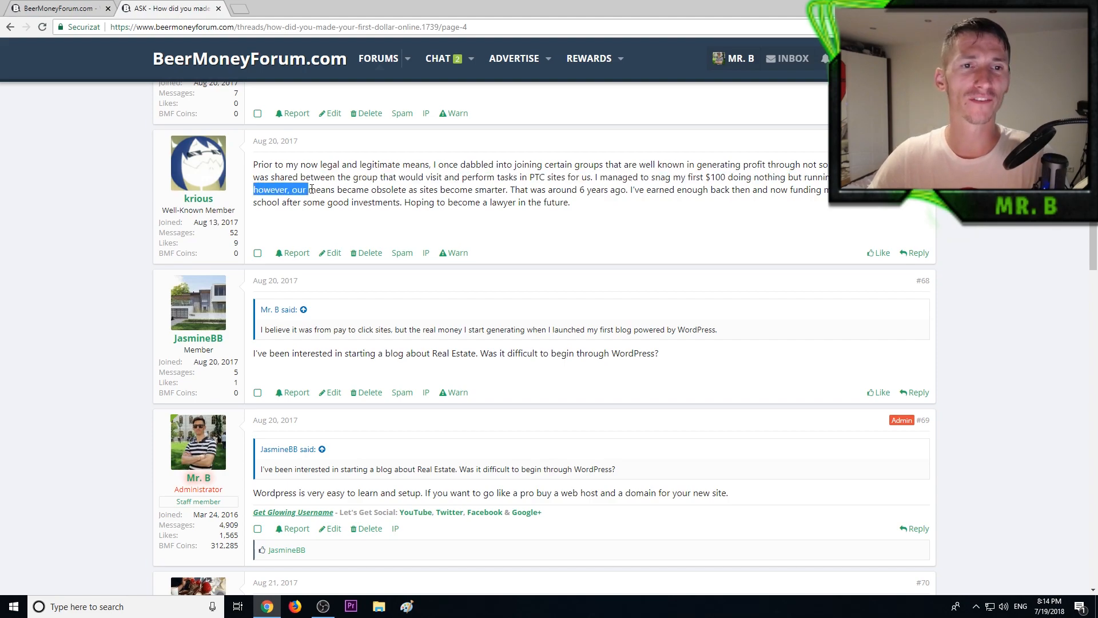
drag(299, 189, 425, 190)
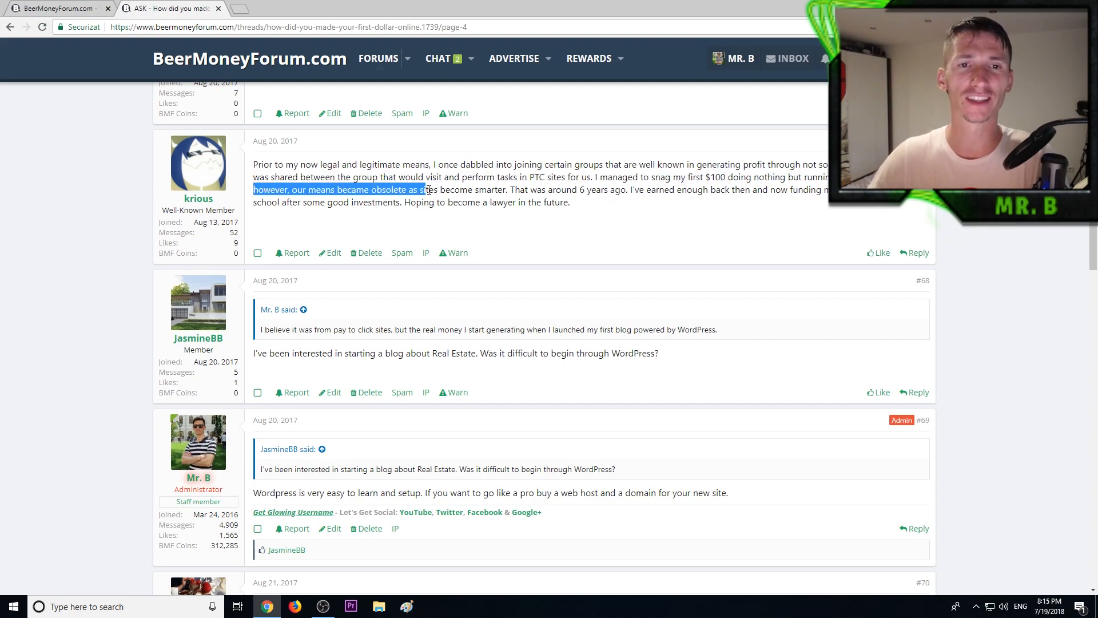
click(510, 190)
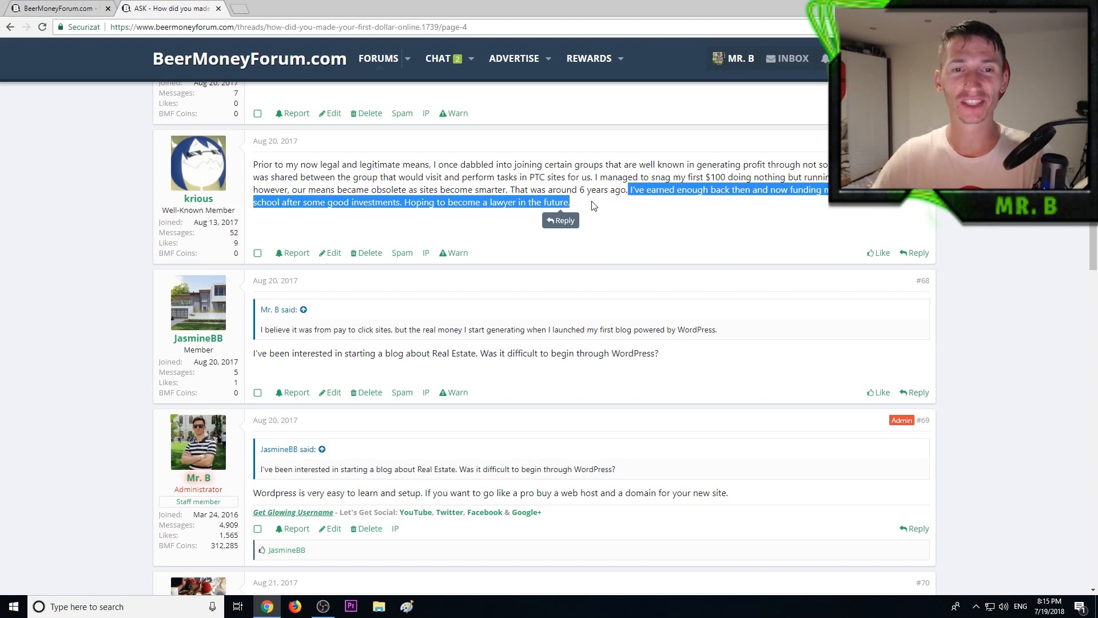
Highlight post #68's question about starting a Real Estate blog on WordPress.
scroll(down, 3)
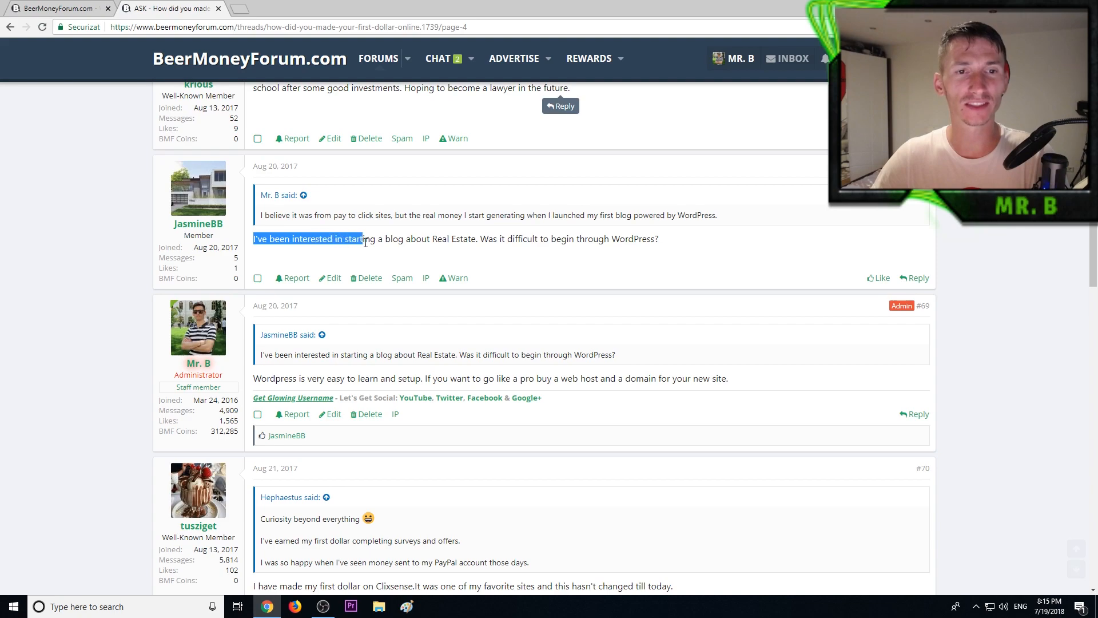
drag(364, 238, 468, 238)
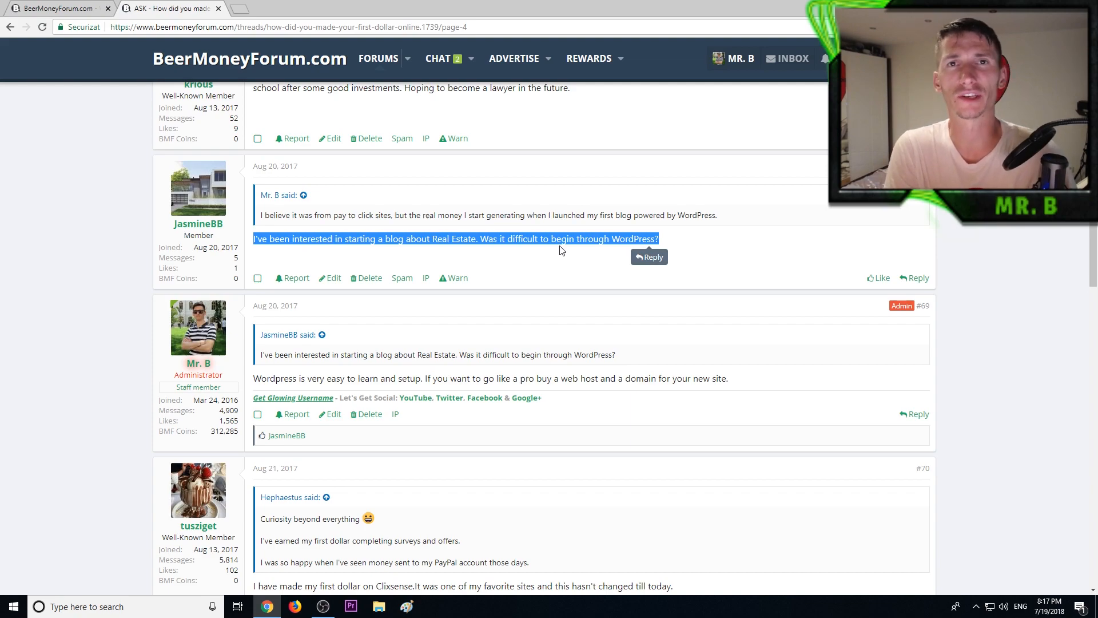
Highlight the Clixsense first-dollar reply and the Fiverr sentence in post #75.
scroll(down, 3)
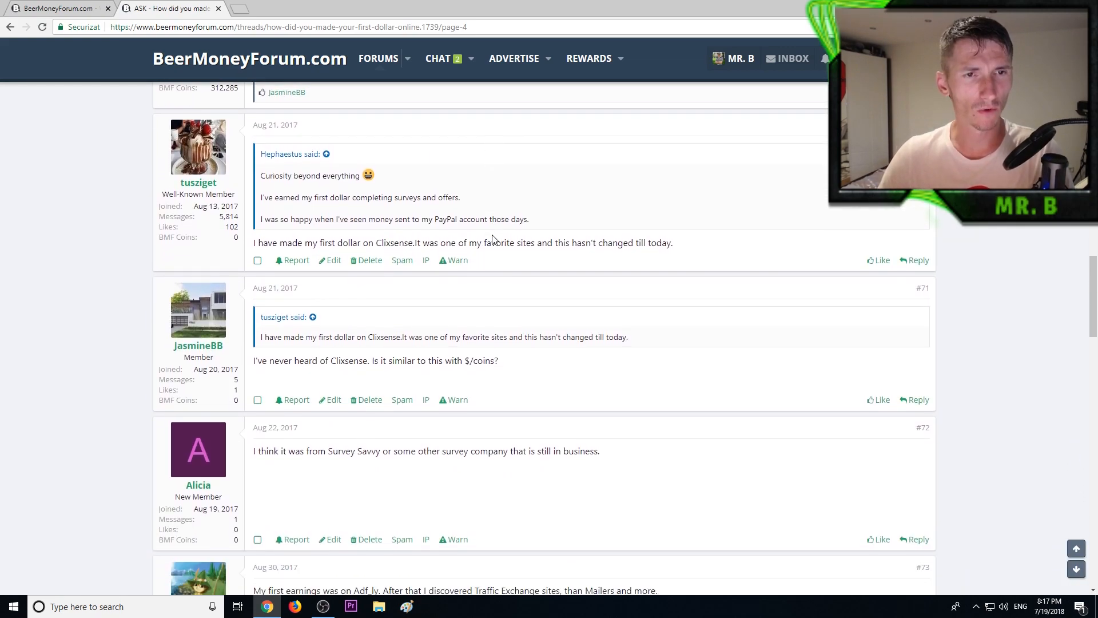
drag(257, 242, 412, 242)
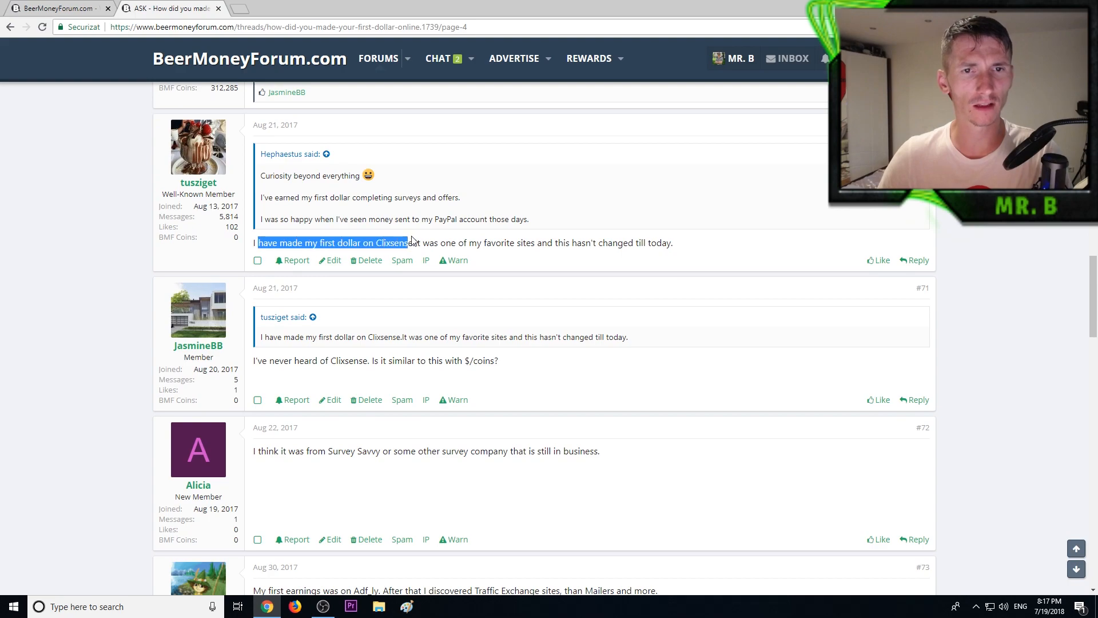
drag(405, 242, 438, 242)
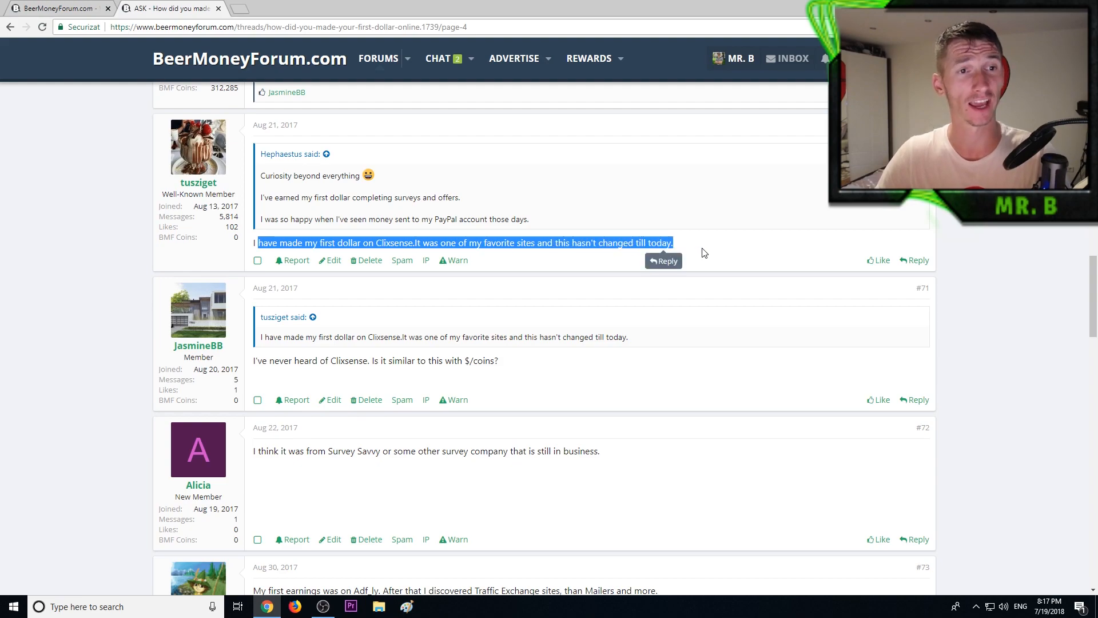
scroll(down, 3)
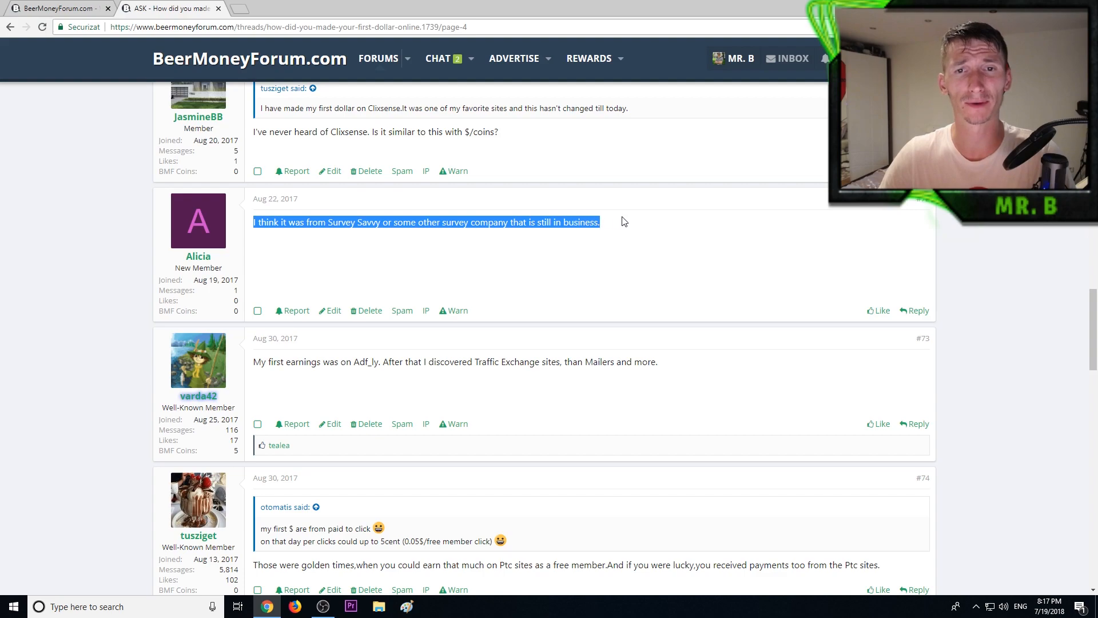
scroll(down, 3)
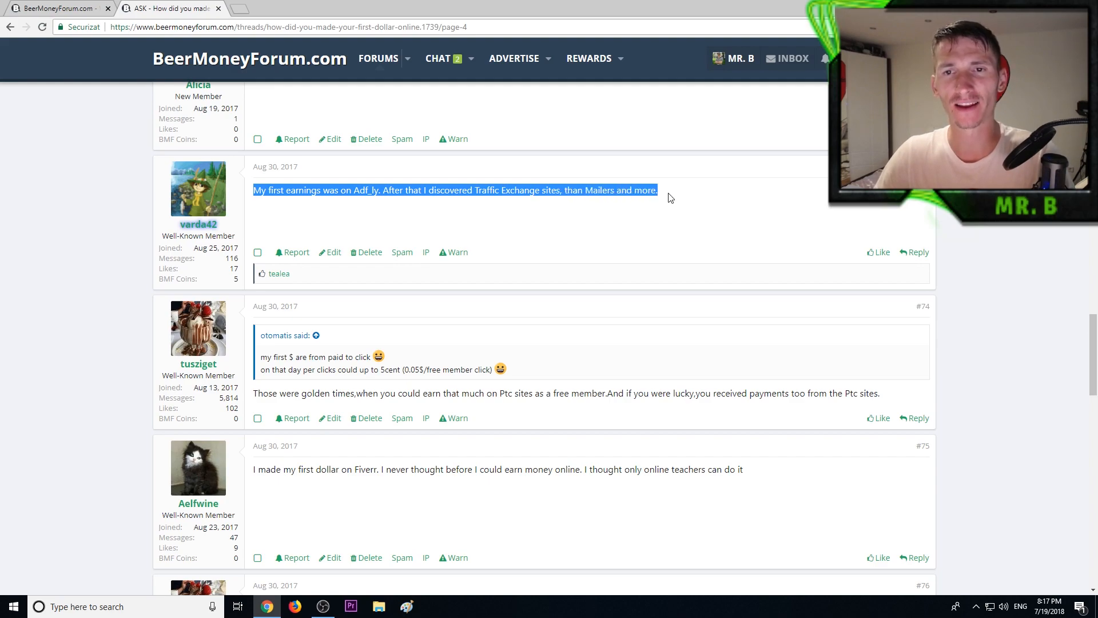
scroll(down, 3)
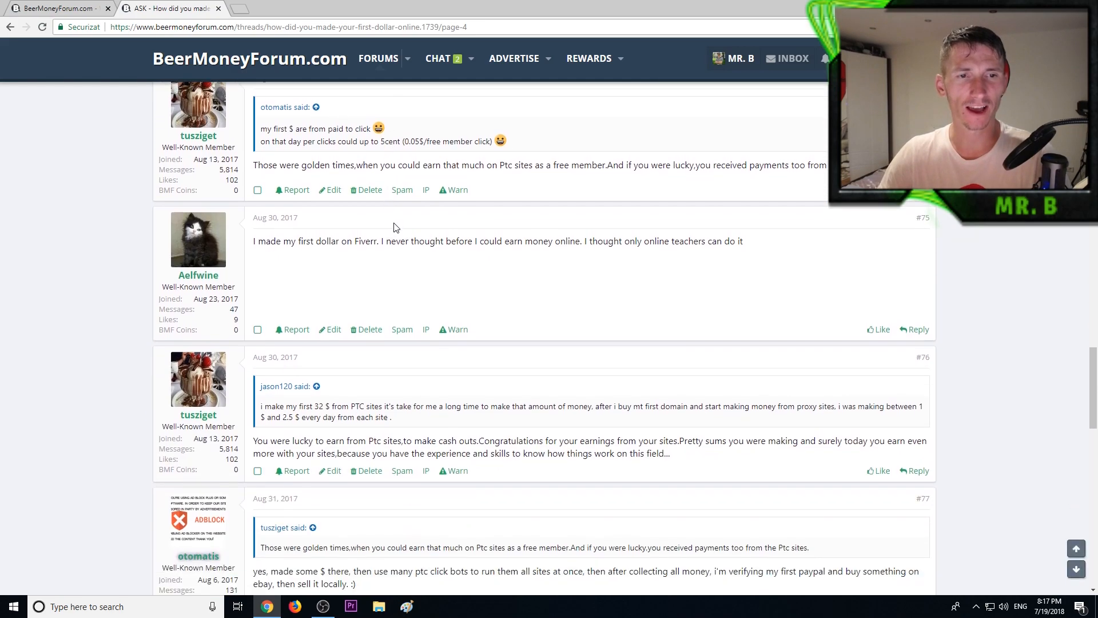
drag(254, 240, 383, 240)
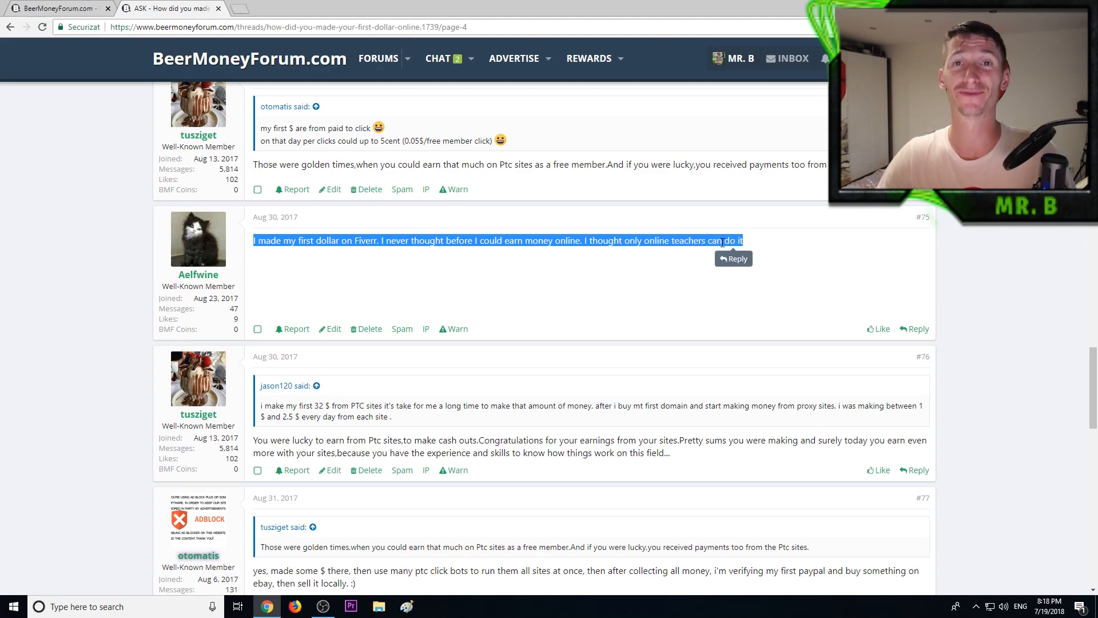
mouse_move(391, 263)
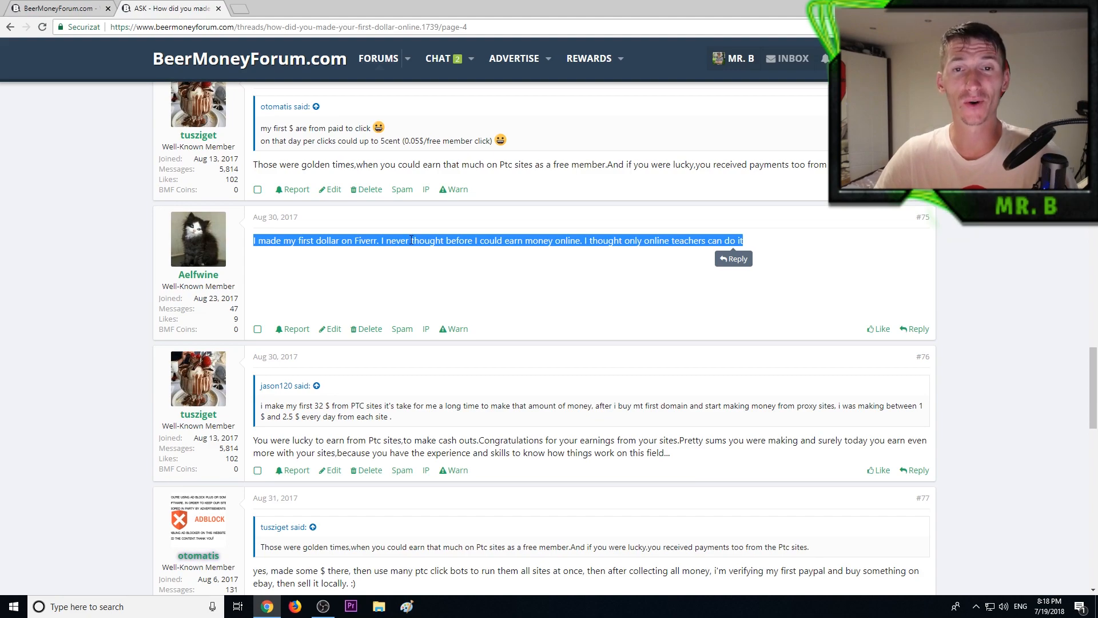
scroll(down, 3)
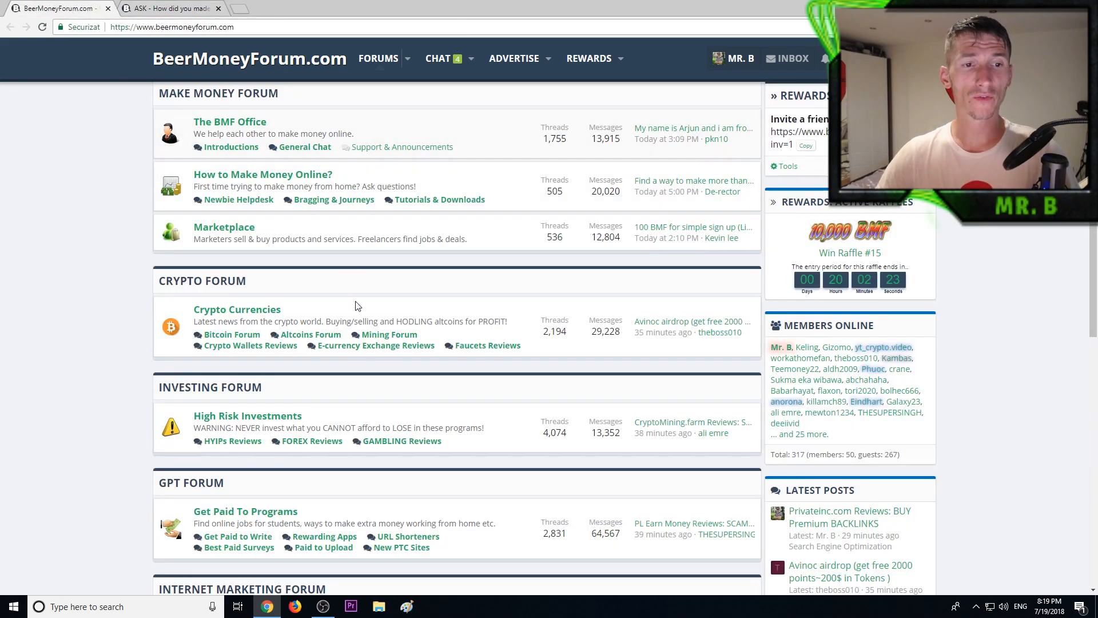
Scroll the forum homepage down through the GPT Forum section.
scroll(down, 3)
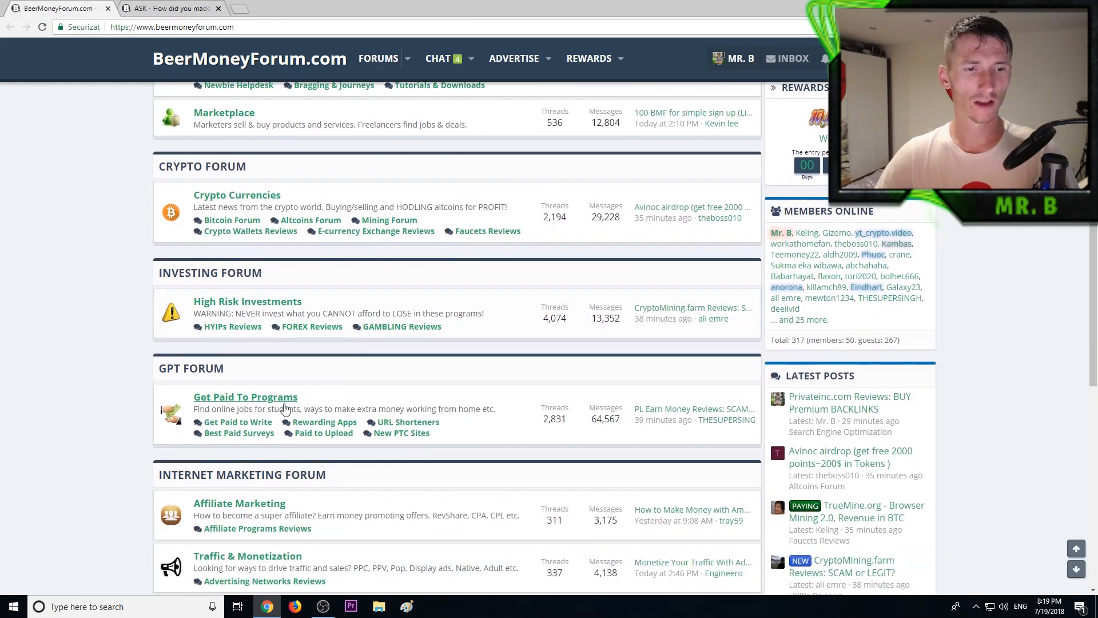
scroll(down, 3)
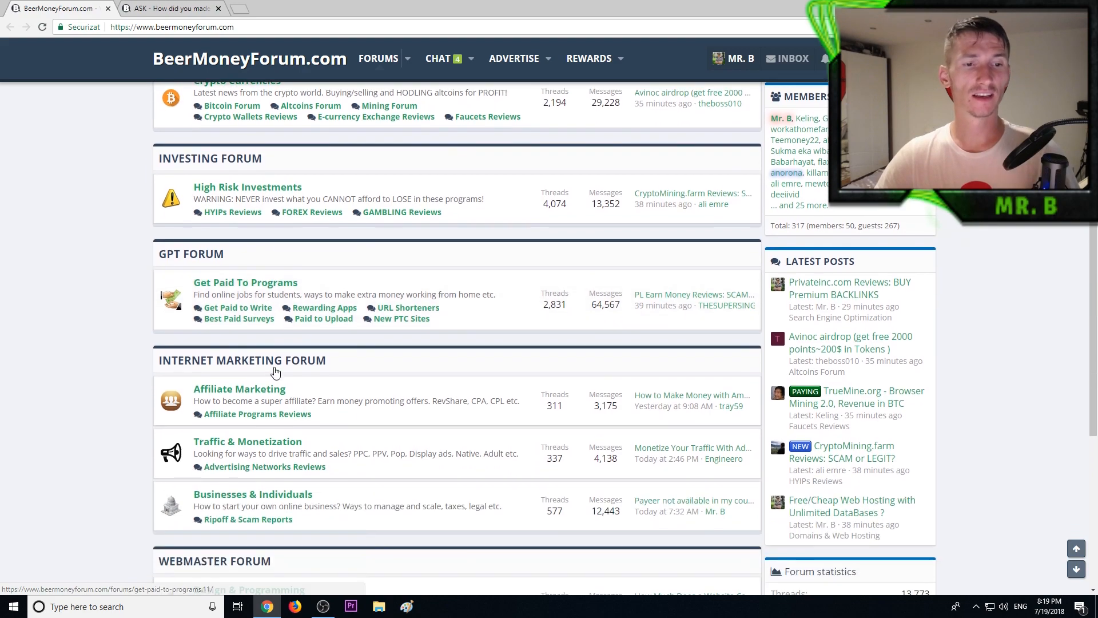
mouse_move(233, 322)
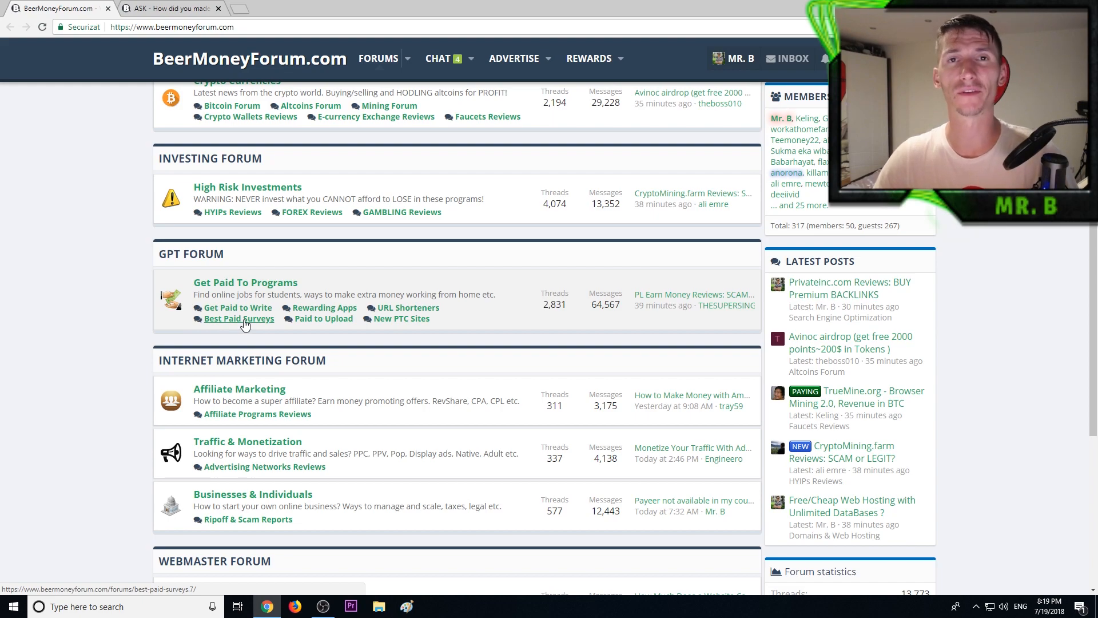
mouse_move(228, 324)
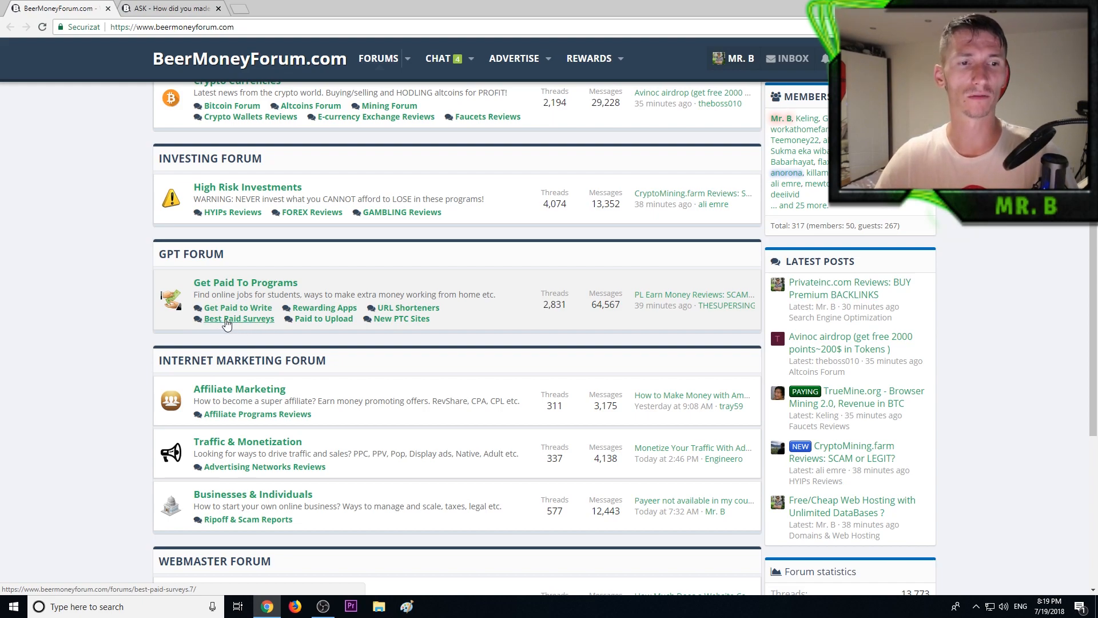
Open thread page 13 and read down to the dropshipping reply, post #246.
click(169, 9)
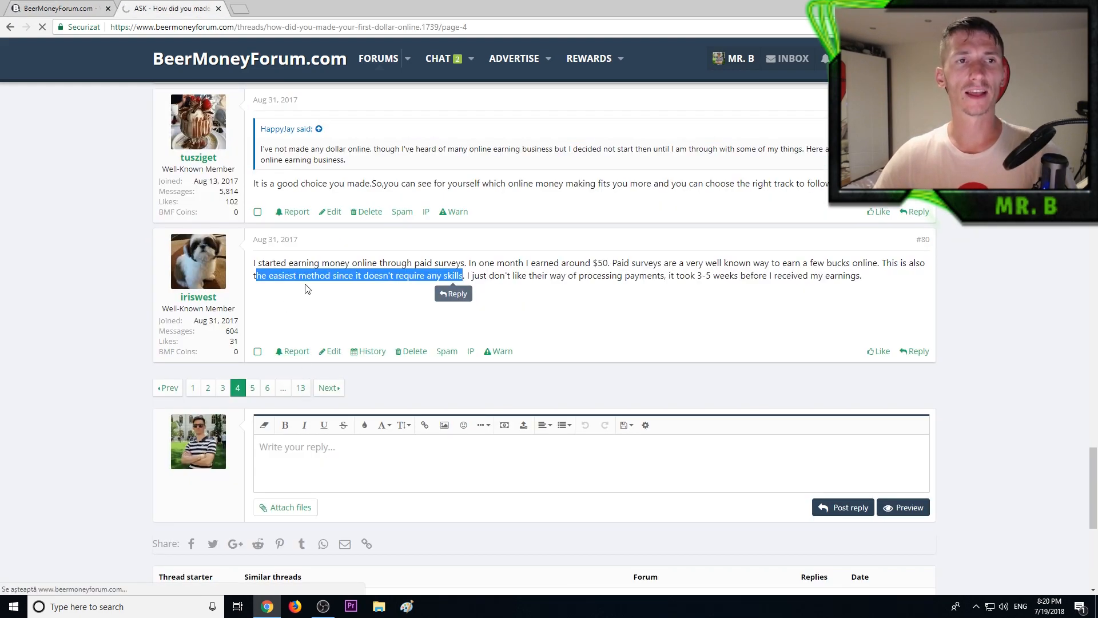
click(300, 387)
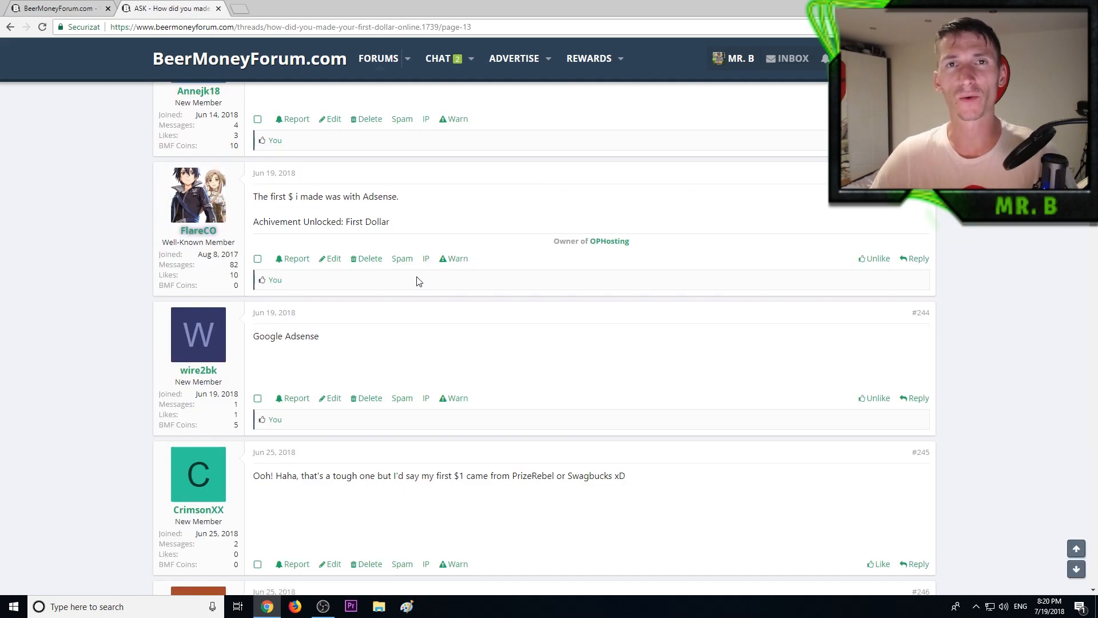
mouse_move(205, 234)
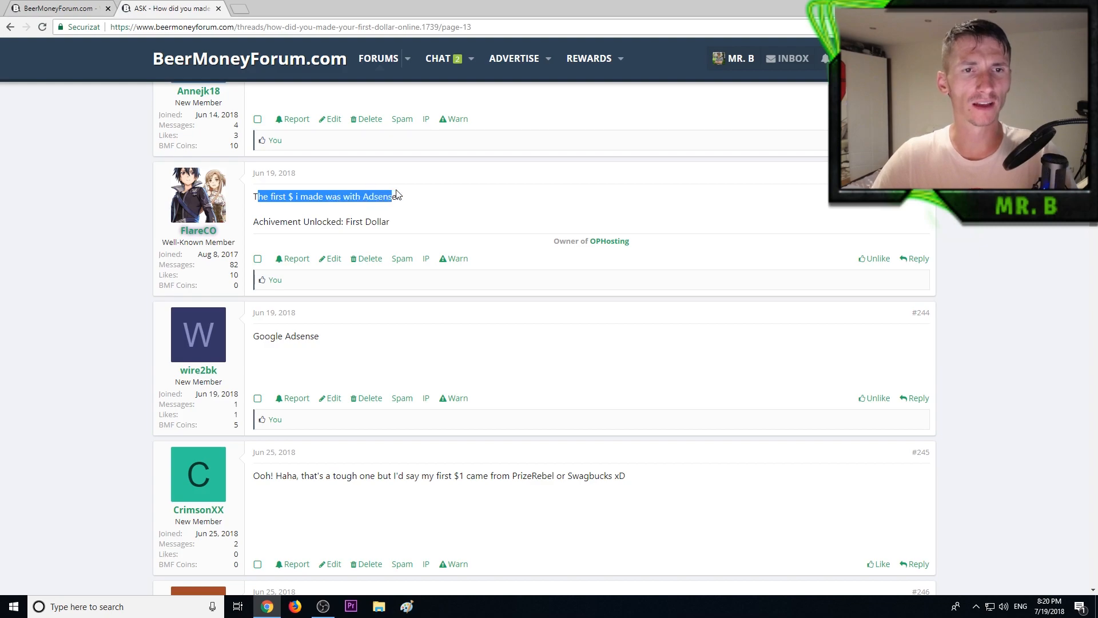
click(278, 215)
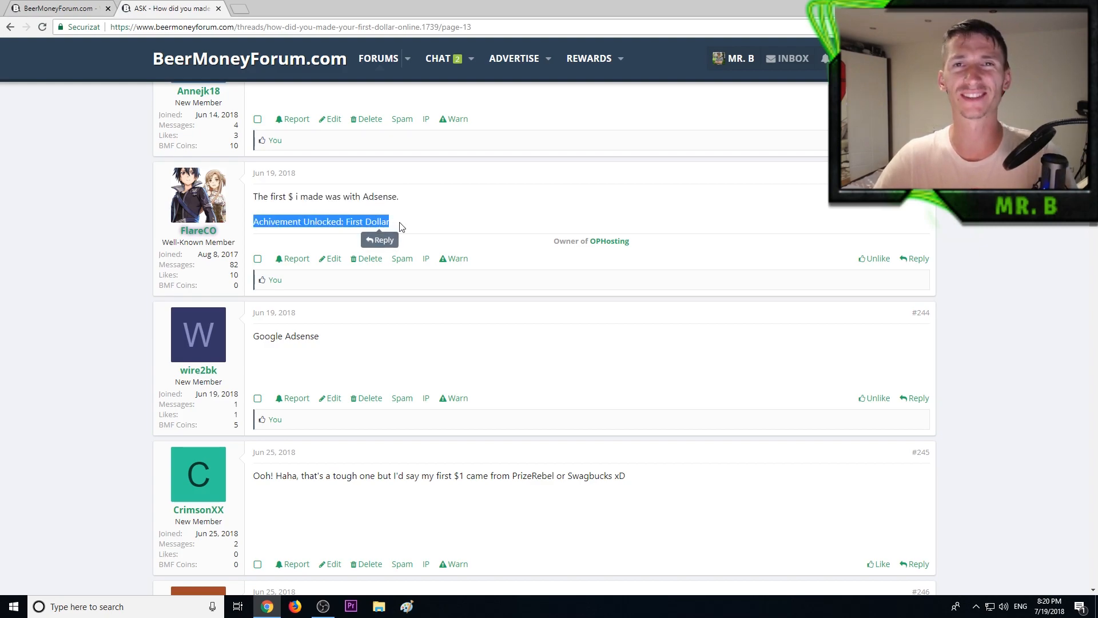
scroll(down, 3)
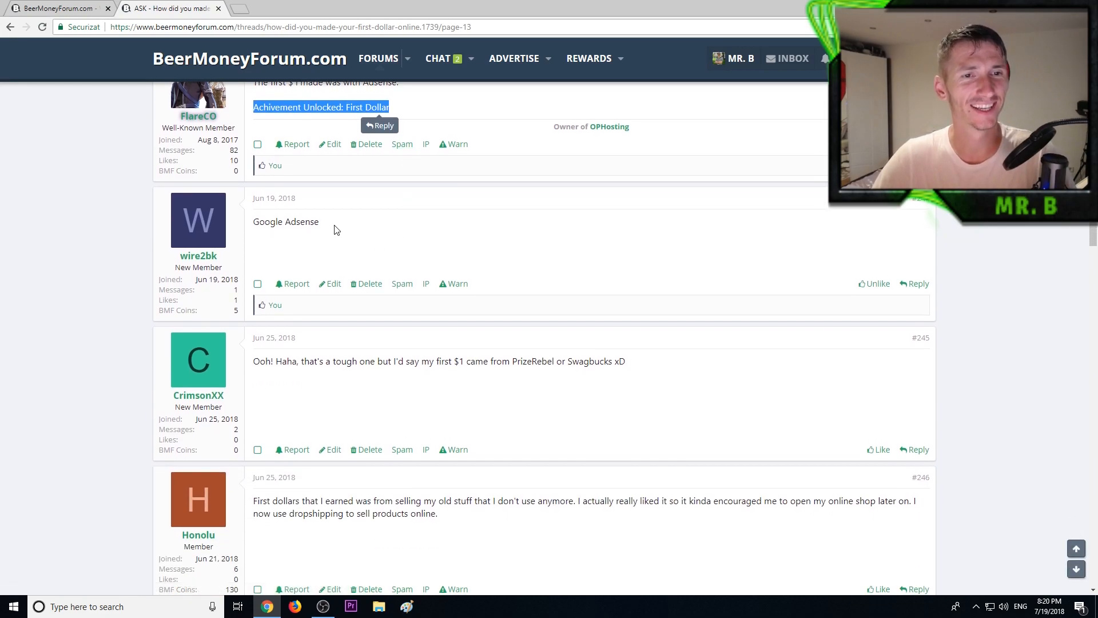
scroll(down, 3)
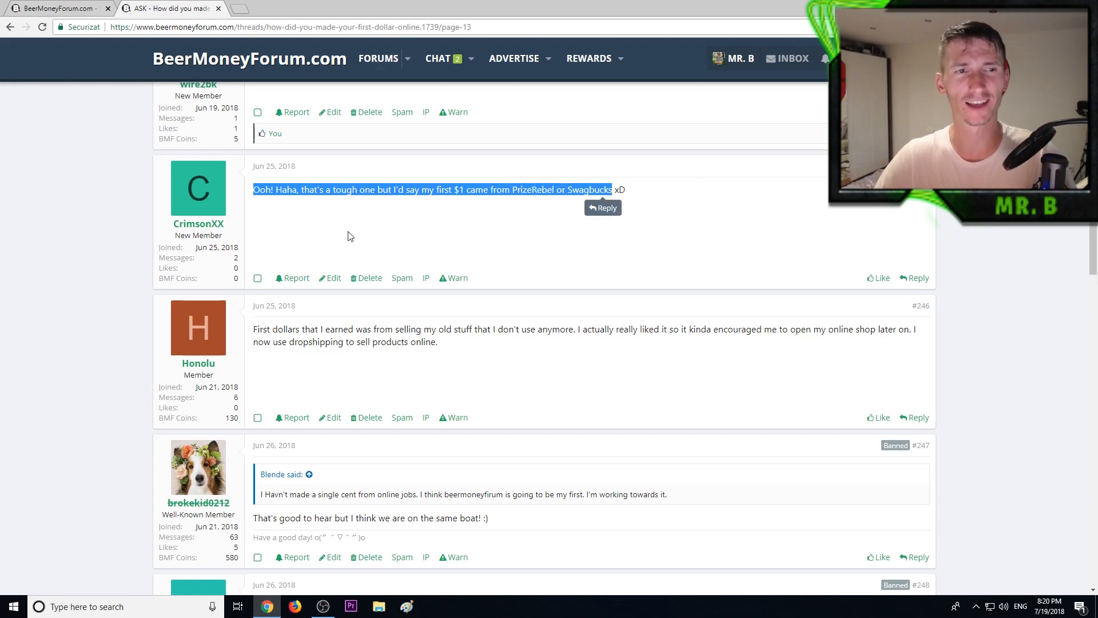
scroll(down, 3)
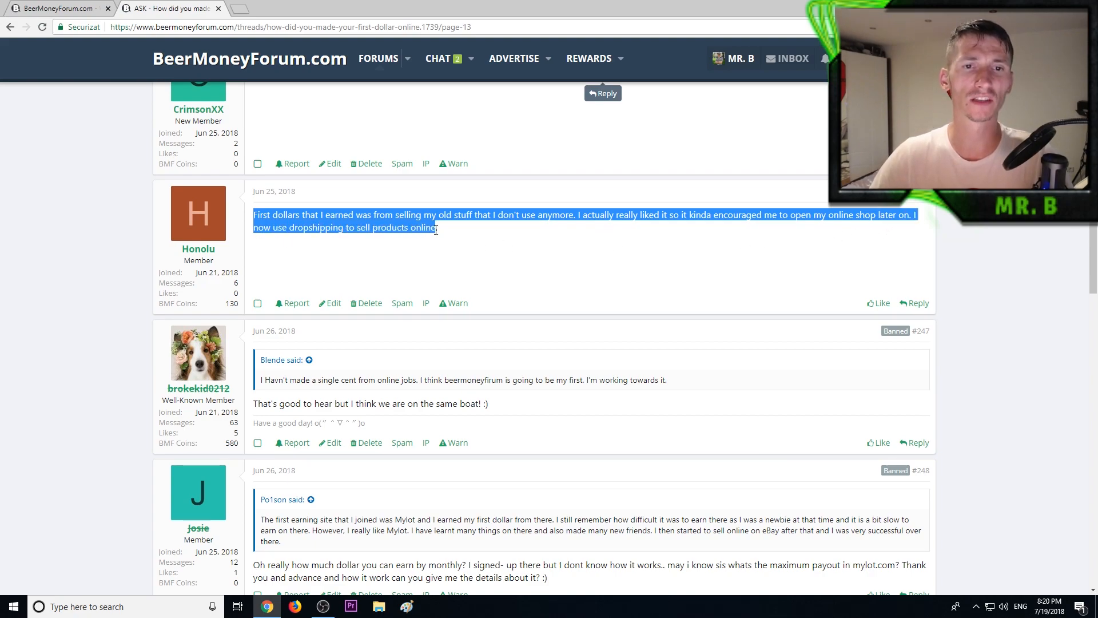
click(443, 234)
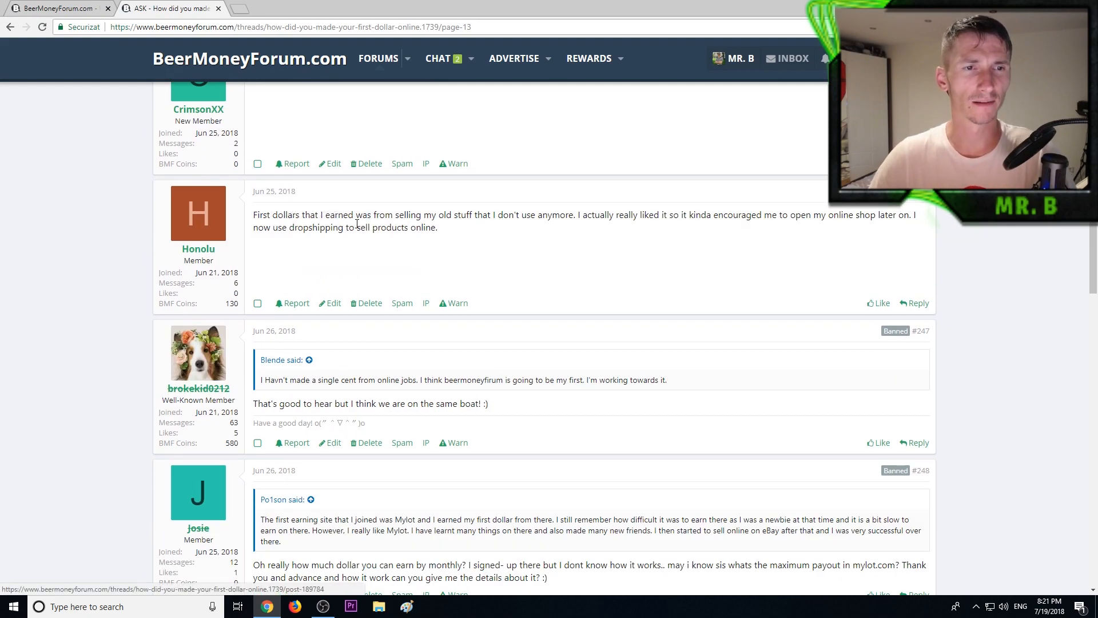
Scroll to page 13's final replies and select 'Shopify dropshipping' in post #254.
scroll(down, 3)
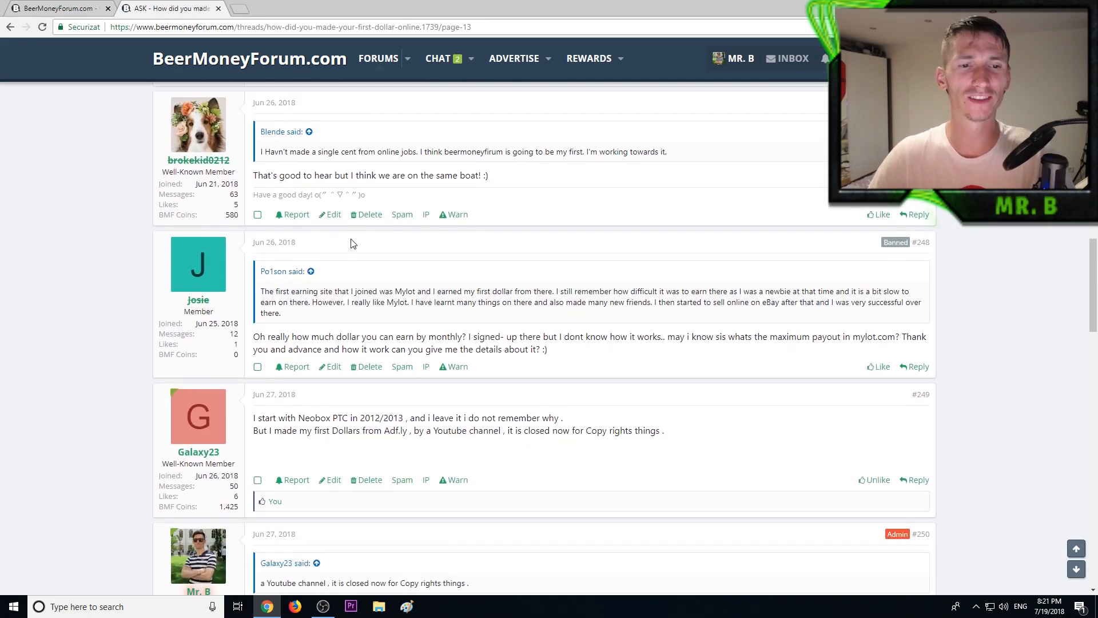
scroll(down, 3)
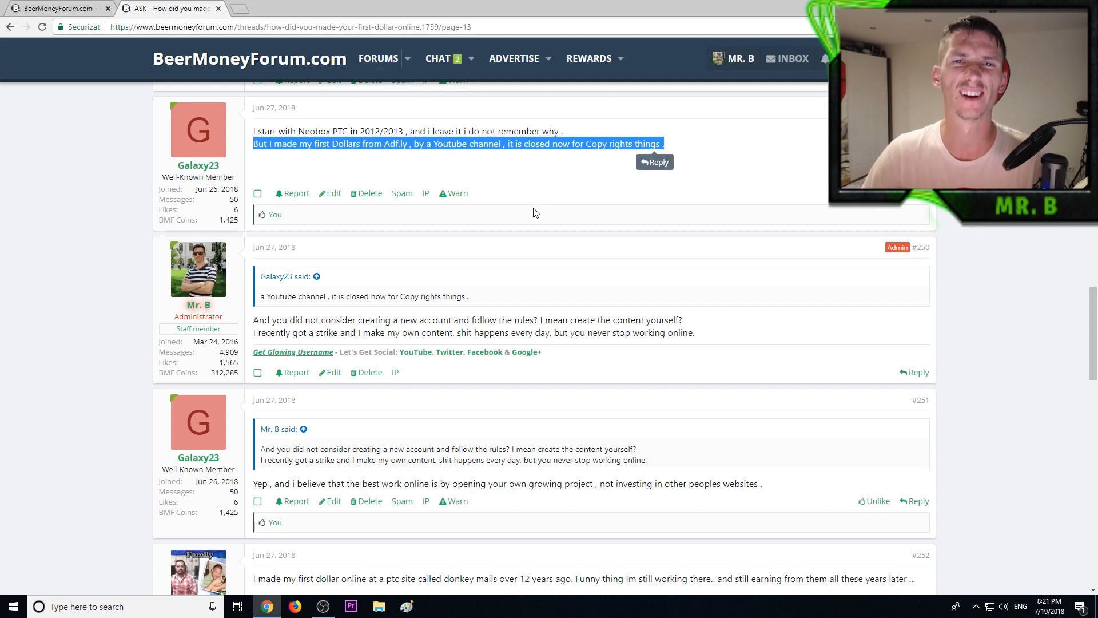
mouse_move(509, 195)
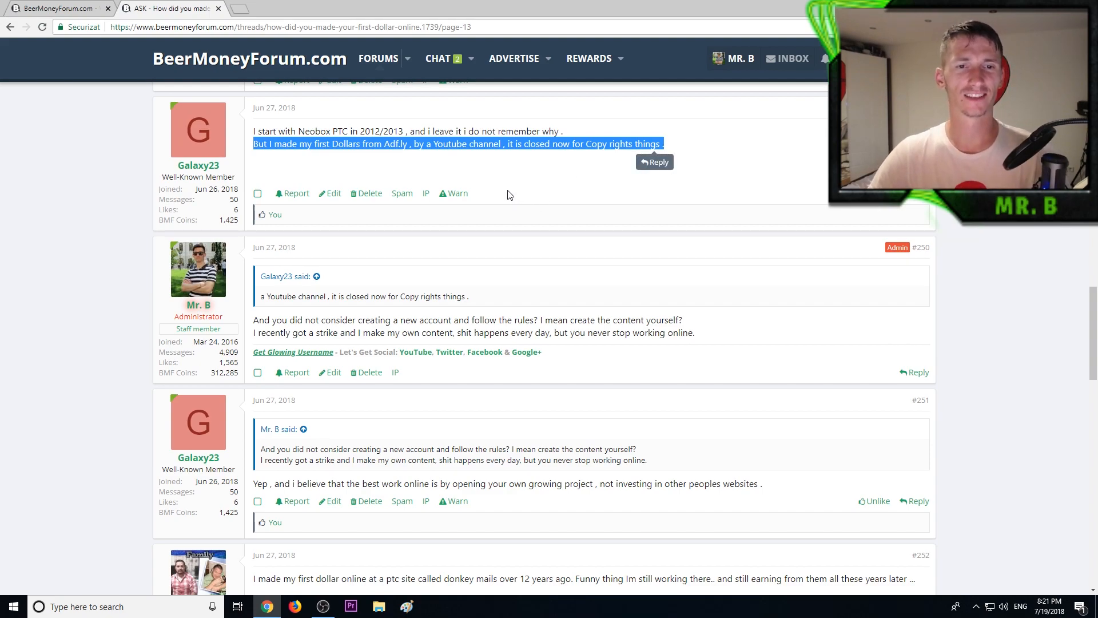
scroll(down, 3)
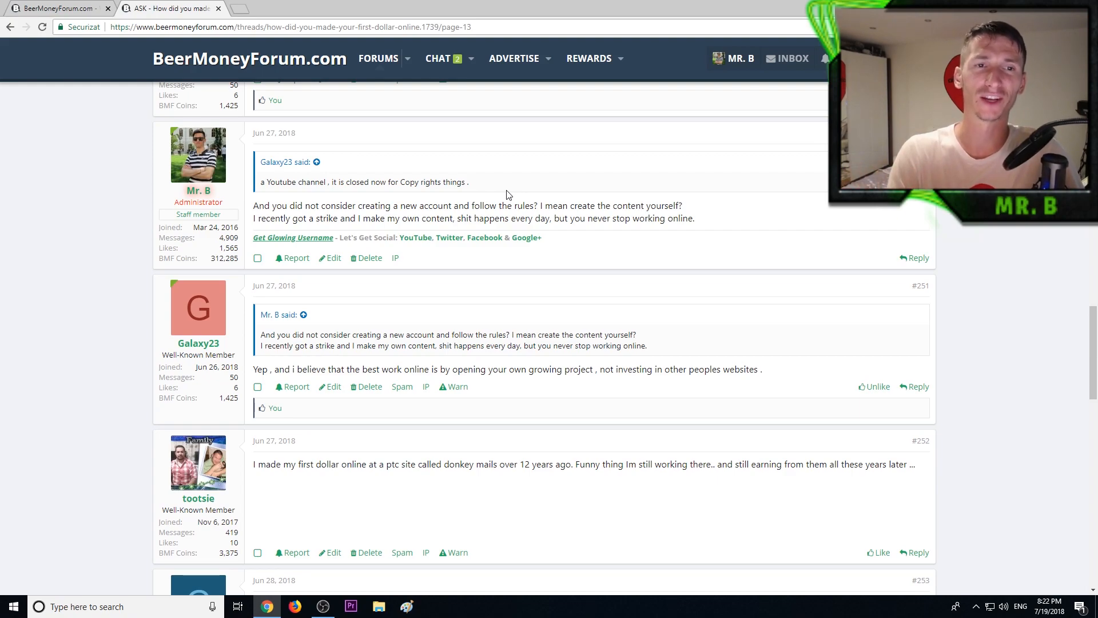
mouse_move(505, 194)
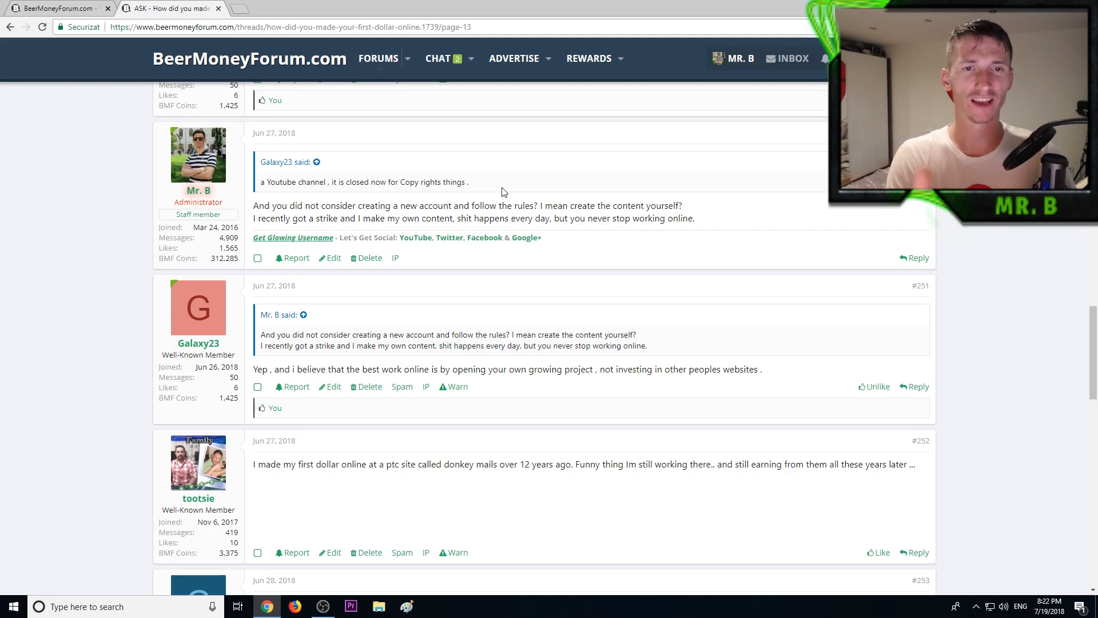
mouse_move(521, 191)
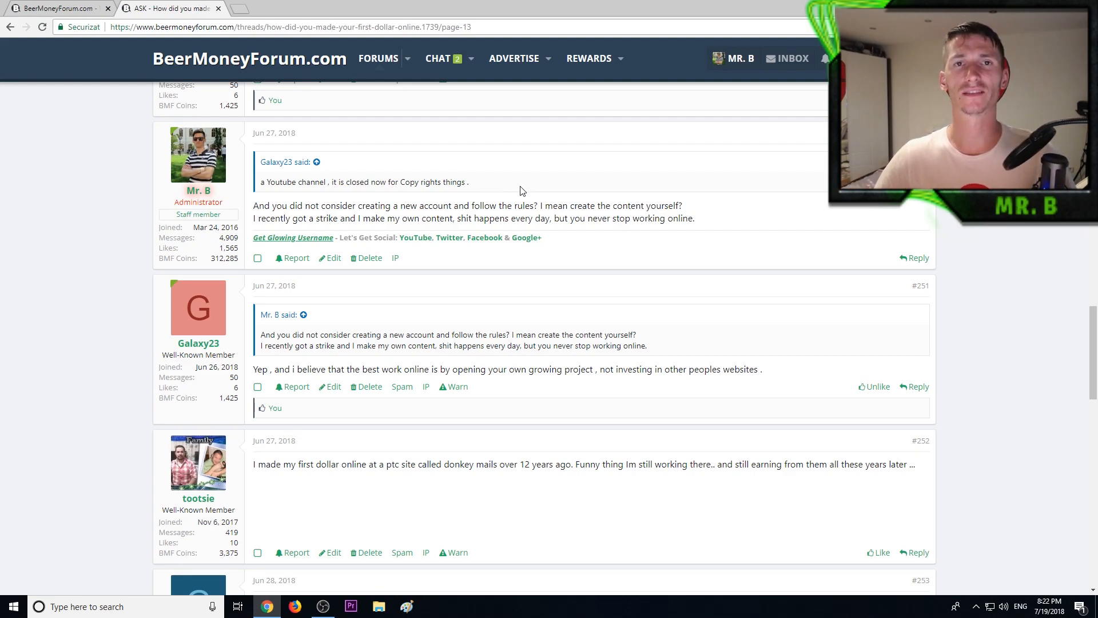
scroll(down, 3)
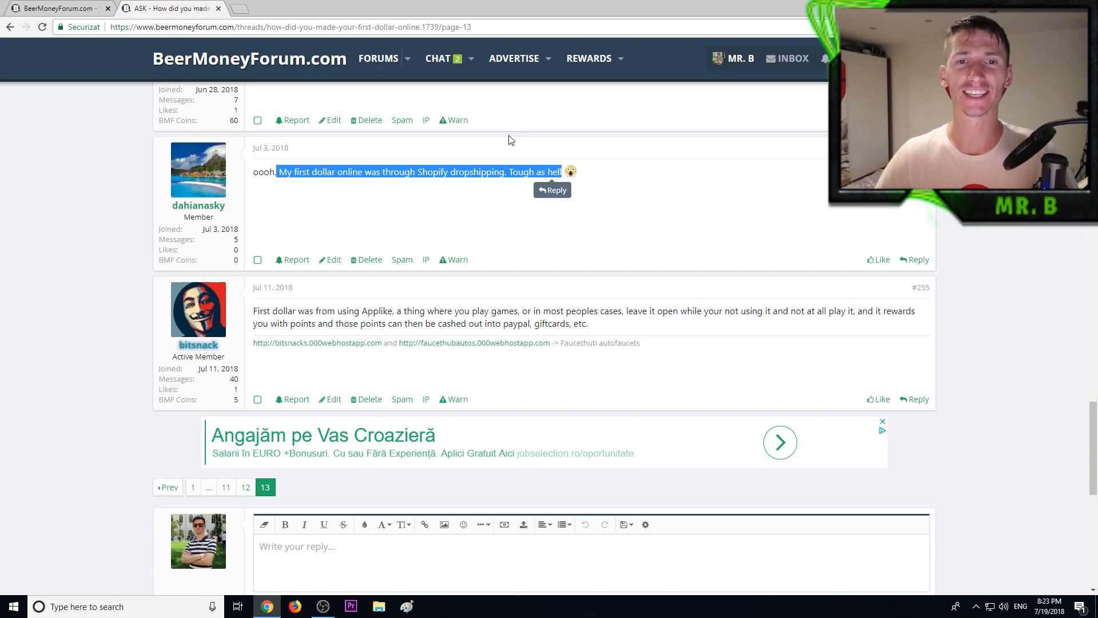
mouse_move(503, 143)
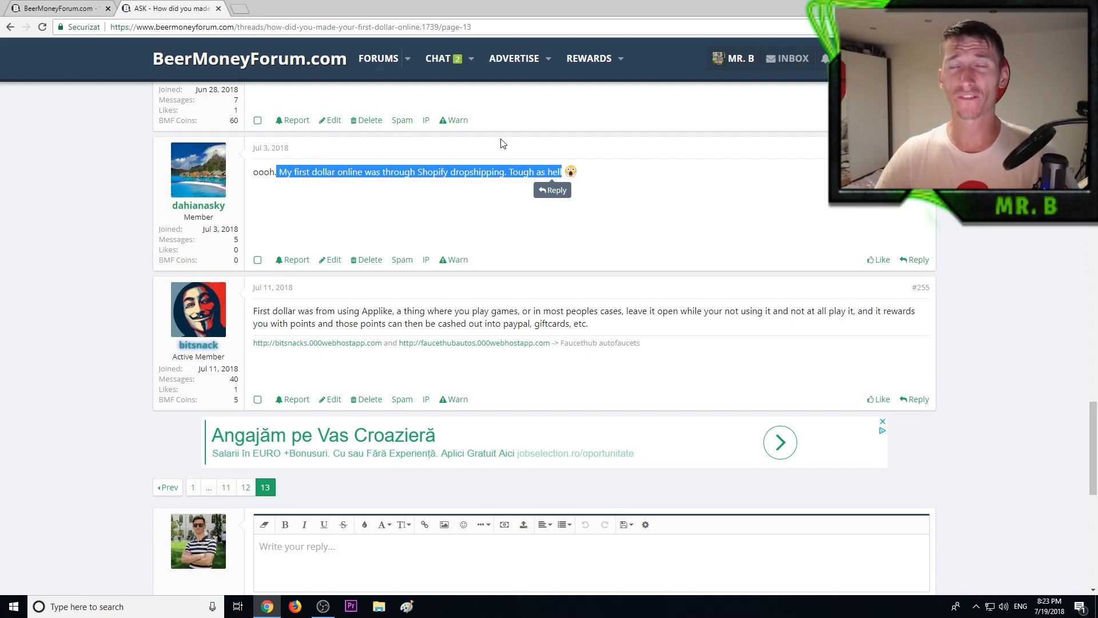
mouse_move(467, 166)
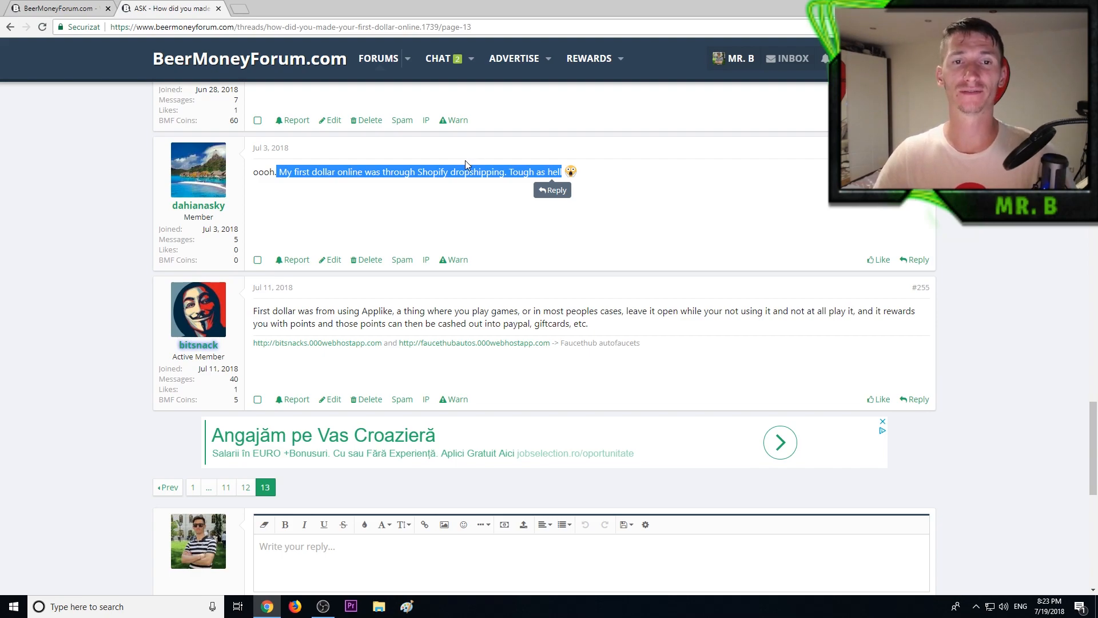
mouse_move(438, 185)
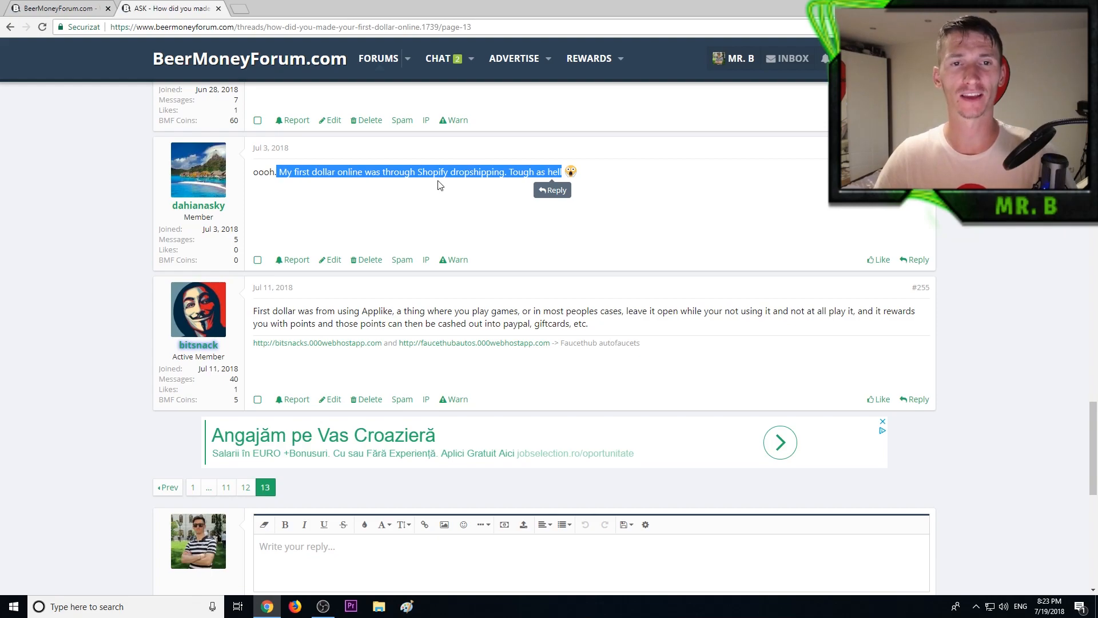
double_click(432, 172)
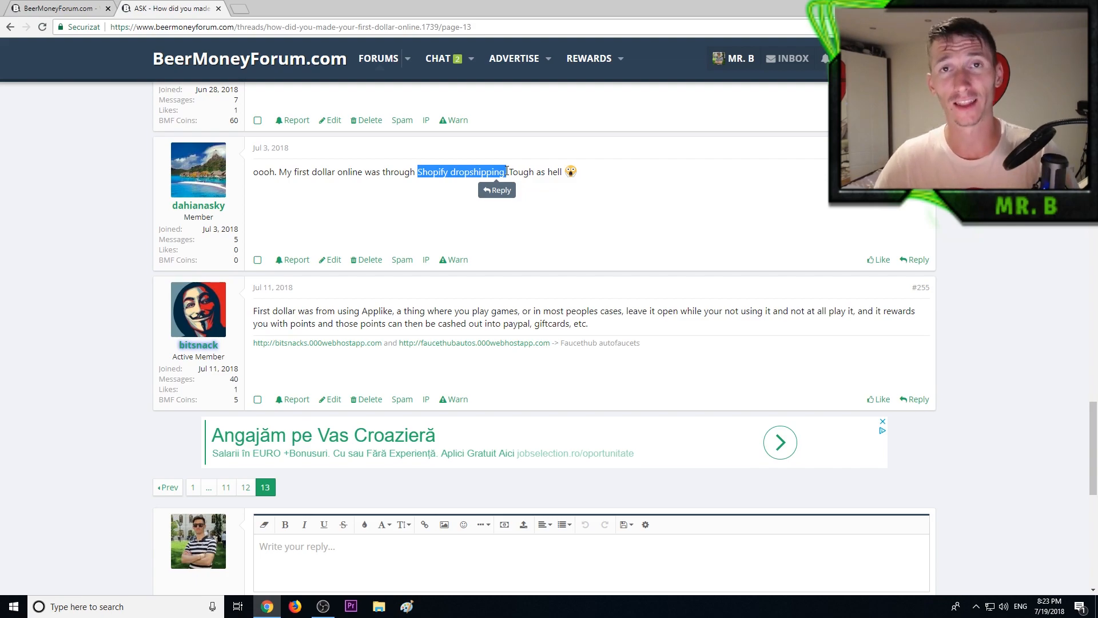
mouse_move(510, 160)
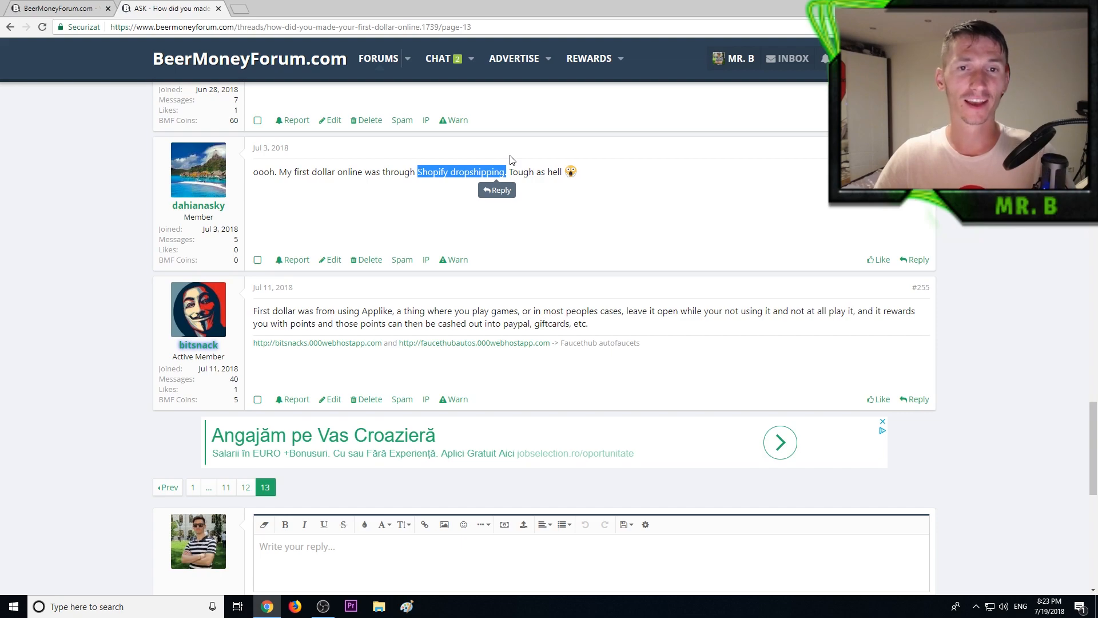
scroll(down, 3)
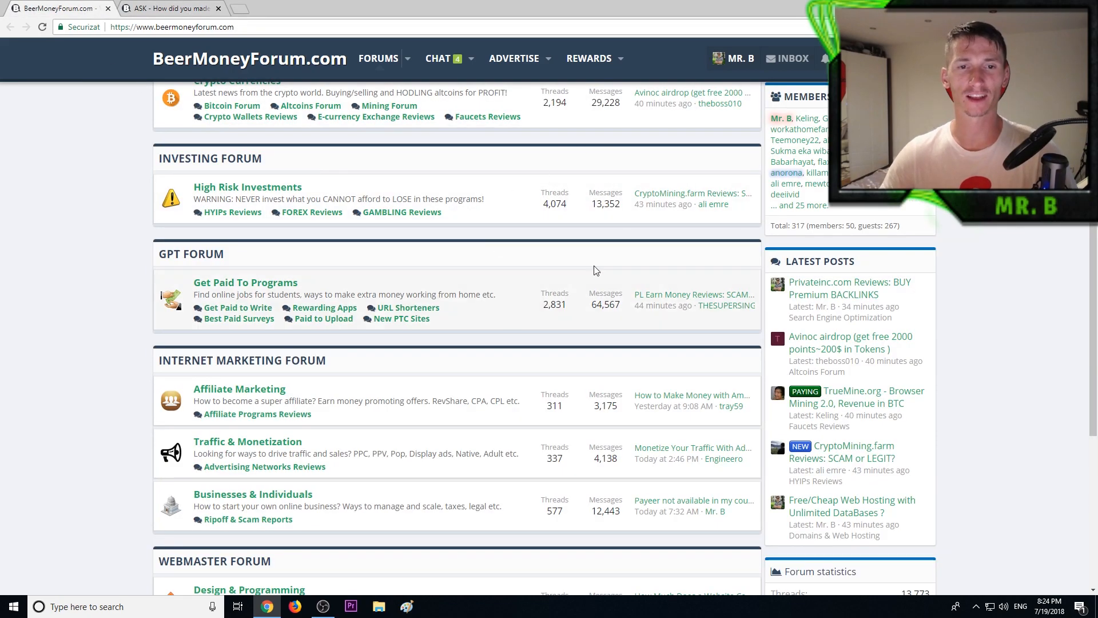
mouse_move(402, 318)
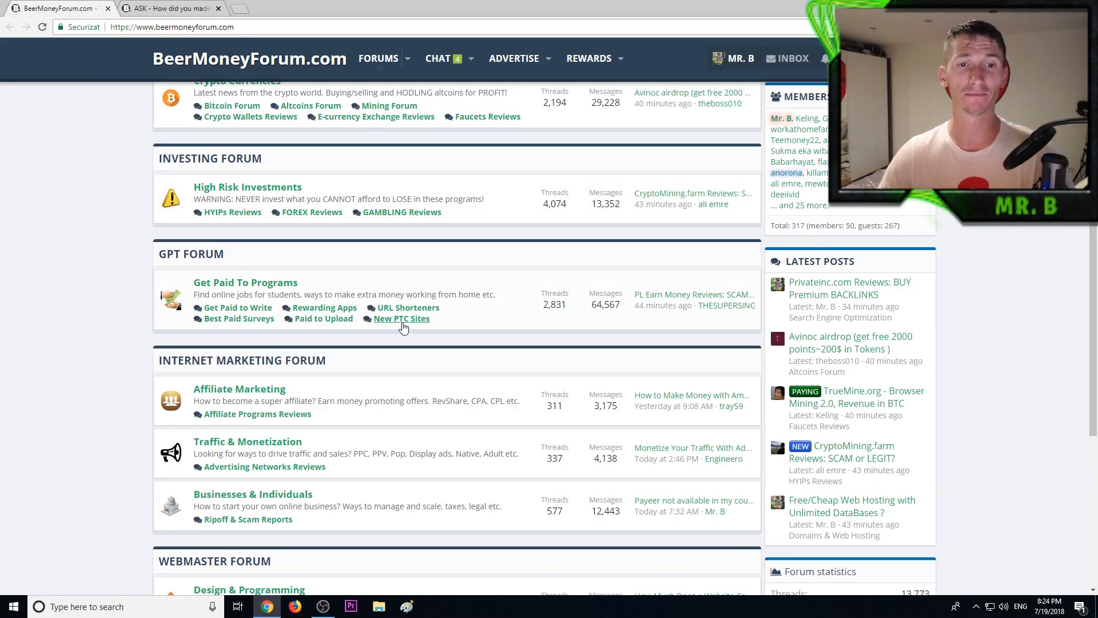
mouse_move(402, 319)
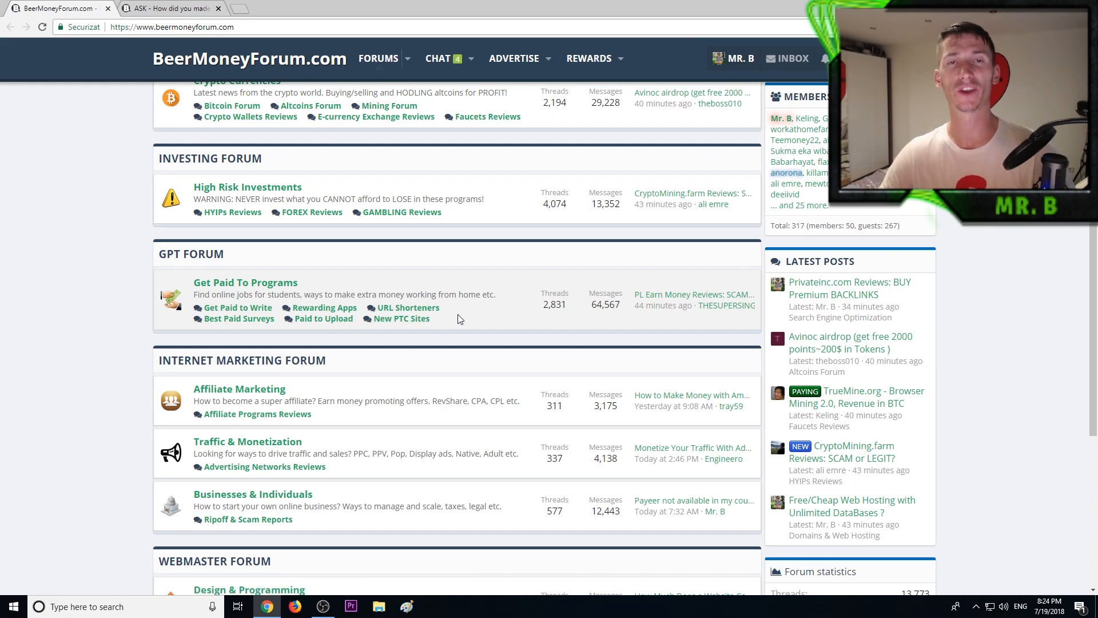
mouse_move(459, 289)
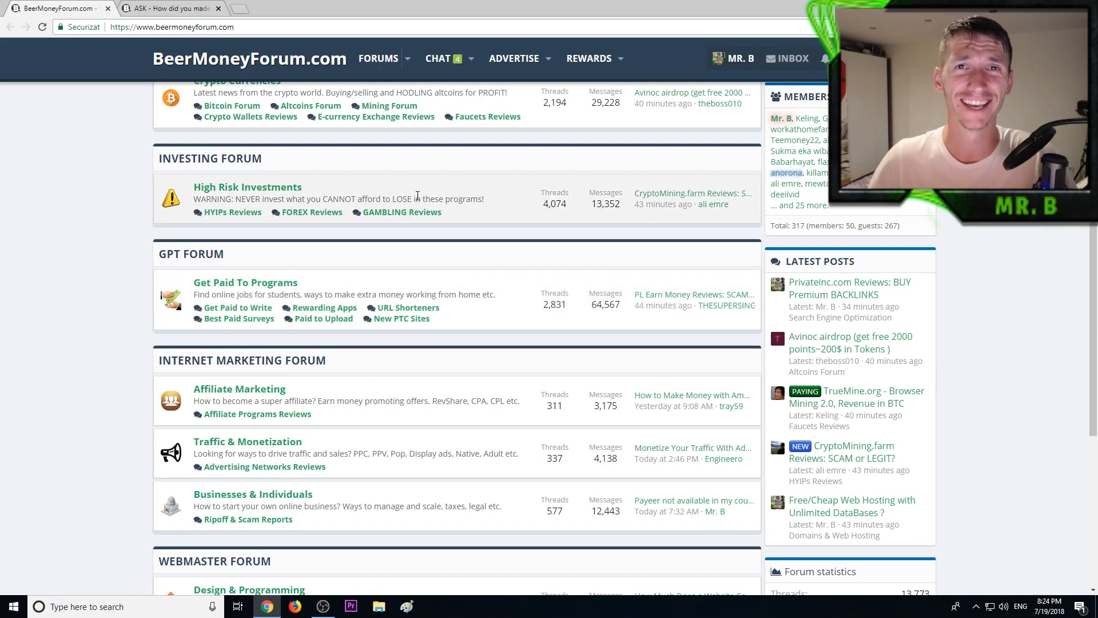
mouse_move(403, 319)
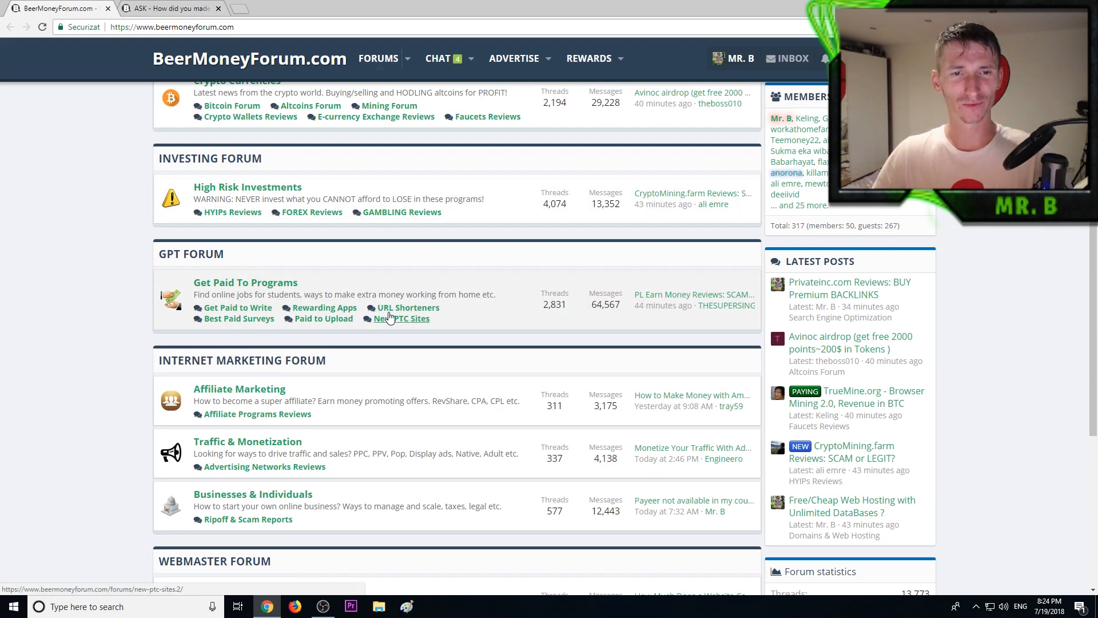
Switch to the forum homepage tab showing the Get Paid To Programs forum.
click(169, 9)
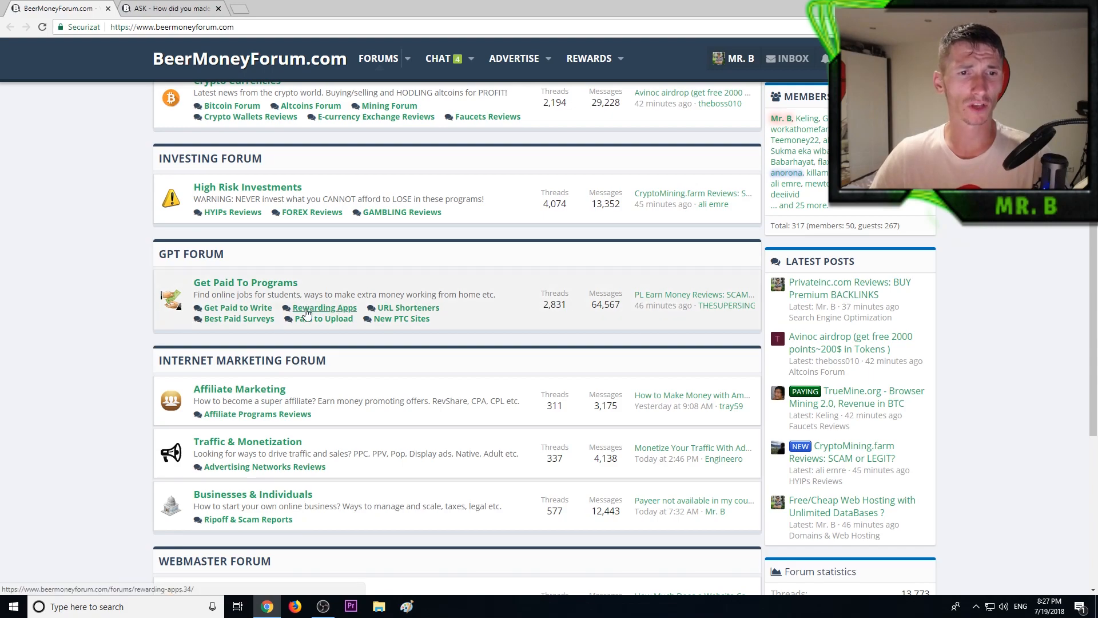
mouse_move(340, 310)
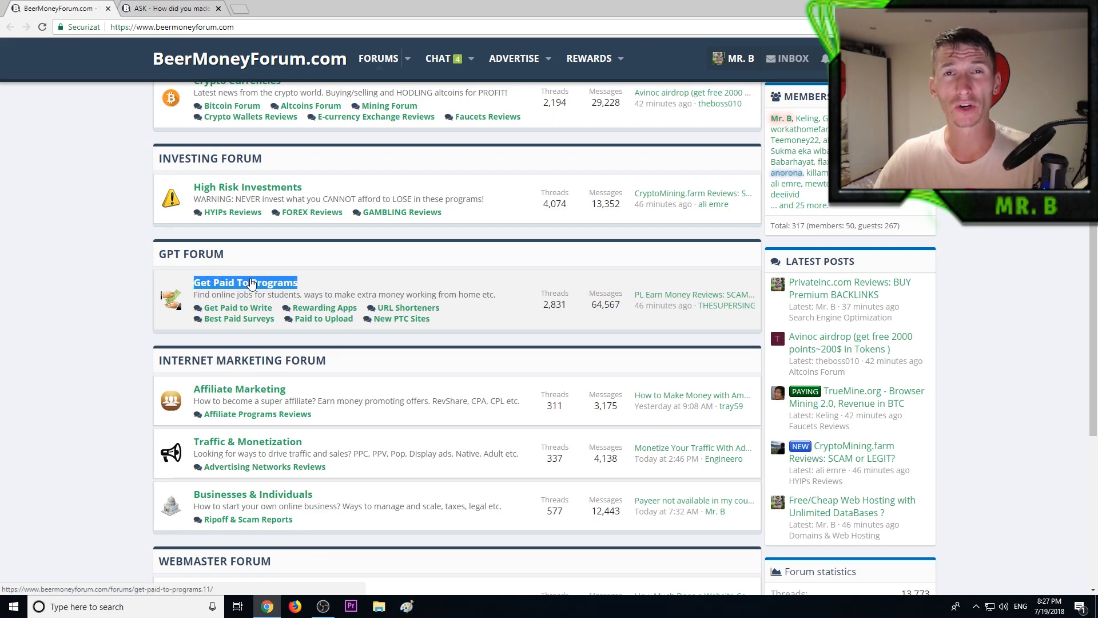
mouse_move(237, 308)
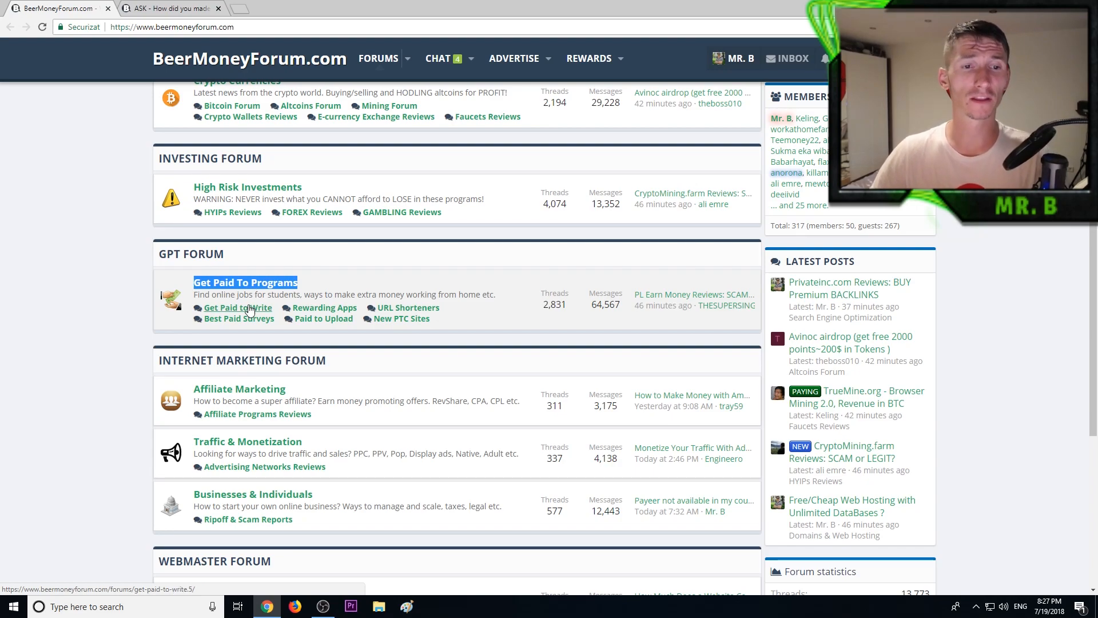
mouse_move(275, 311)
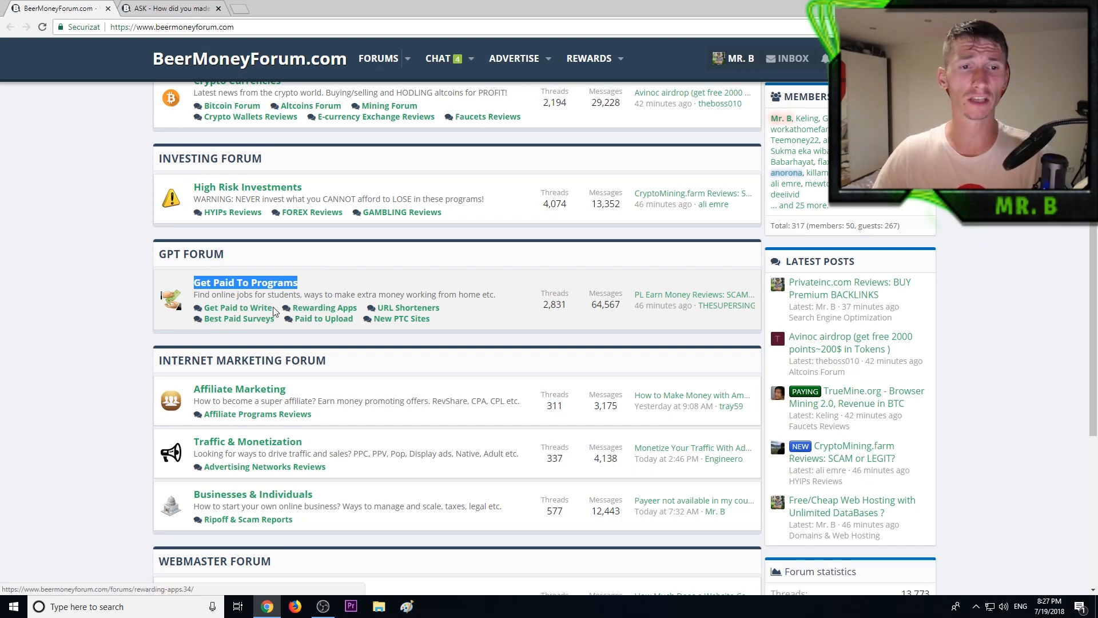
mouse_move(238, 318)
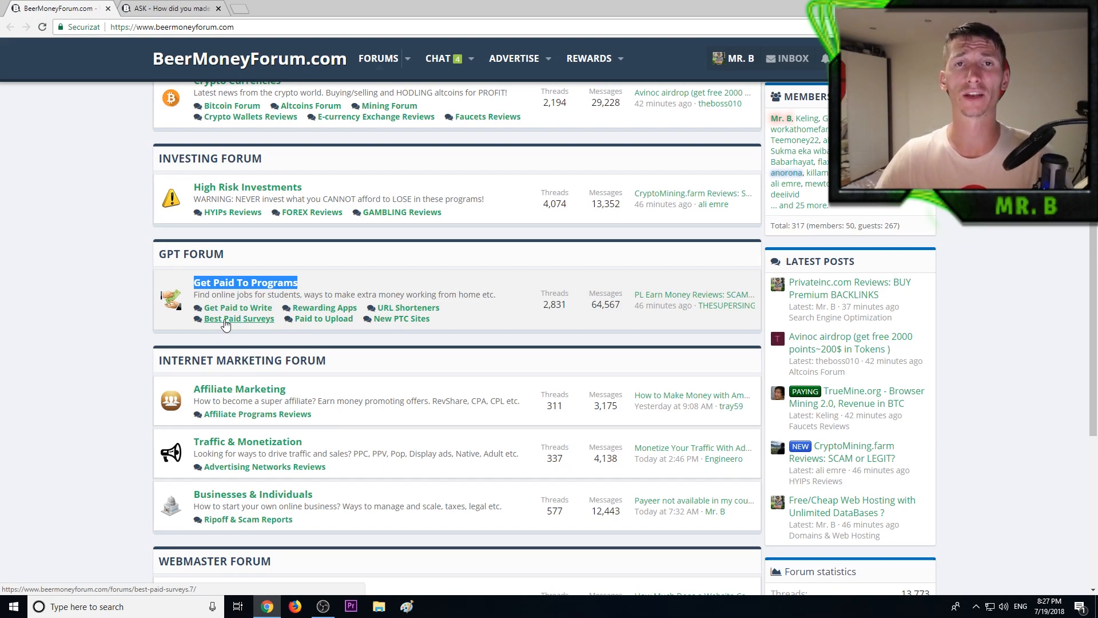
mouse_move(323, 318)
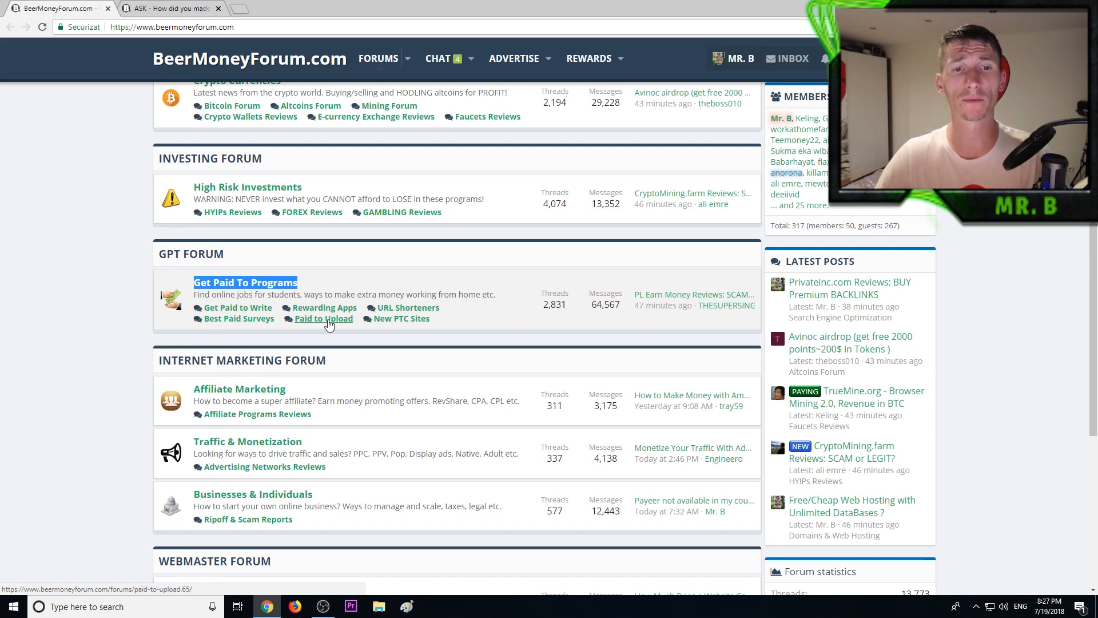
mouse_move(408, 308)
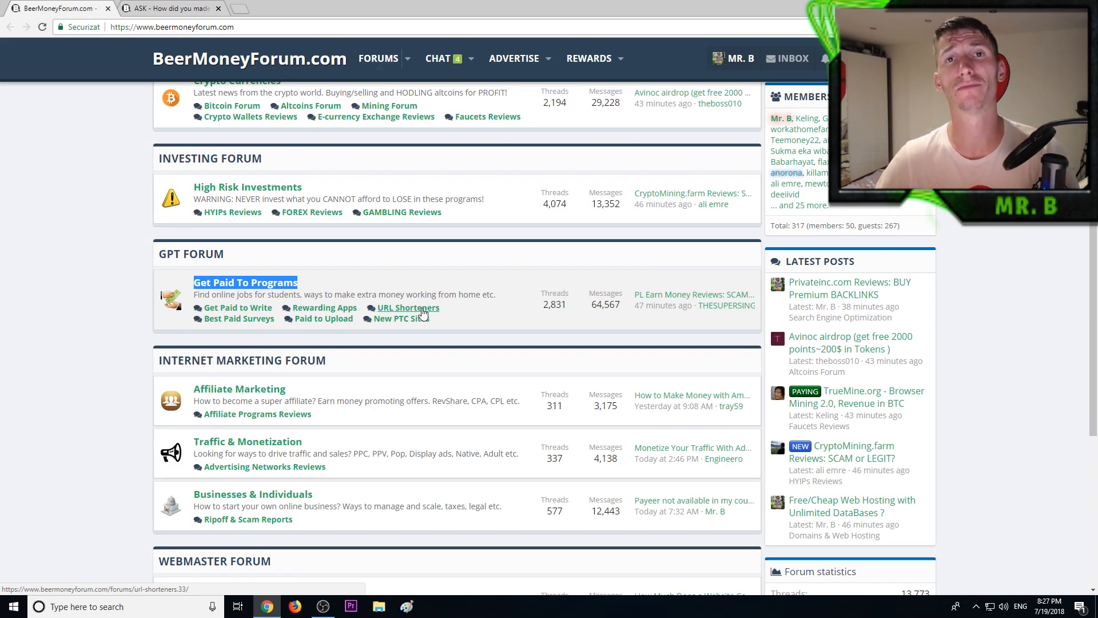
mouse_move(421, 364)
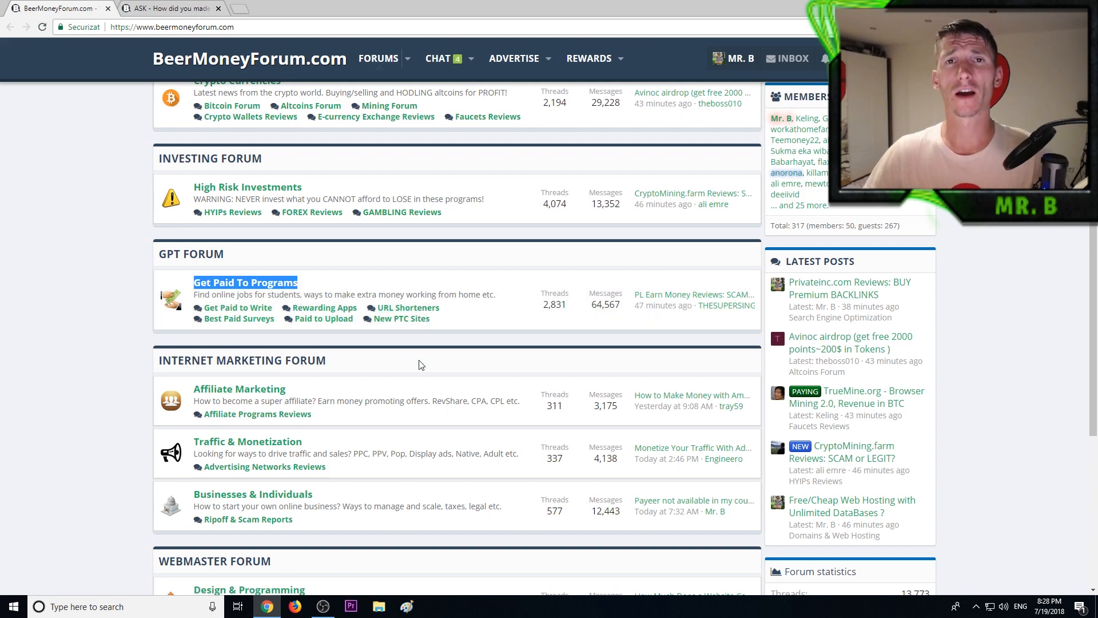
Highlight the 'How to Make Money Online?' forum title, then browse down toward High Risk Investments.
scroll(up, 3)
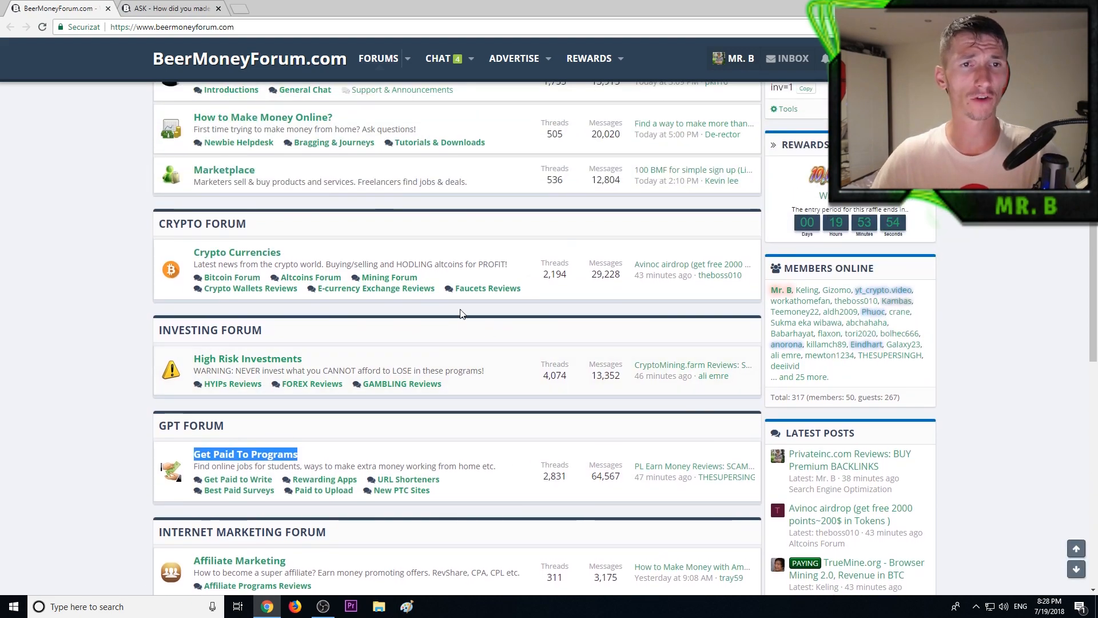
scroll(up, 3)
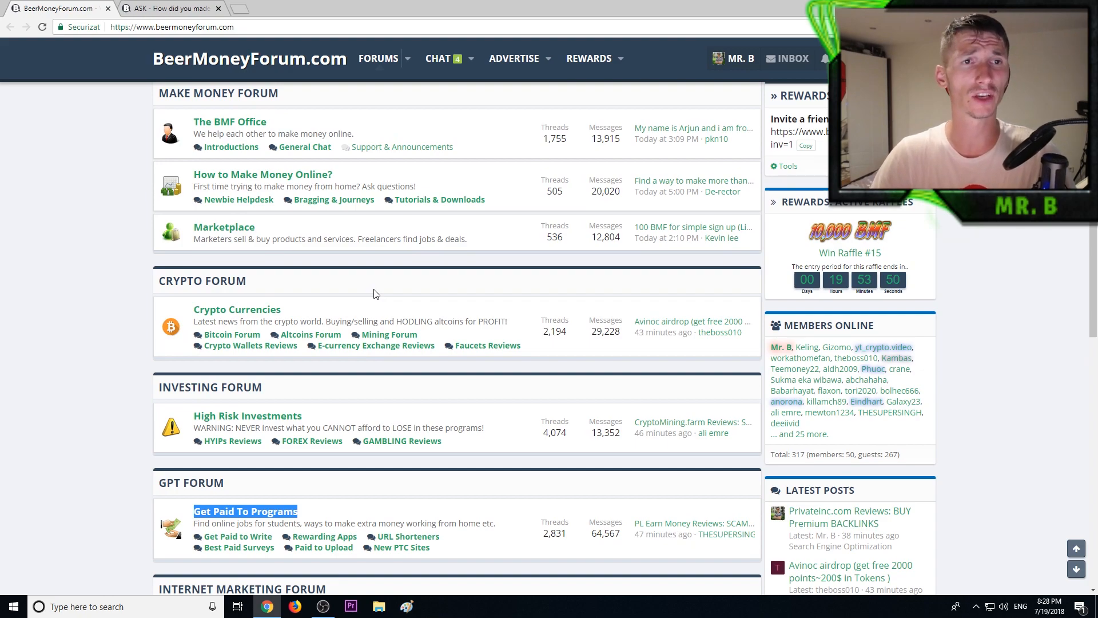
mouse_move(347, 243)
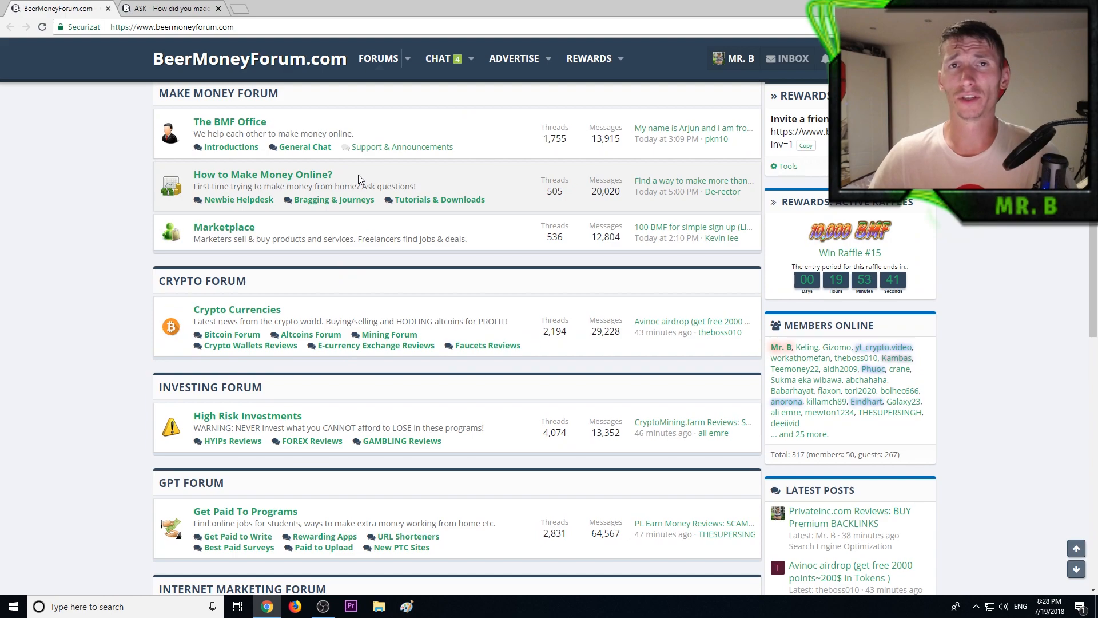
double_click(262, 174)
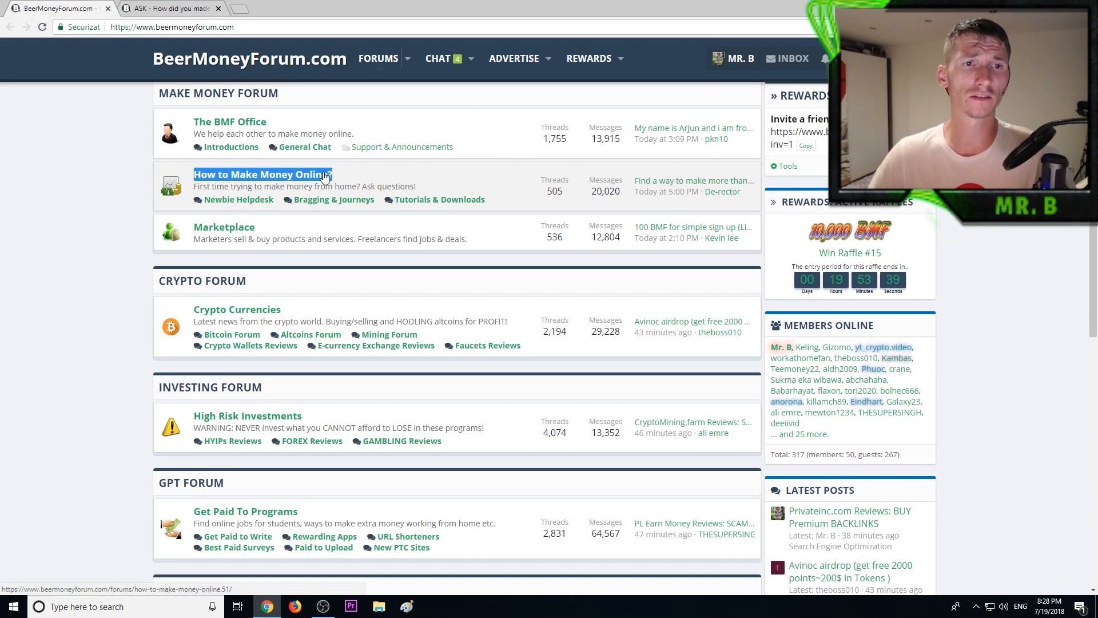
mouse_move(238, 200)
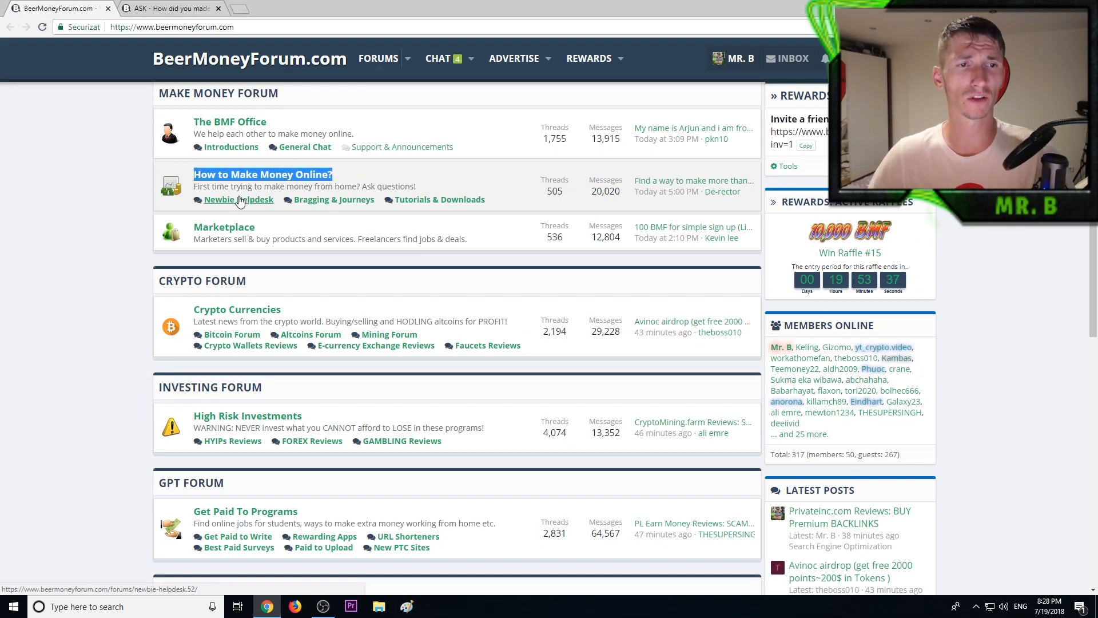
scroll(down, 3)
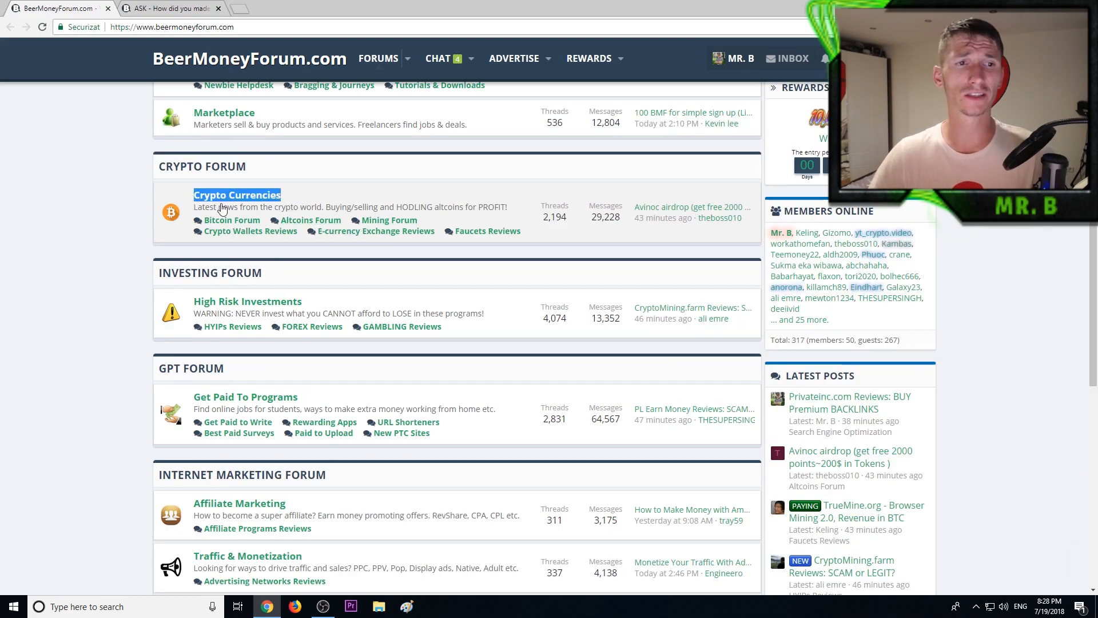
mouse_move(488, 231)
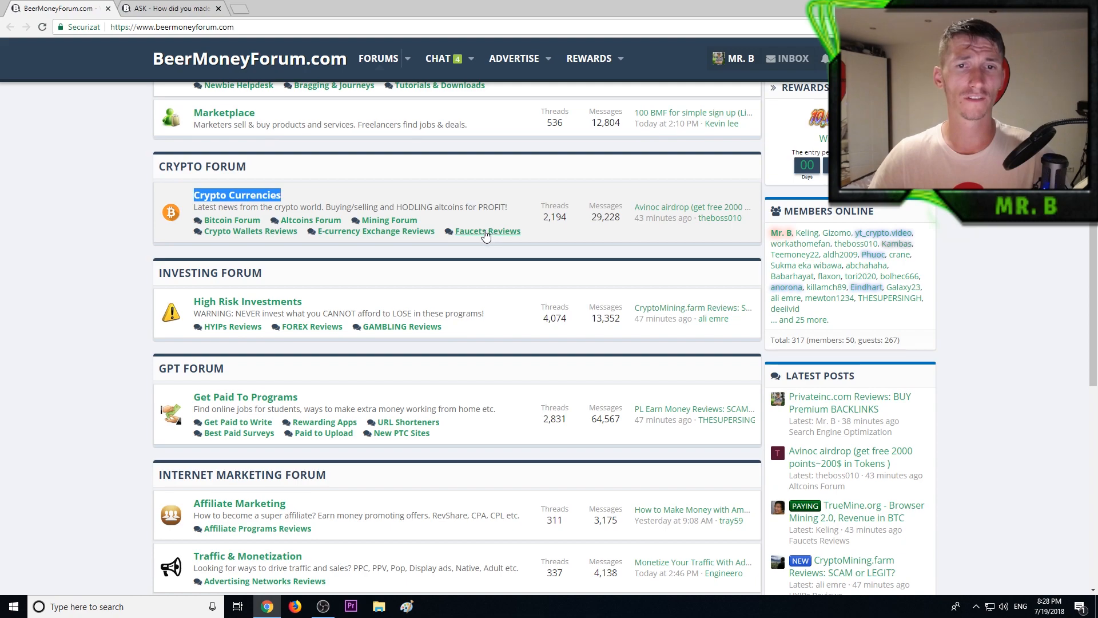
scroll(down, 3)
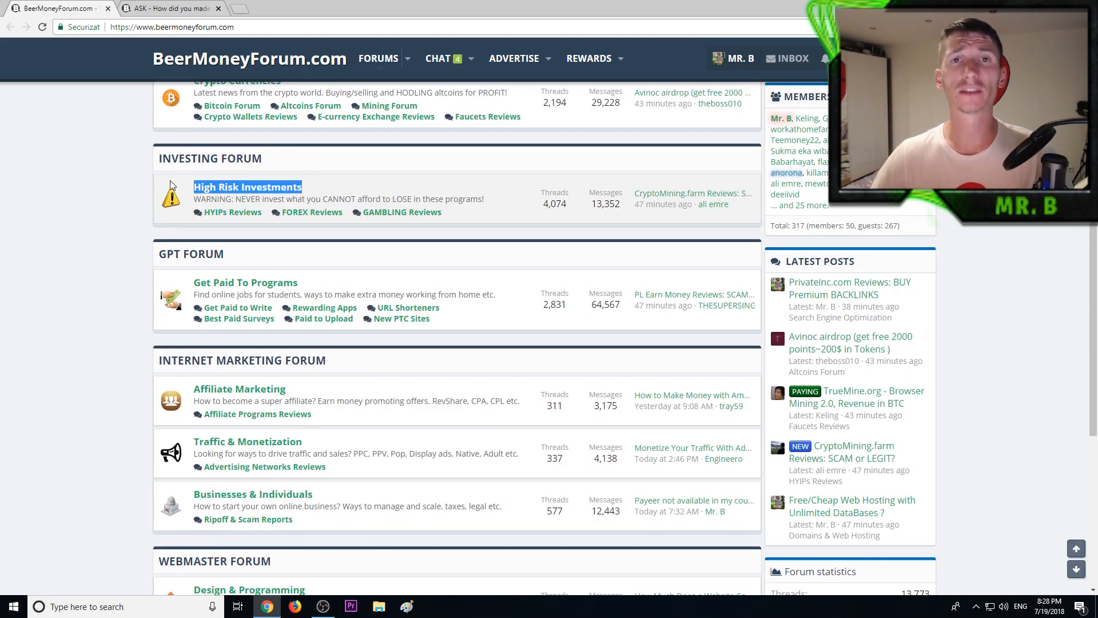
mouse_move(231, 213)
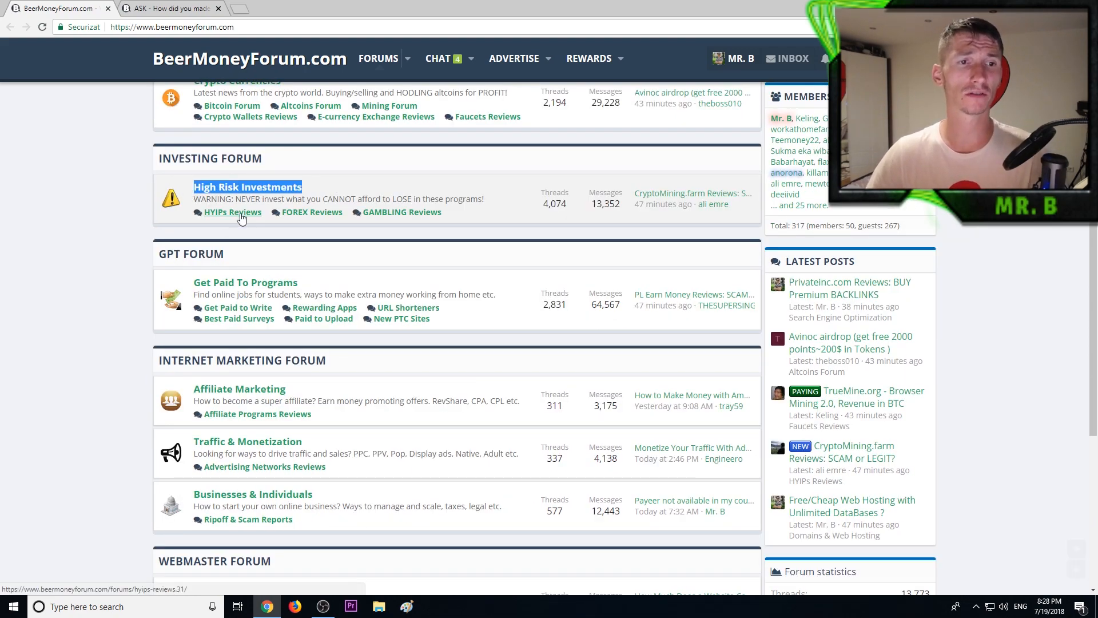
scroll(down, 3)
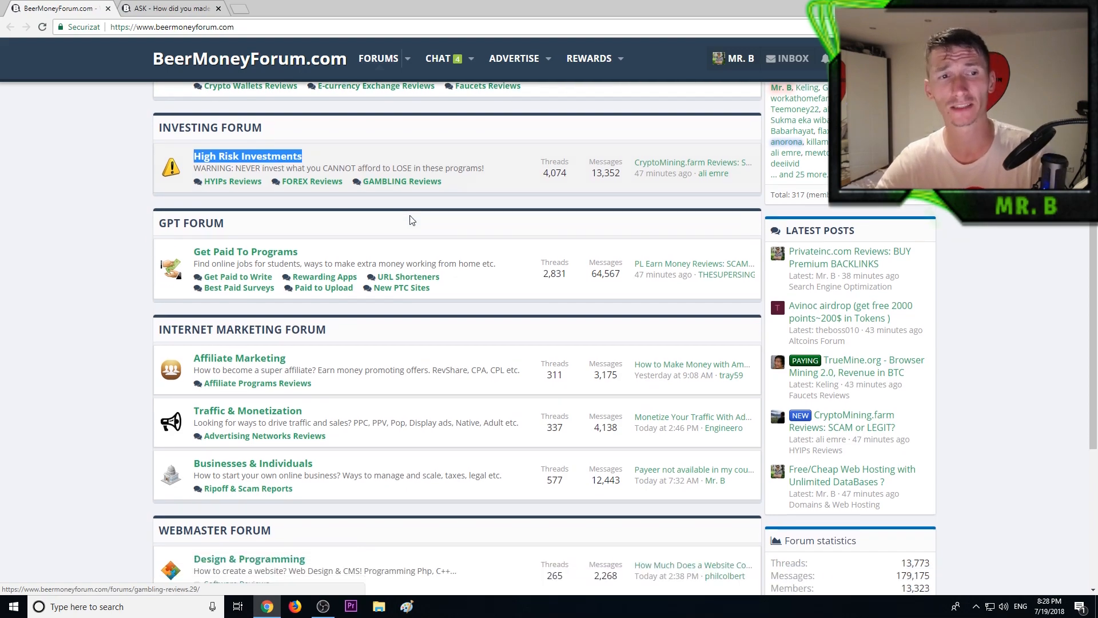
Highlight the 'Traffic & Monetization' forum, browse the Webmaster forums, then return to Make Money.
scroll(down, 3)
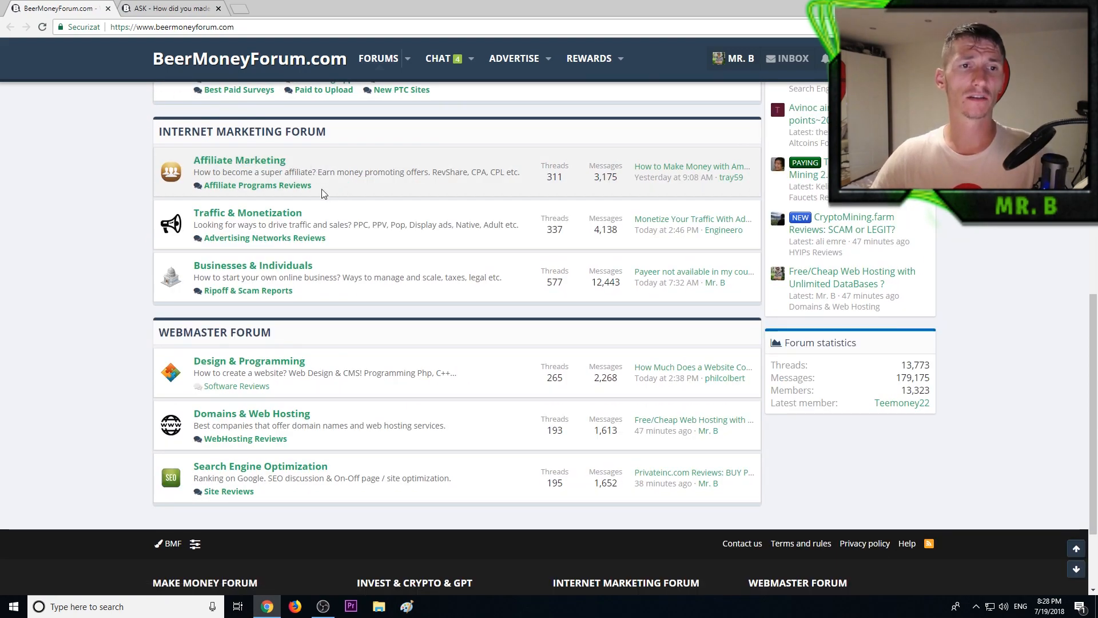
double_click(247, 212)
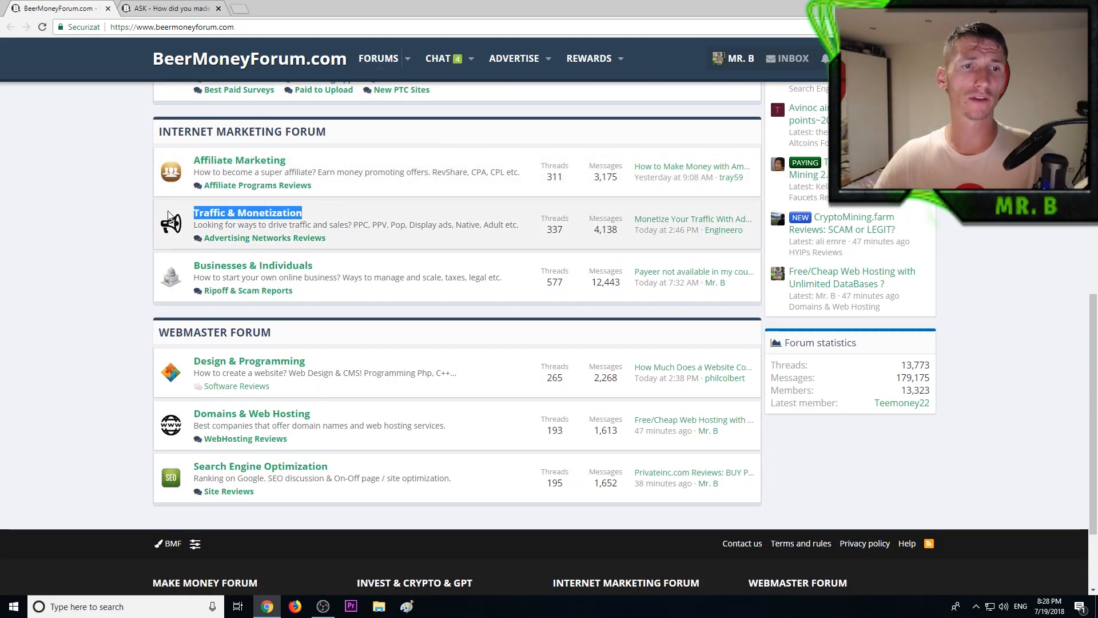
mouse_move(261, 253)
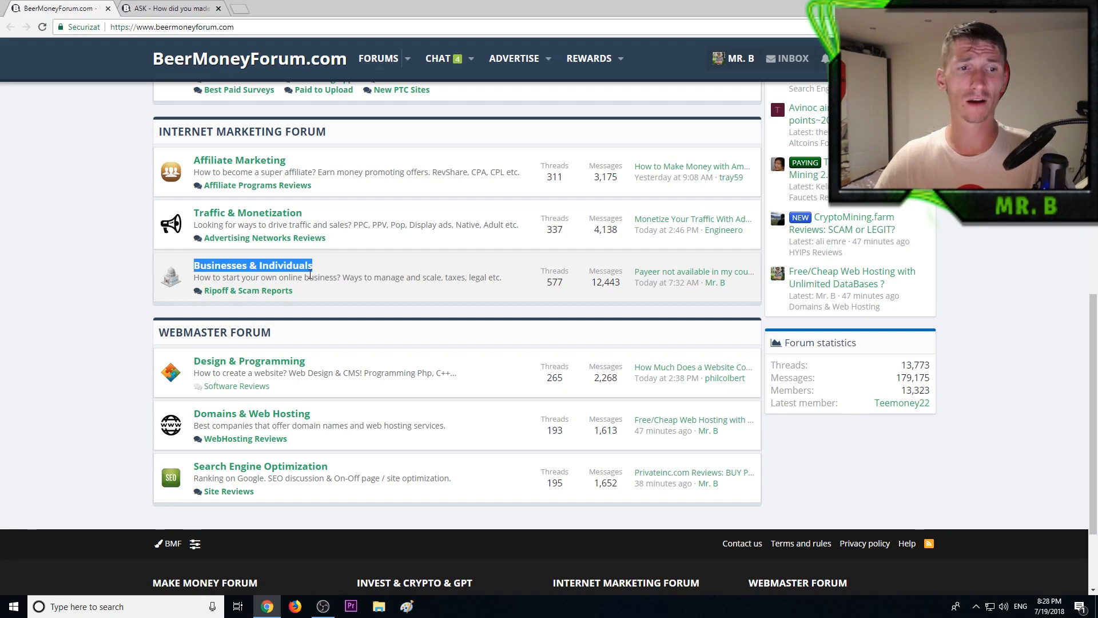
scroll(down, 3)
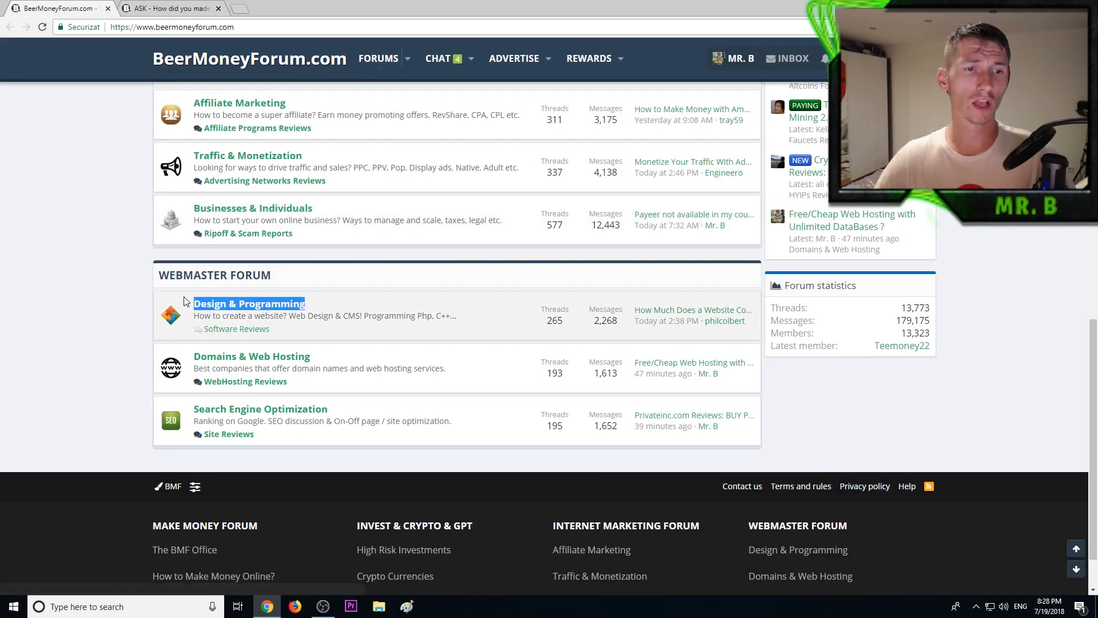
scroll(down, 3)
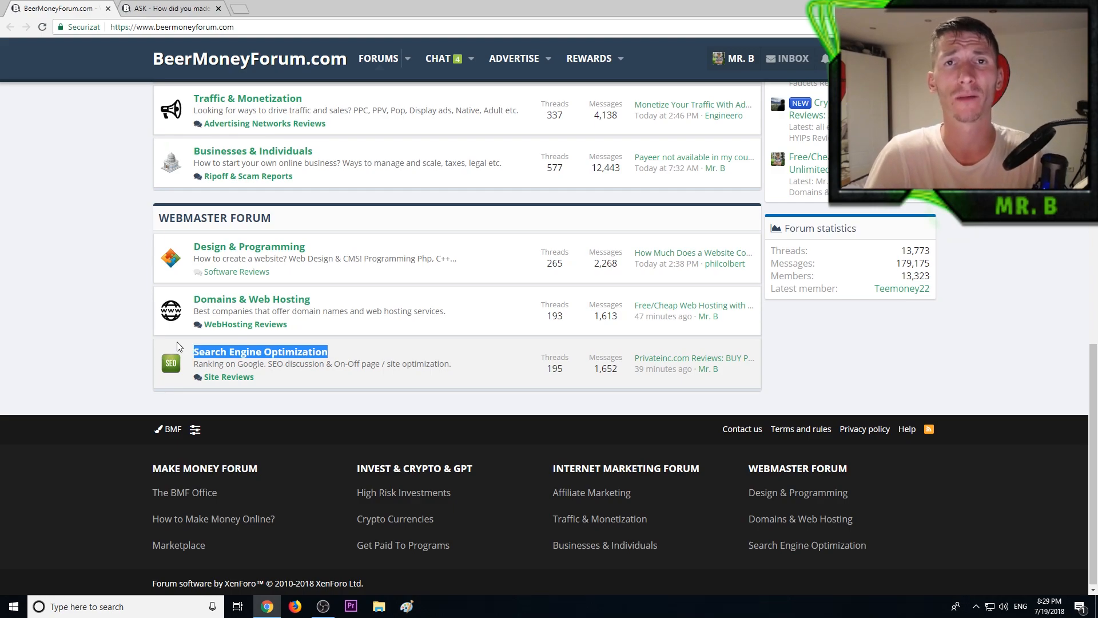
scroll(up, 3)
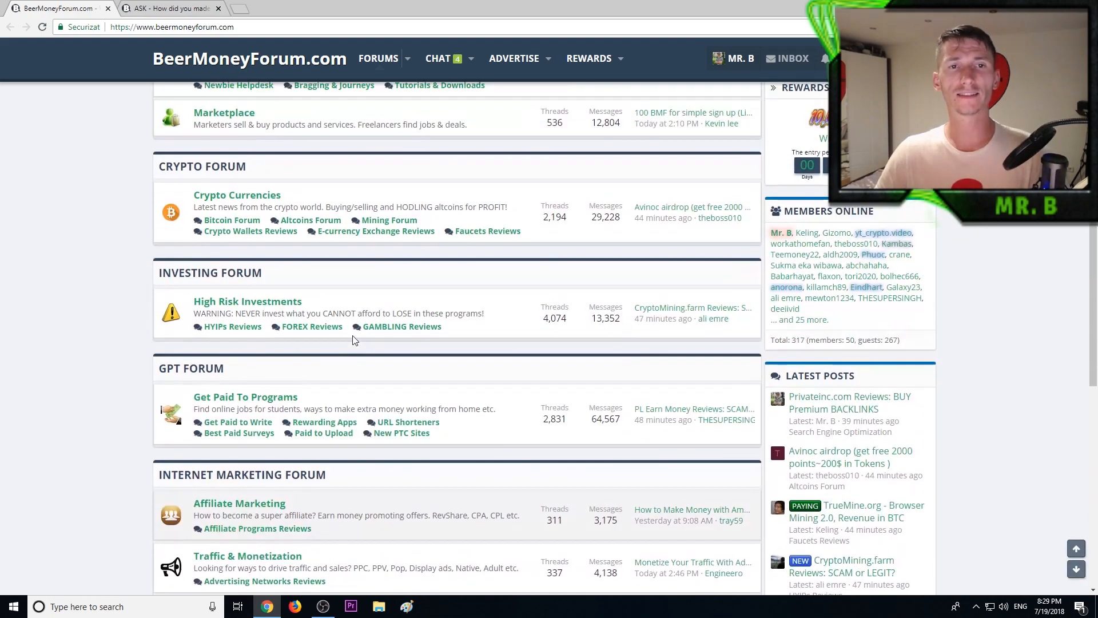
scroll(up, 3)
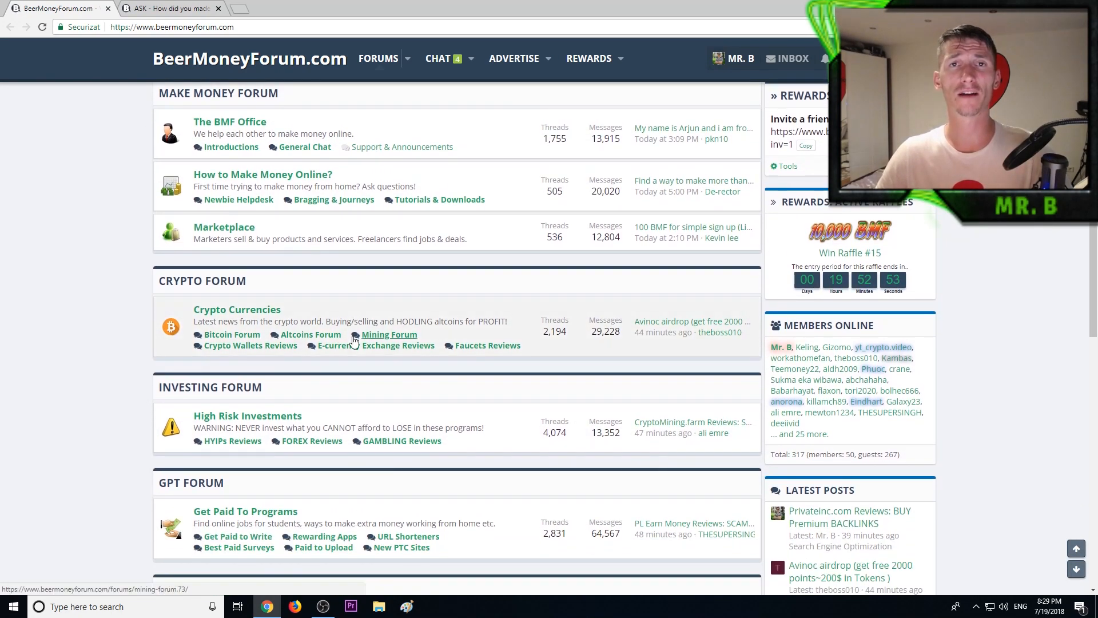